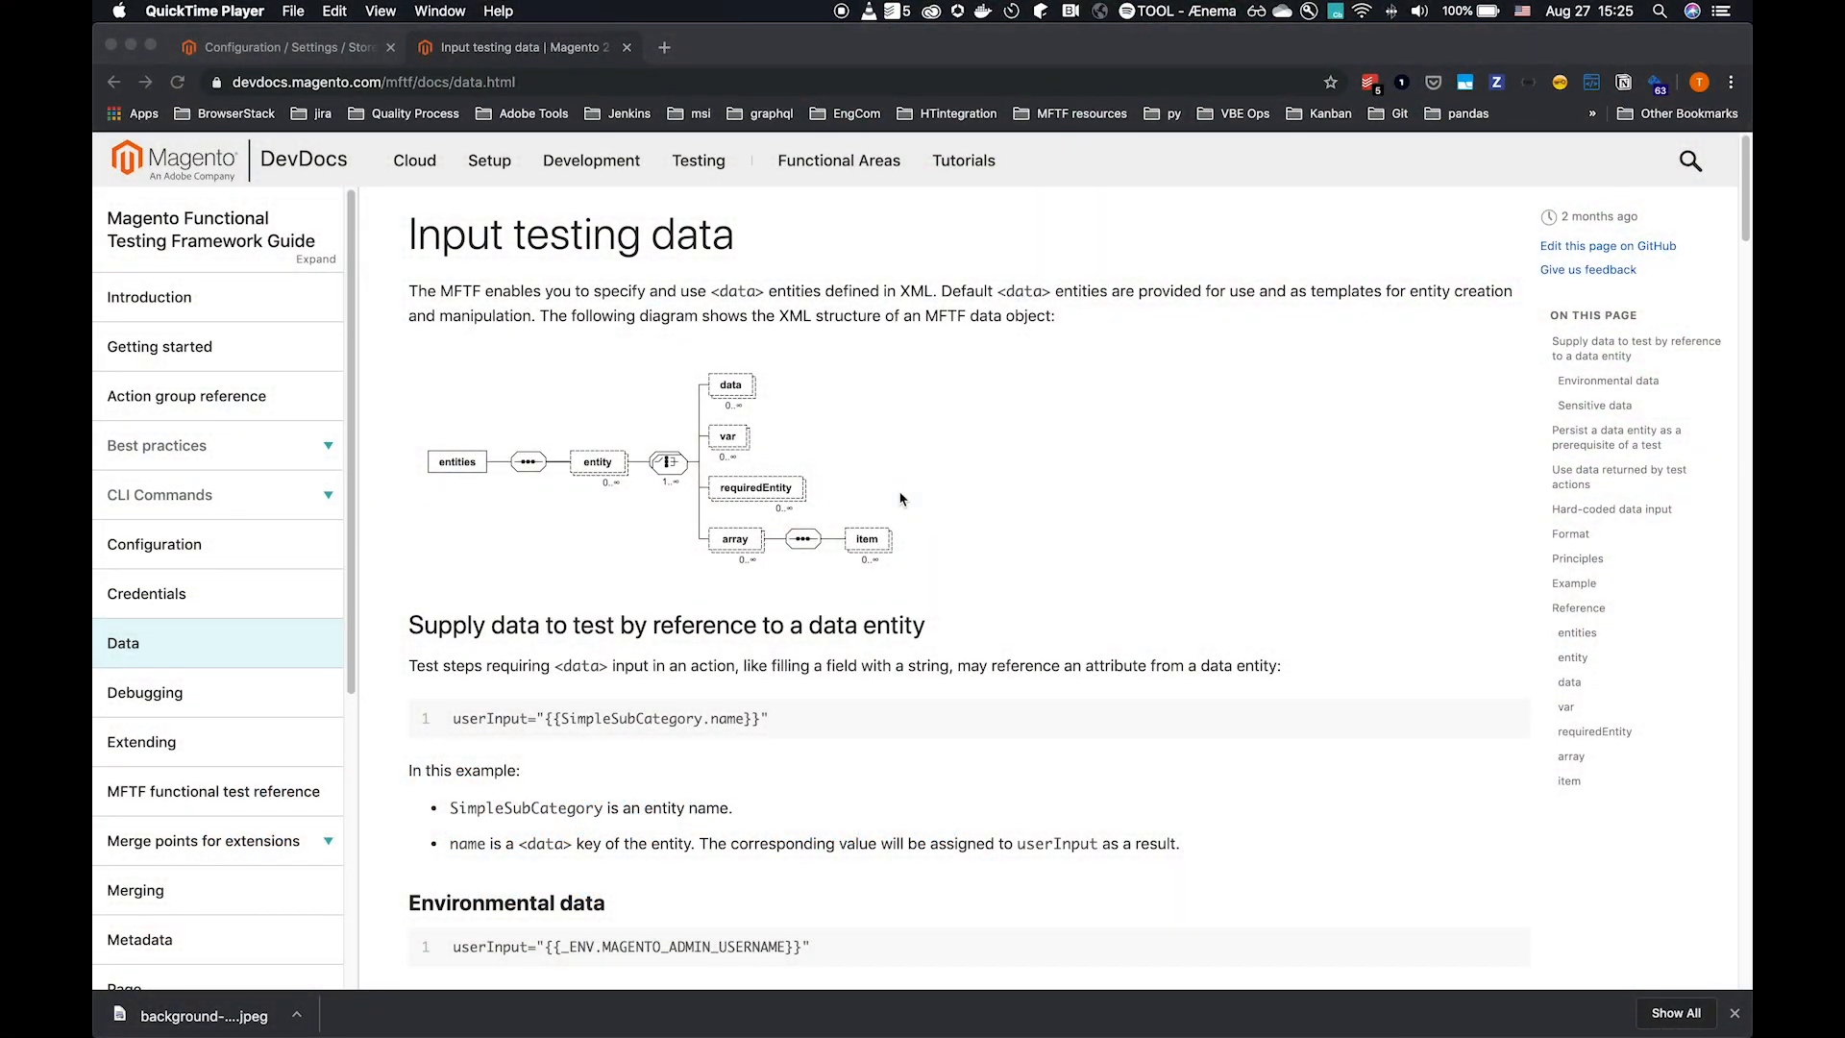
pyautogui.moveTo(942, 494)
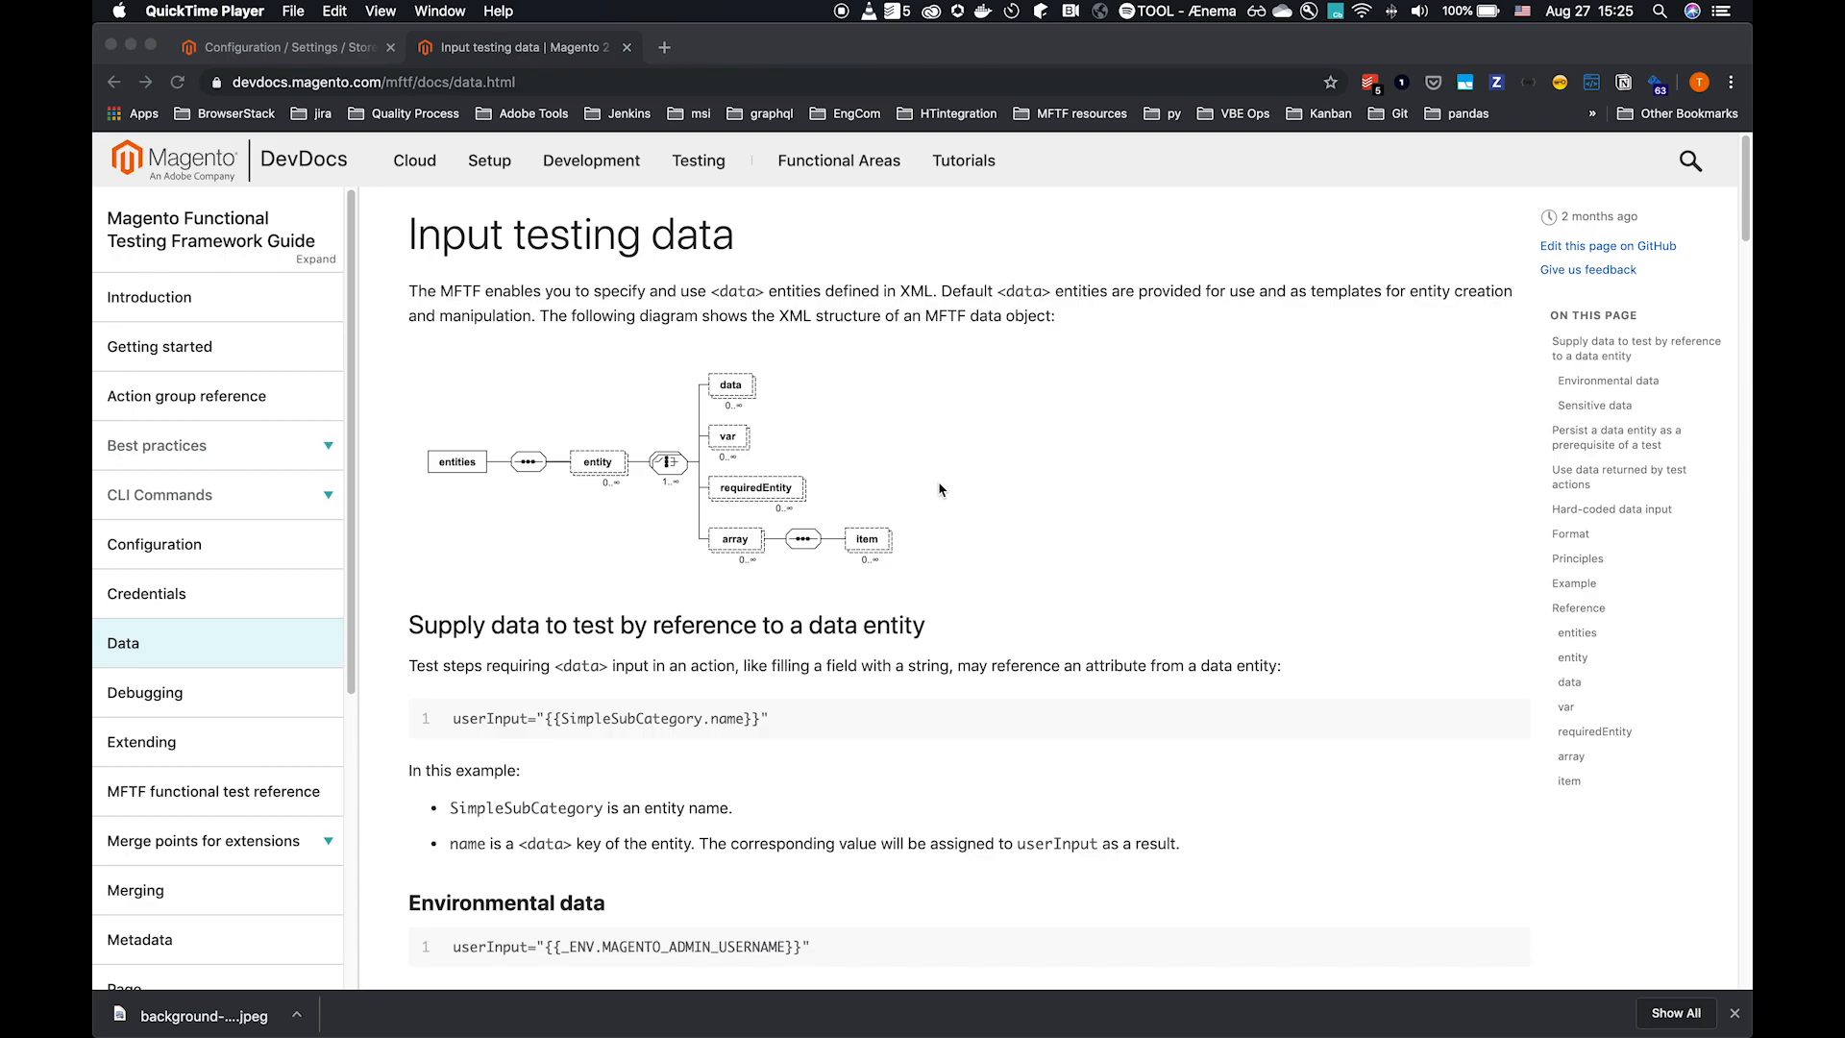
pyautogui.moveTo(832, 366)
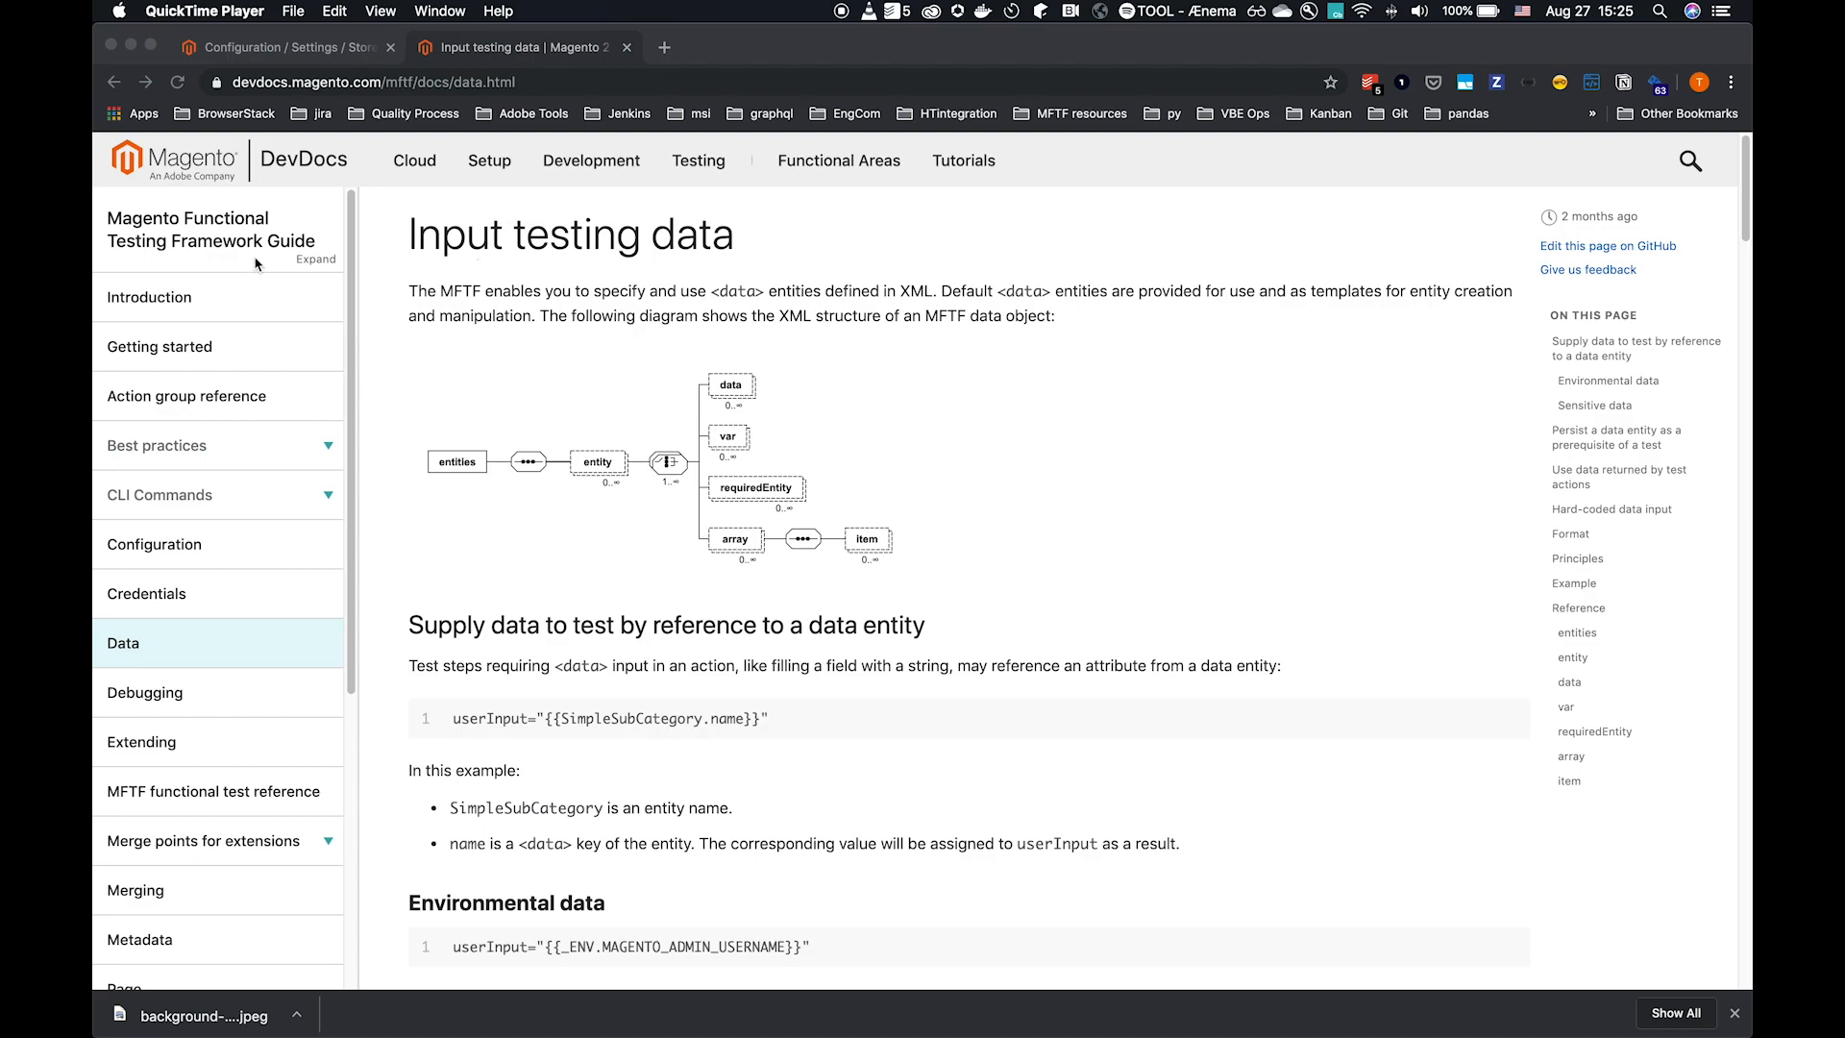
pyautogui.moveTo(286, 623)
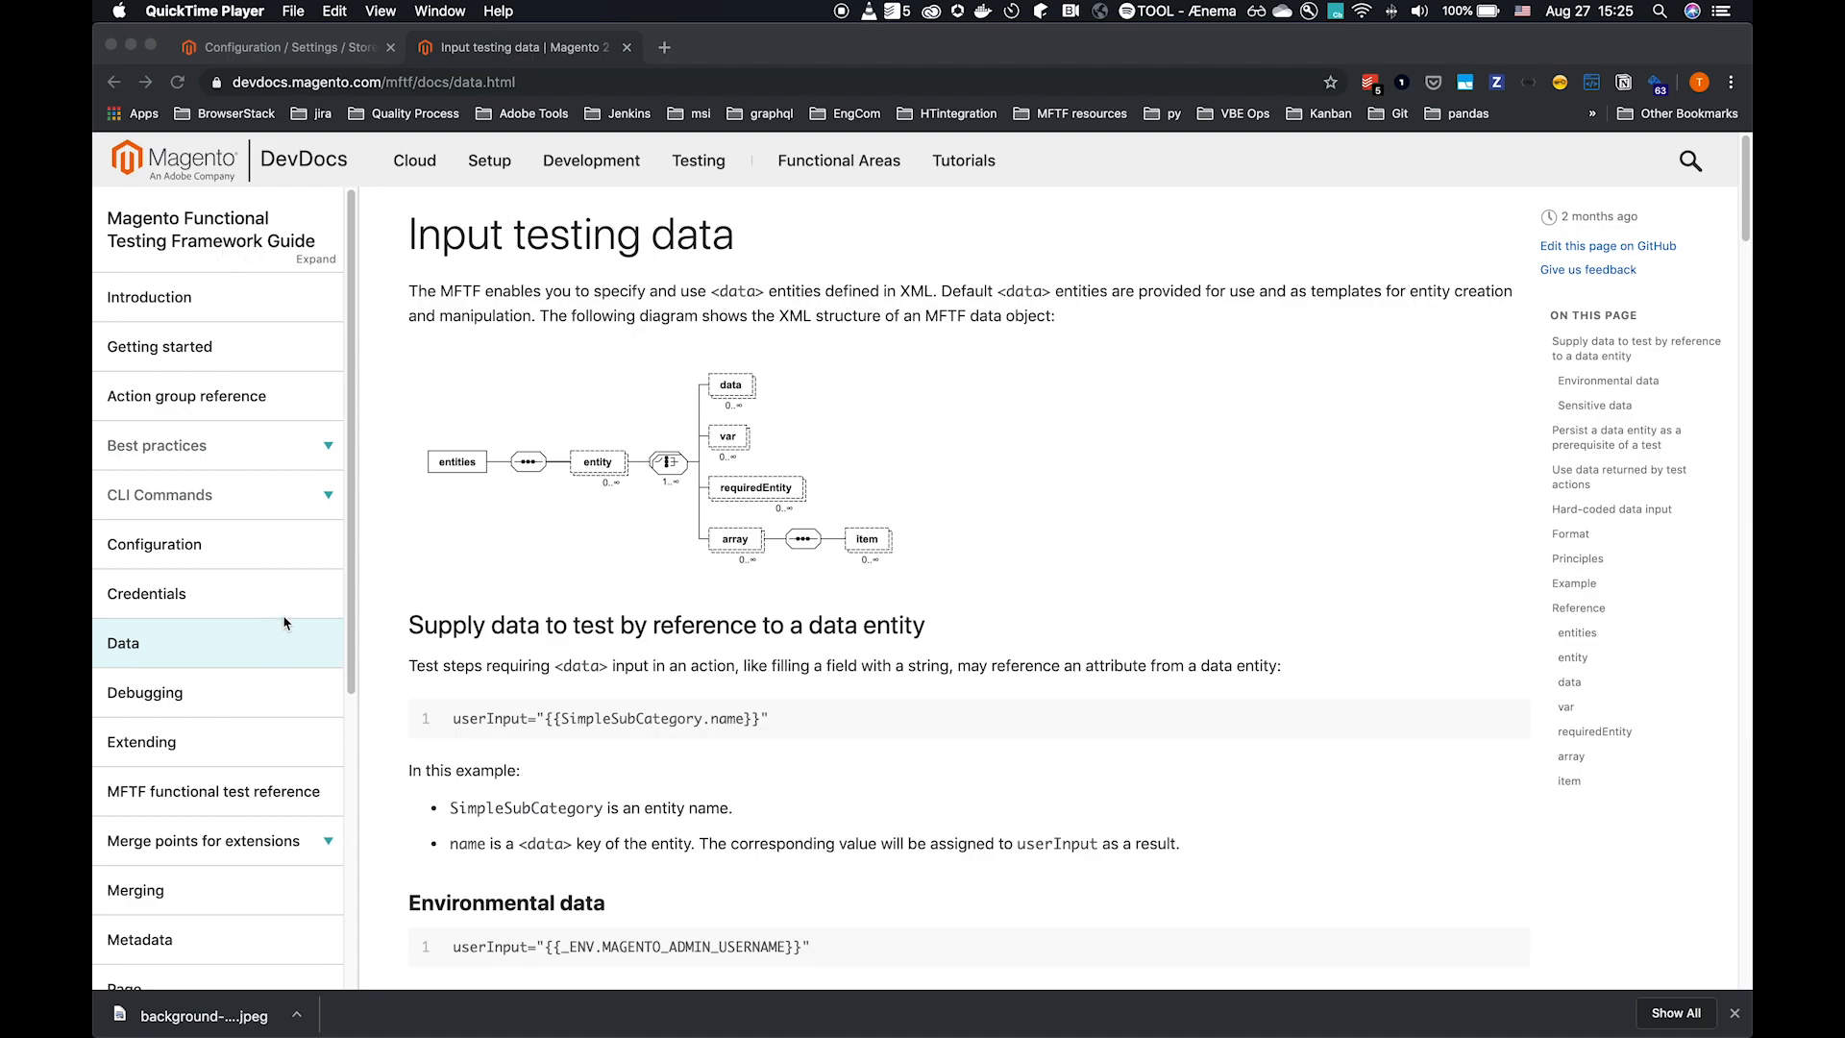
pyautogui.moveTo(924, 605)
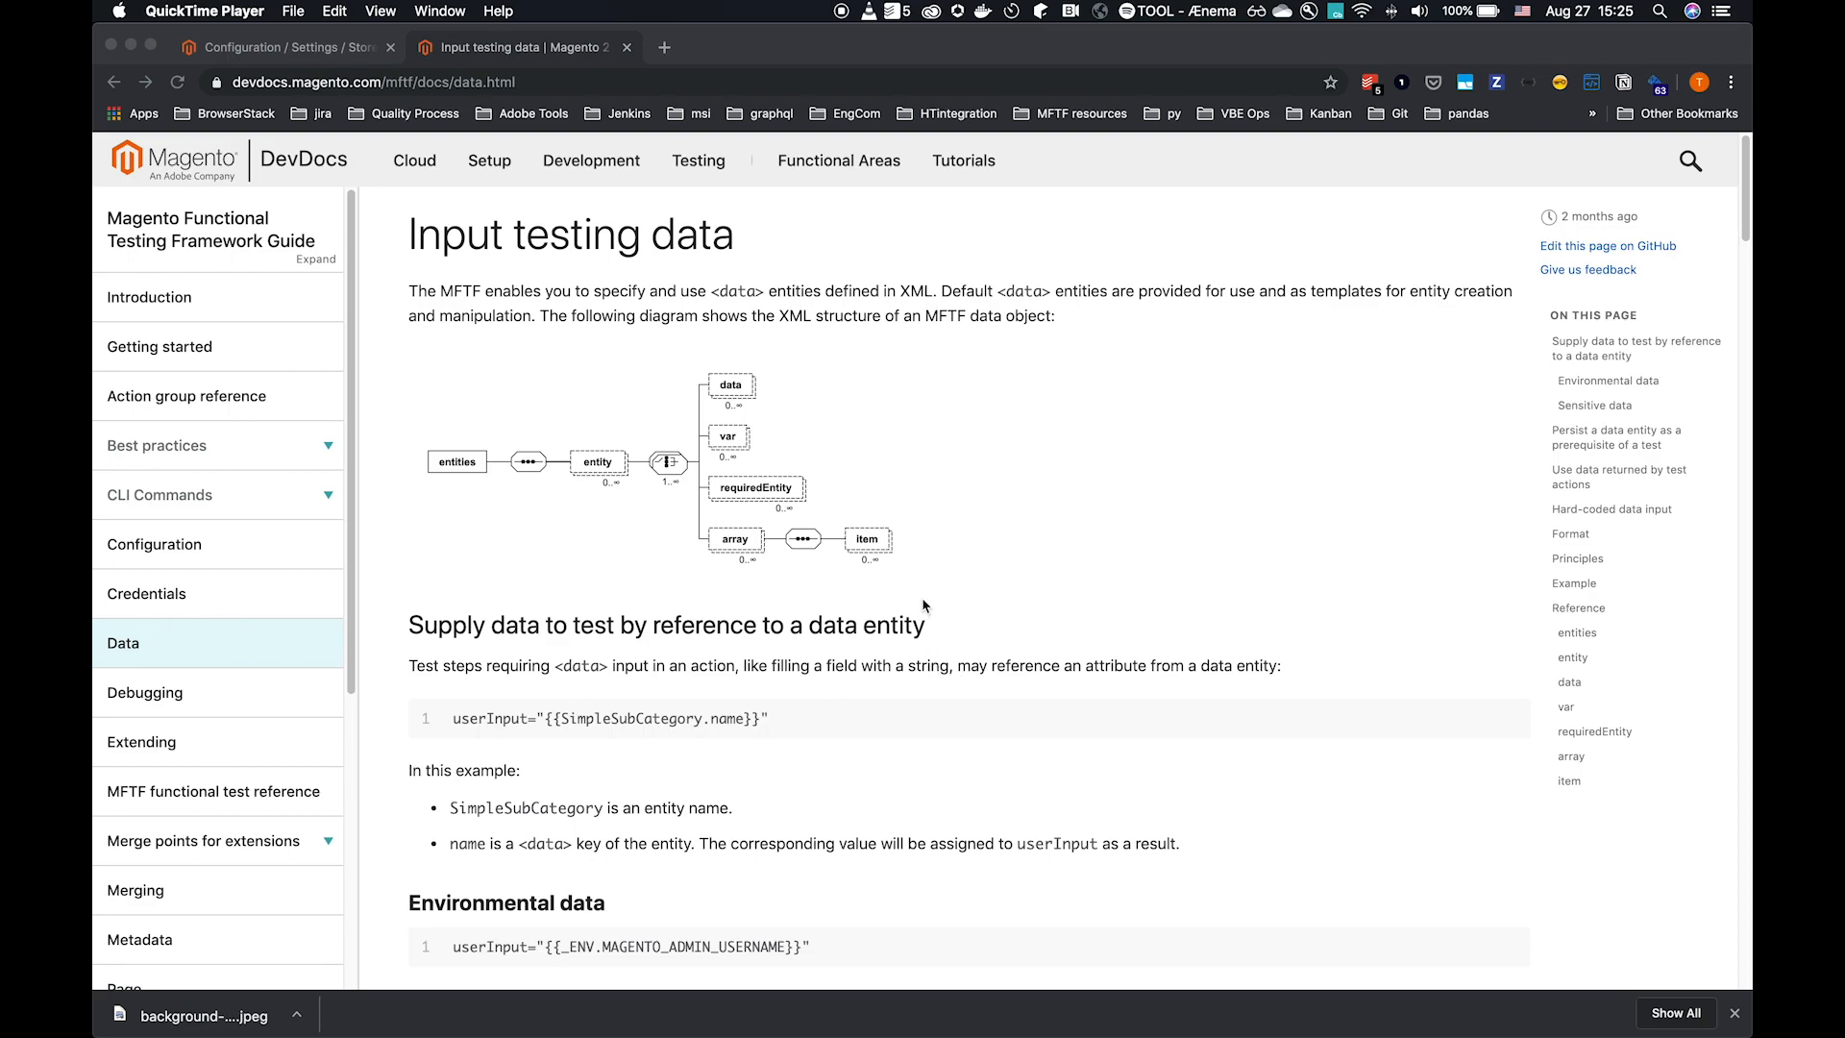
pyautogui.moveTo(919, 595)
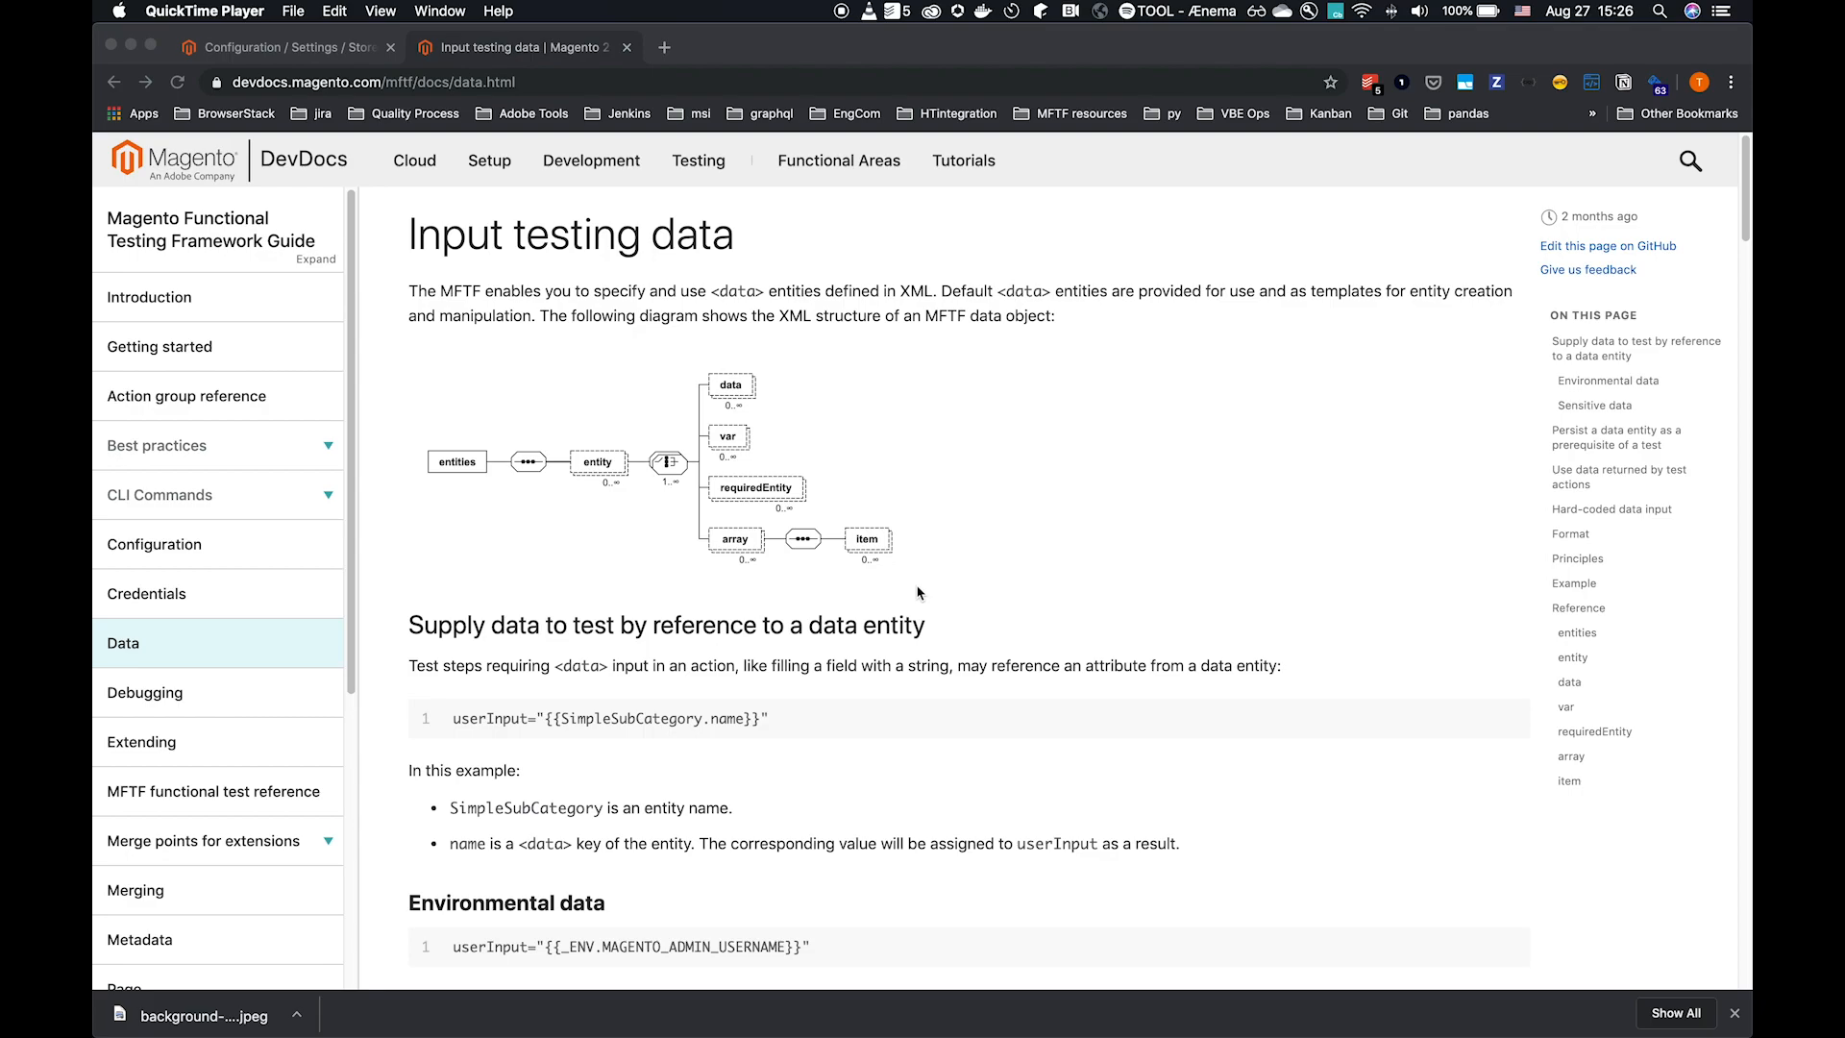
pyautogui.moveTo(925, 596)
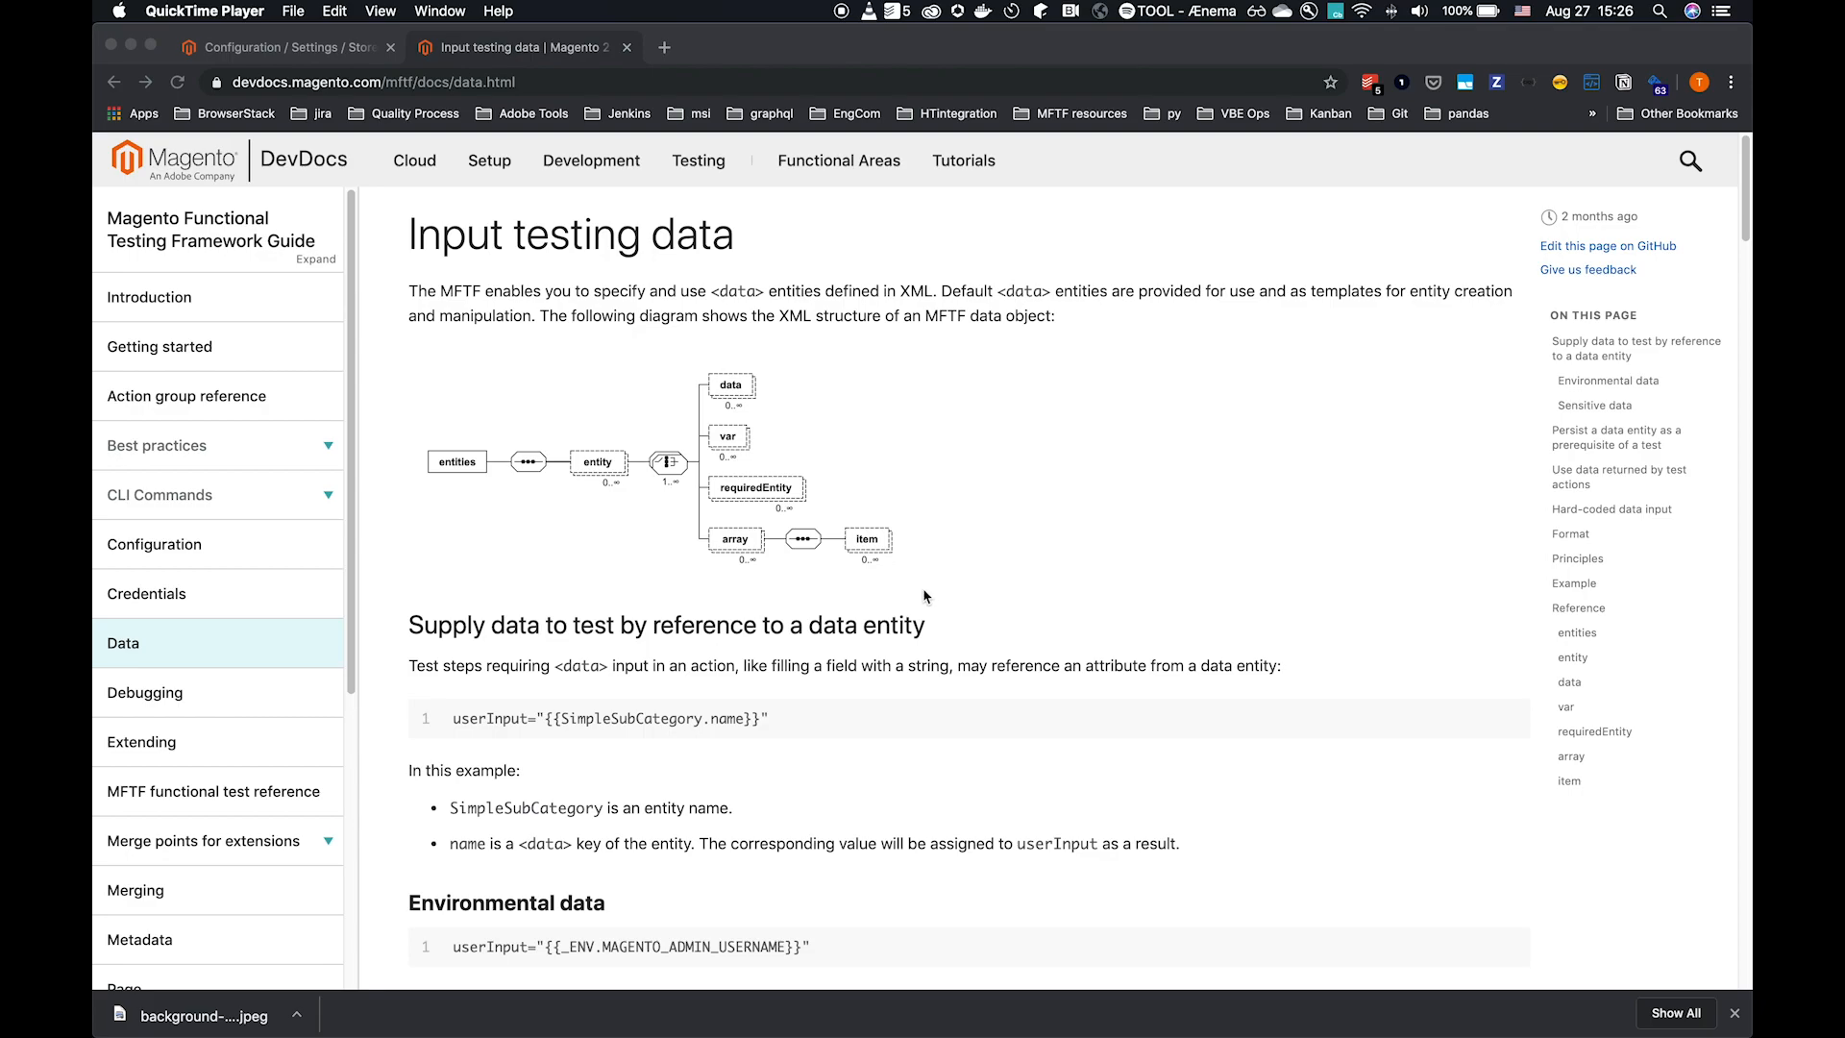
pyautogui.moveTo(928, 584)
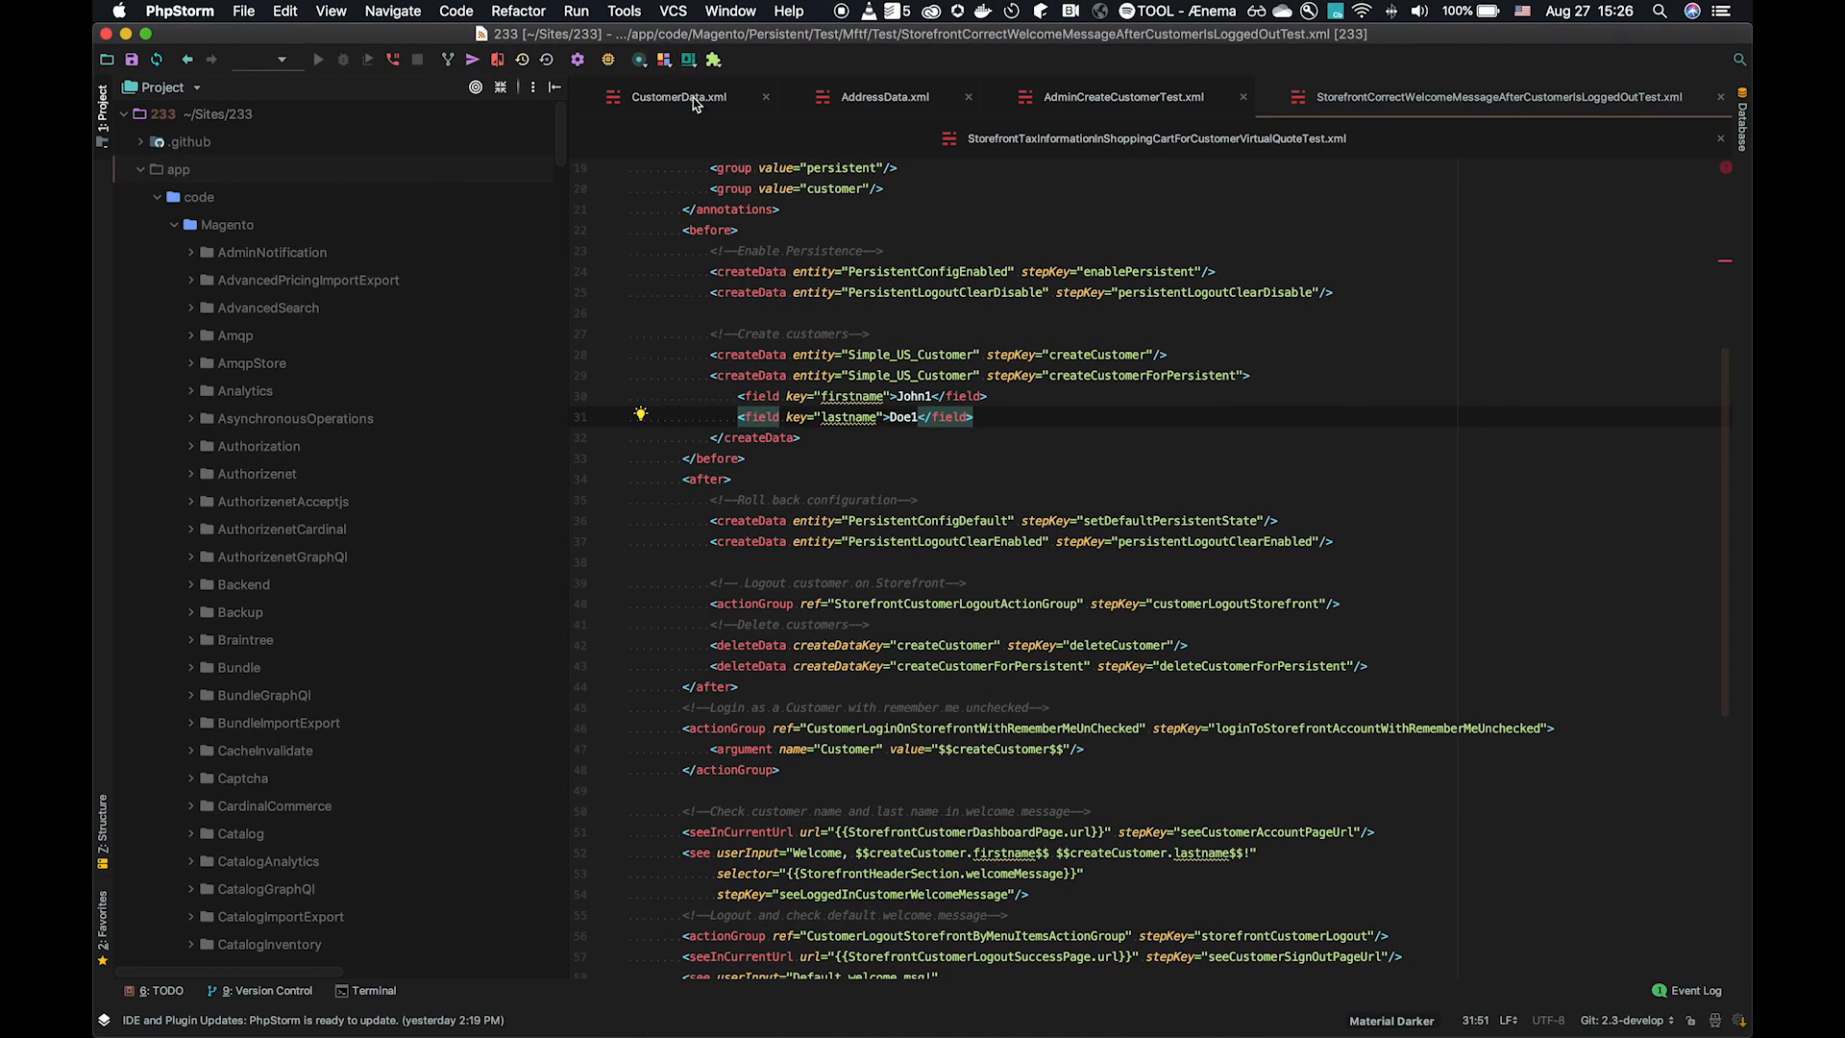
# Switch to CustomerData.xml to view the Simple_US_Customer entity definition
pyautogui.click(678, 96)
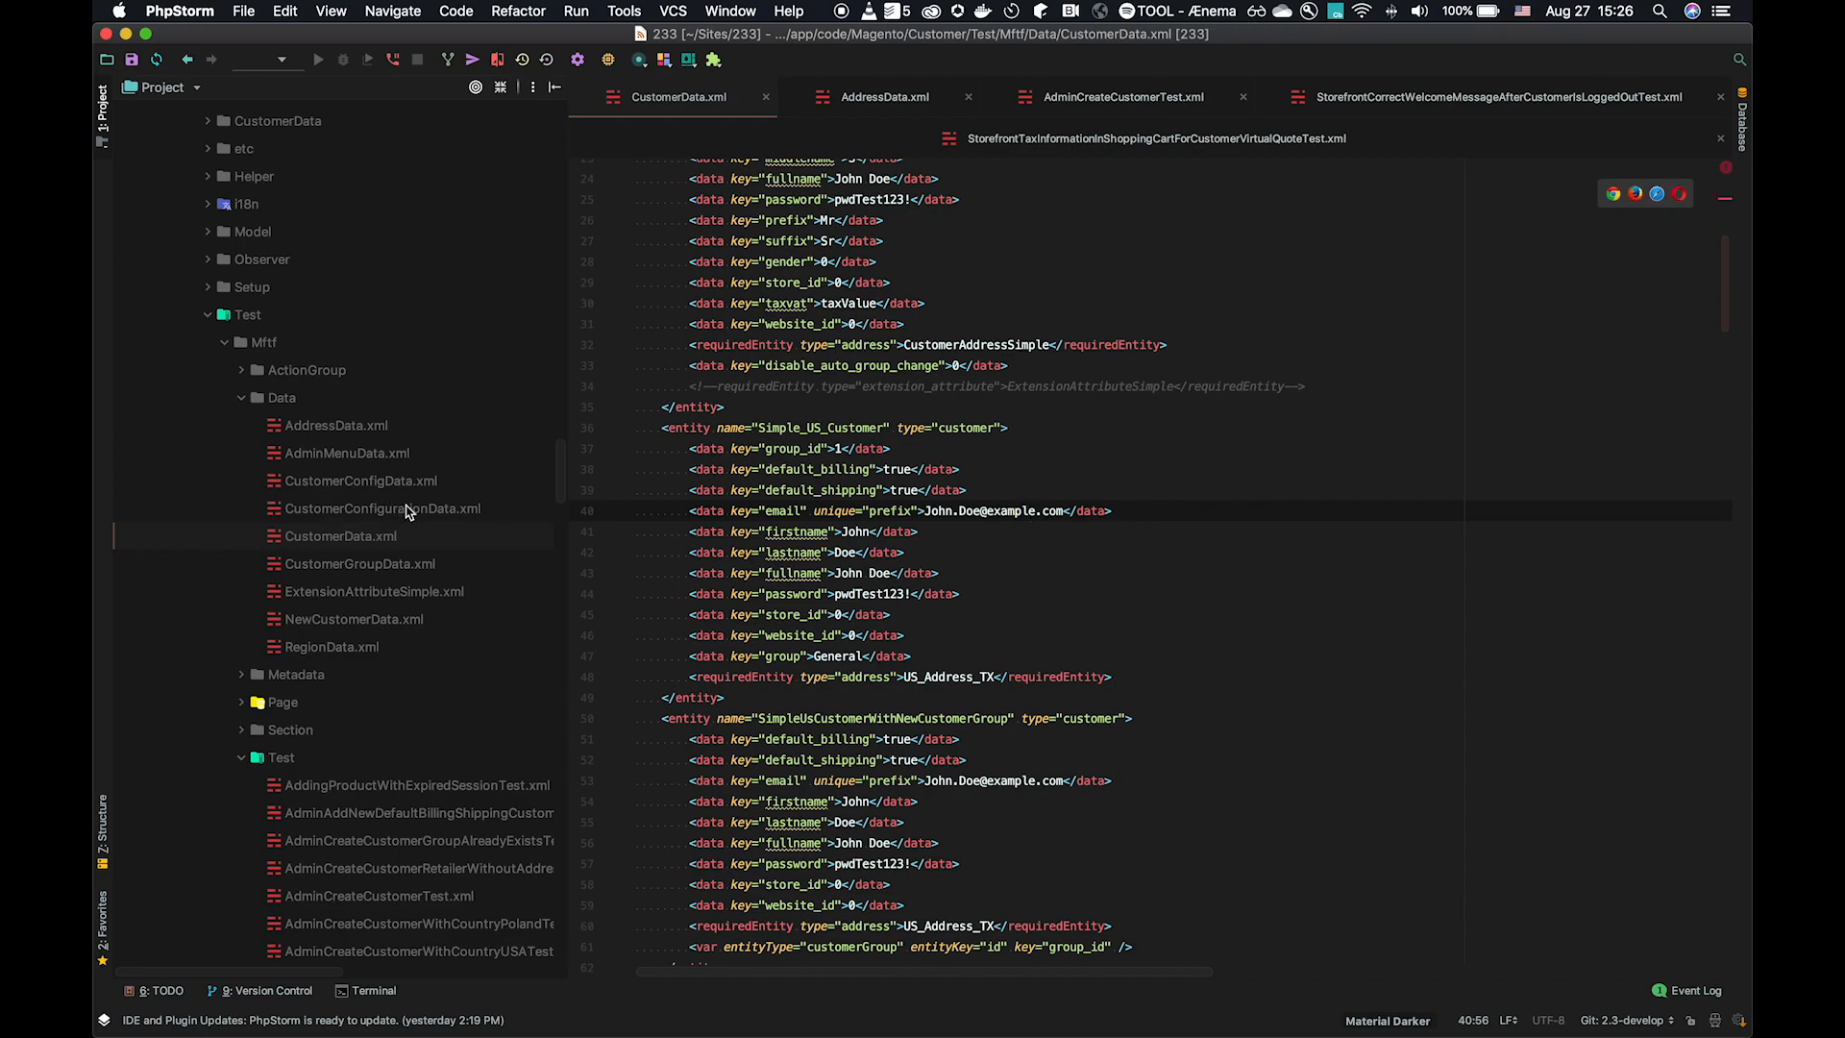
pyautogui.moveTo(709, 115)
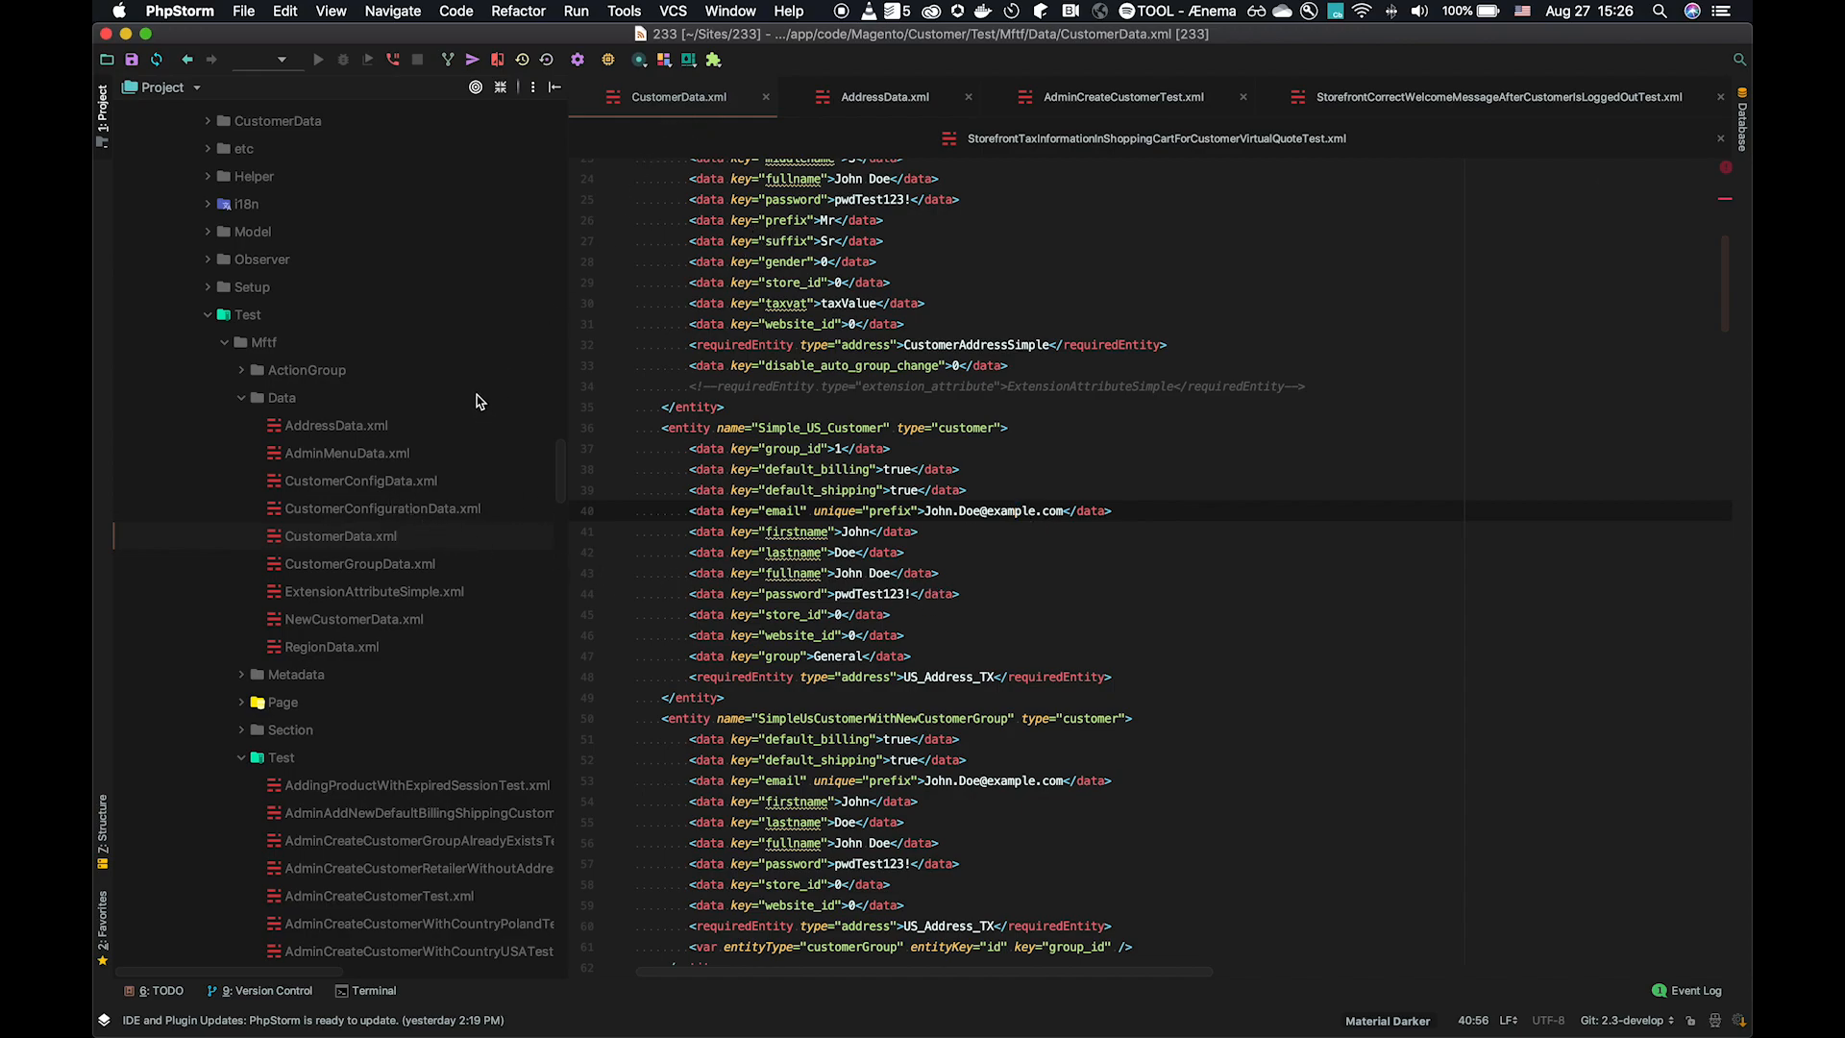
pyautogui.moveTo(288, 408)
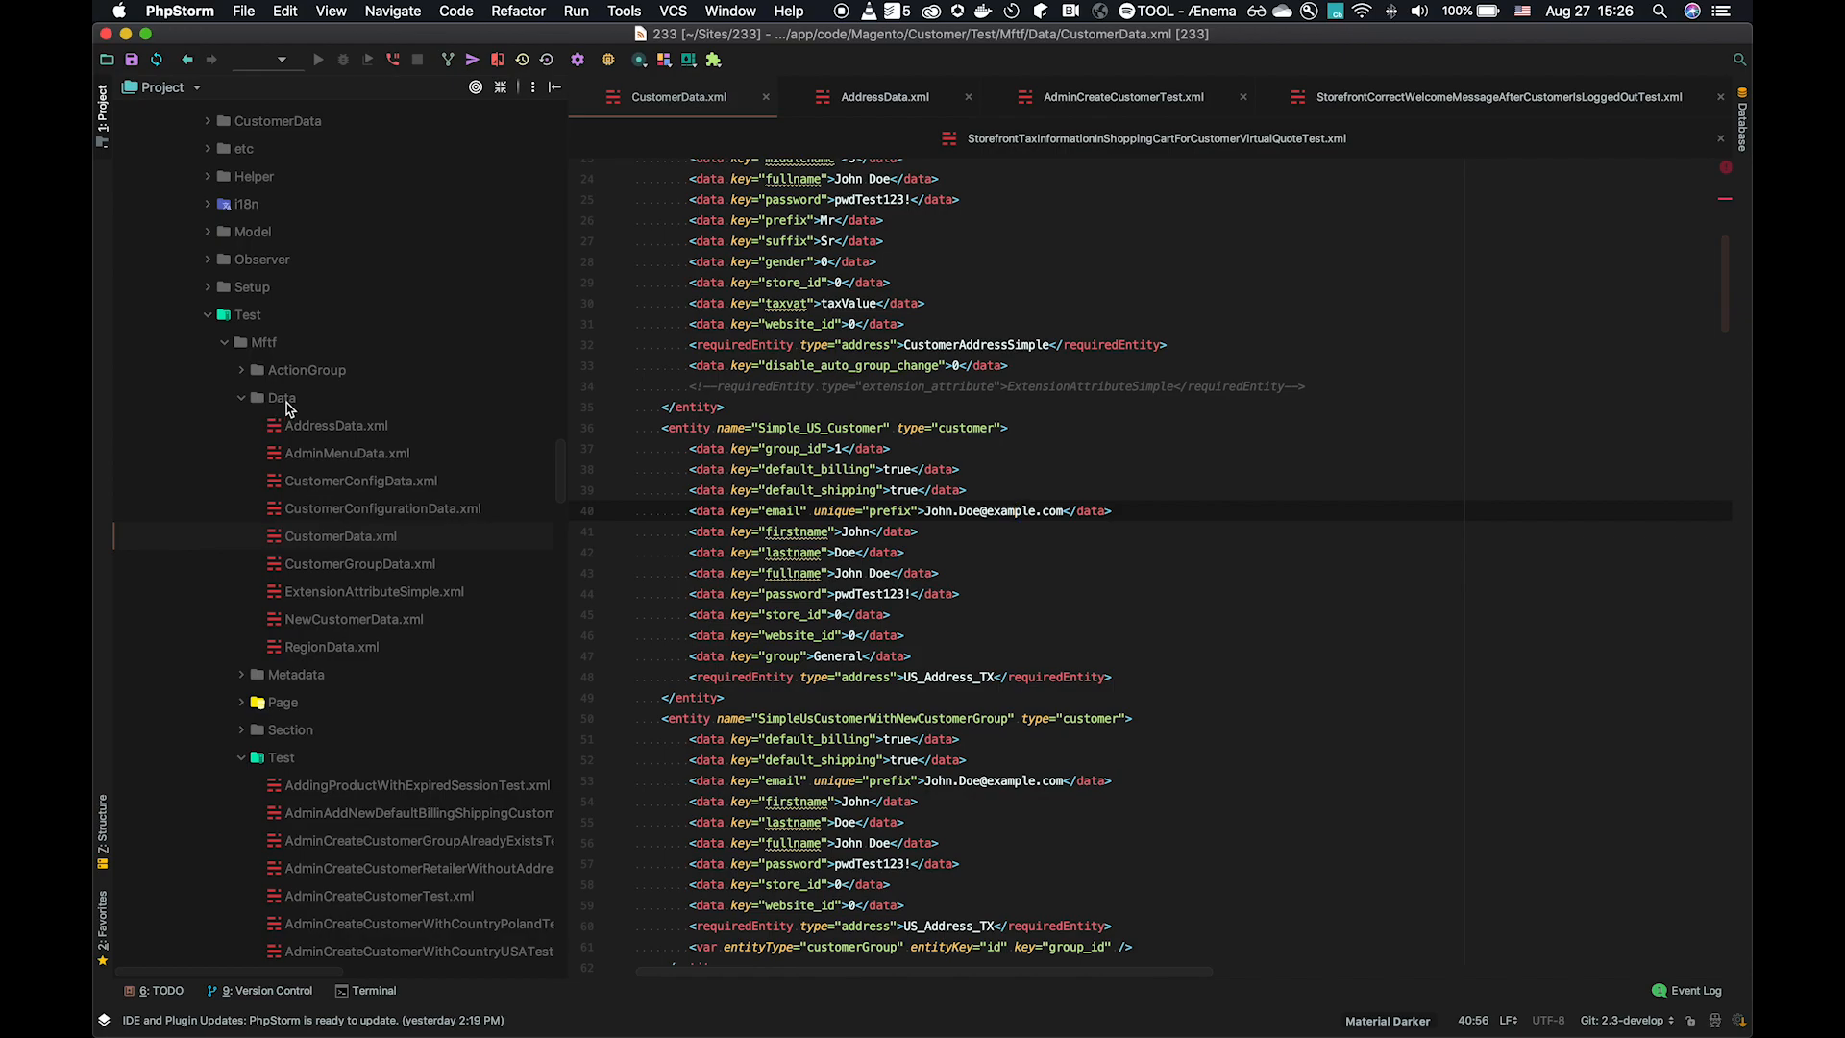
pyautogui.moveTo(285, 350)
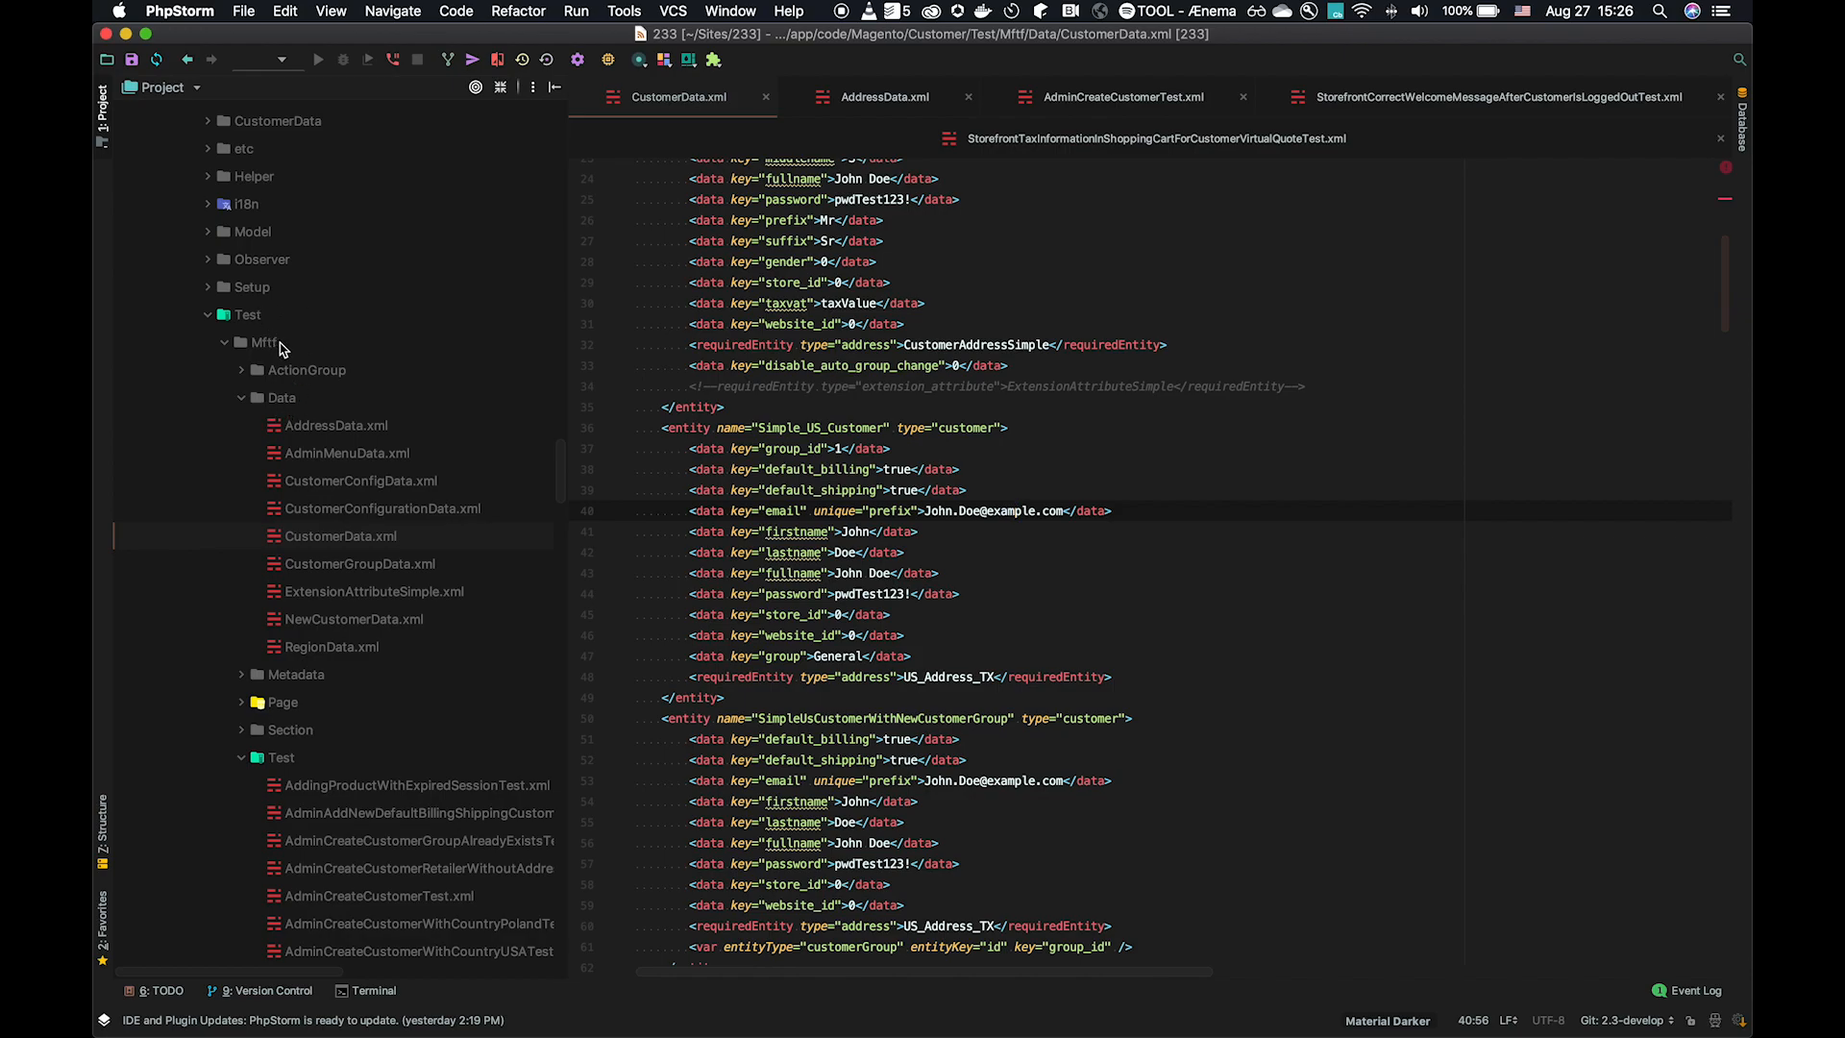
pyautogui.moveTo(363, 373)
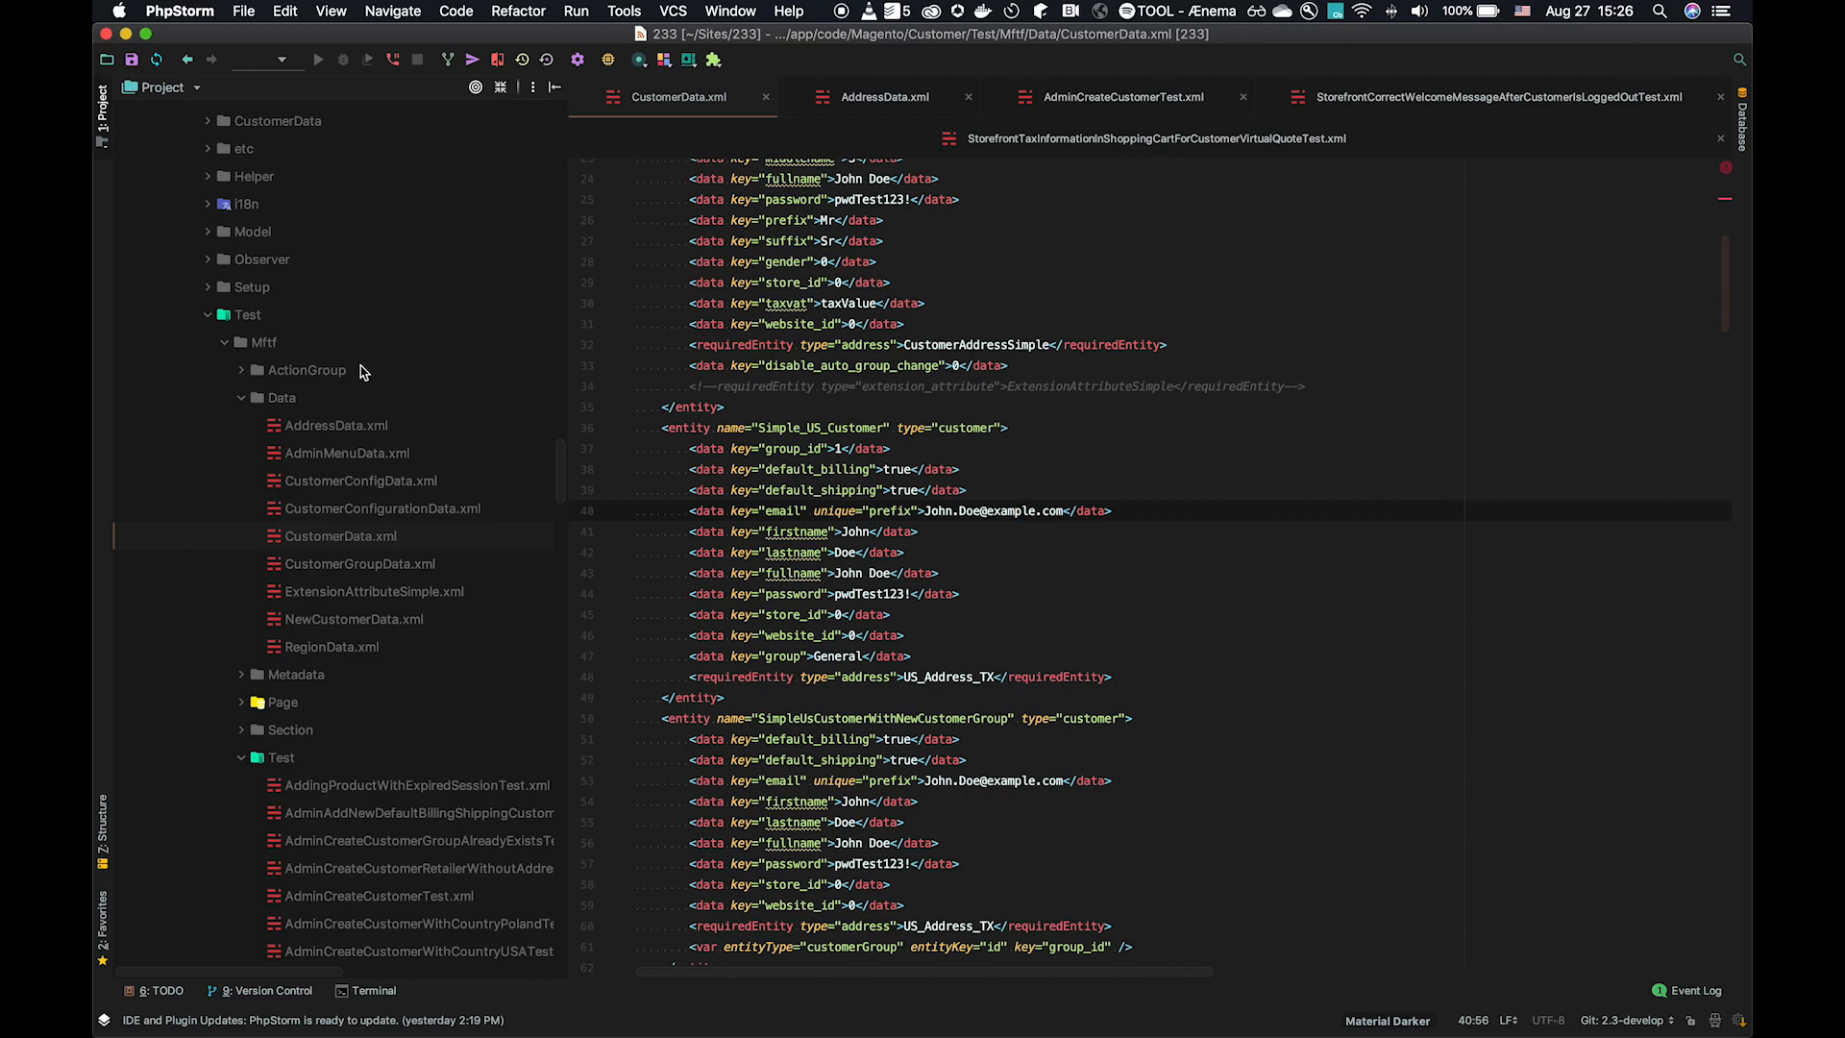
pyautogui.moveTo(363, 369)
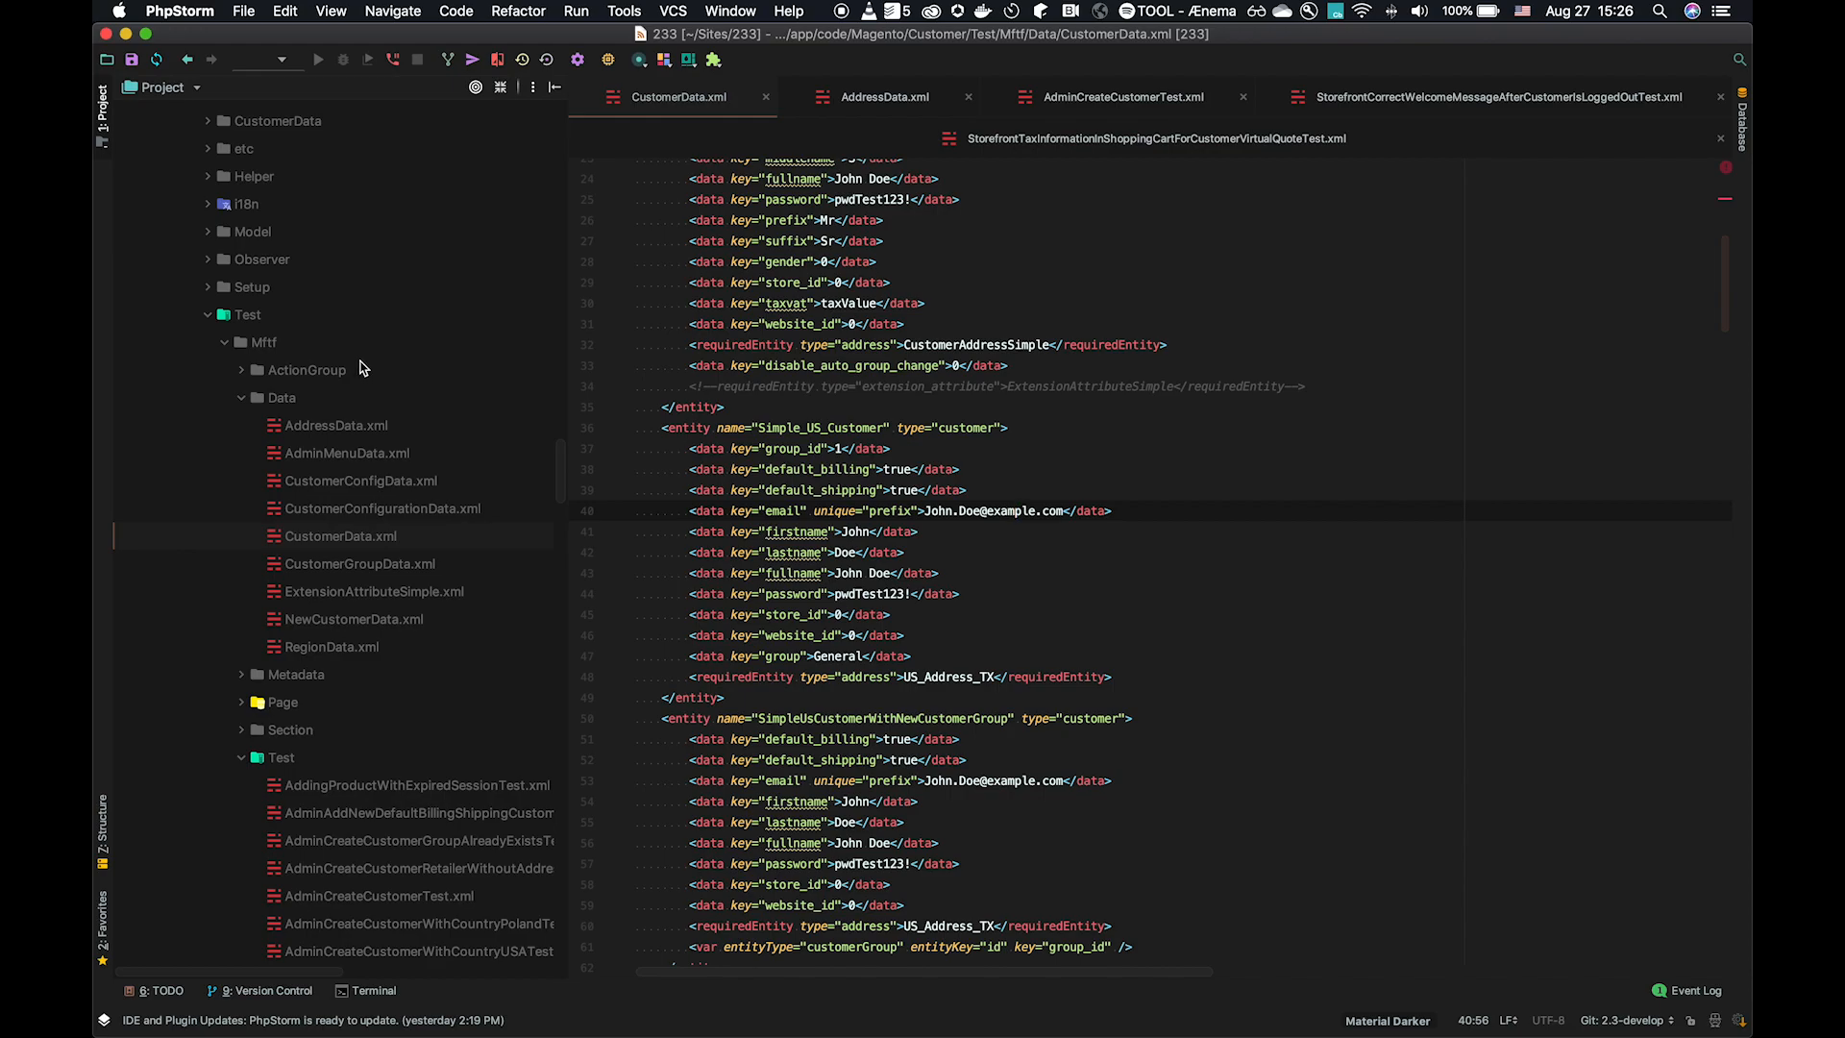
pyautogui.scroll(-3)
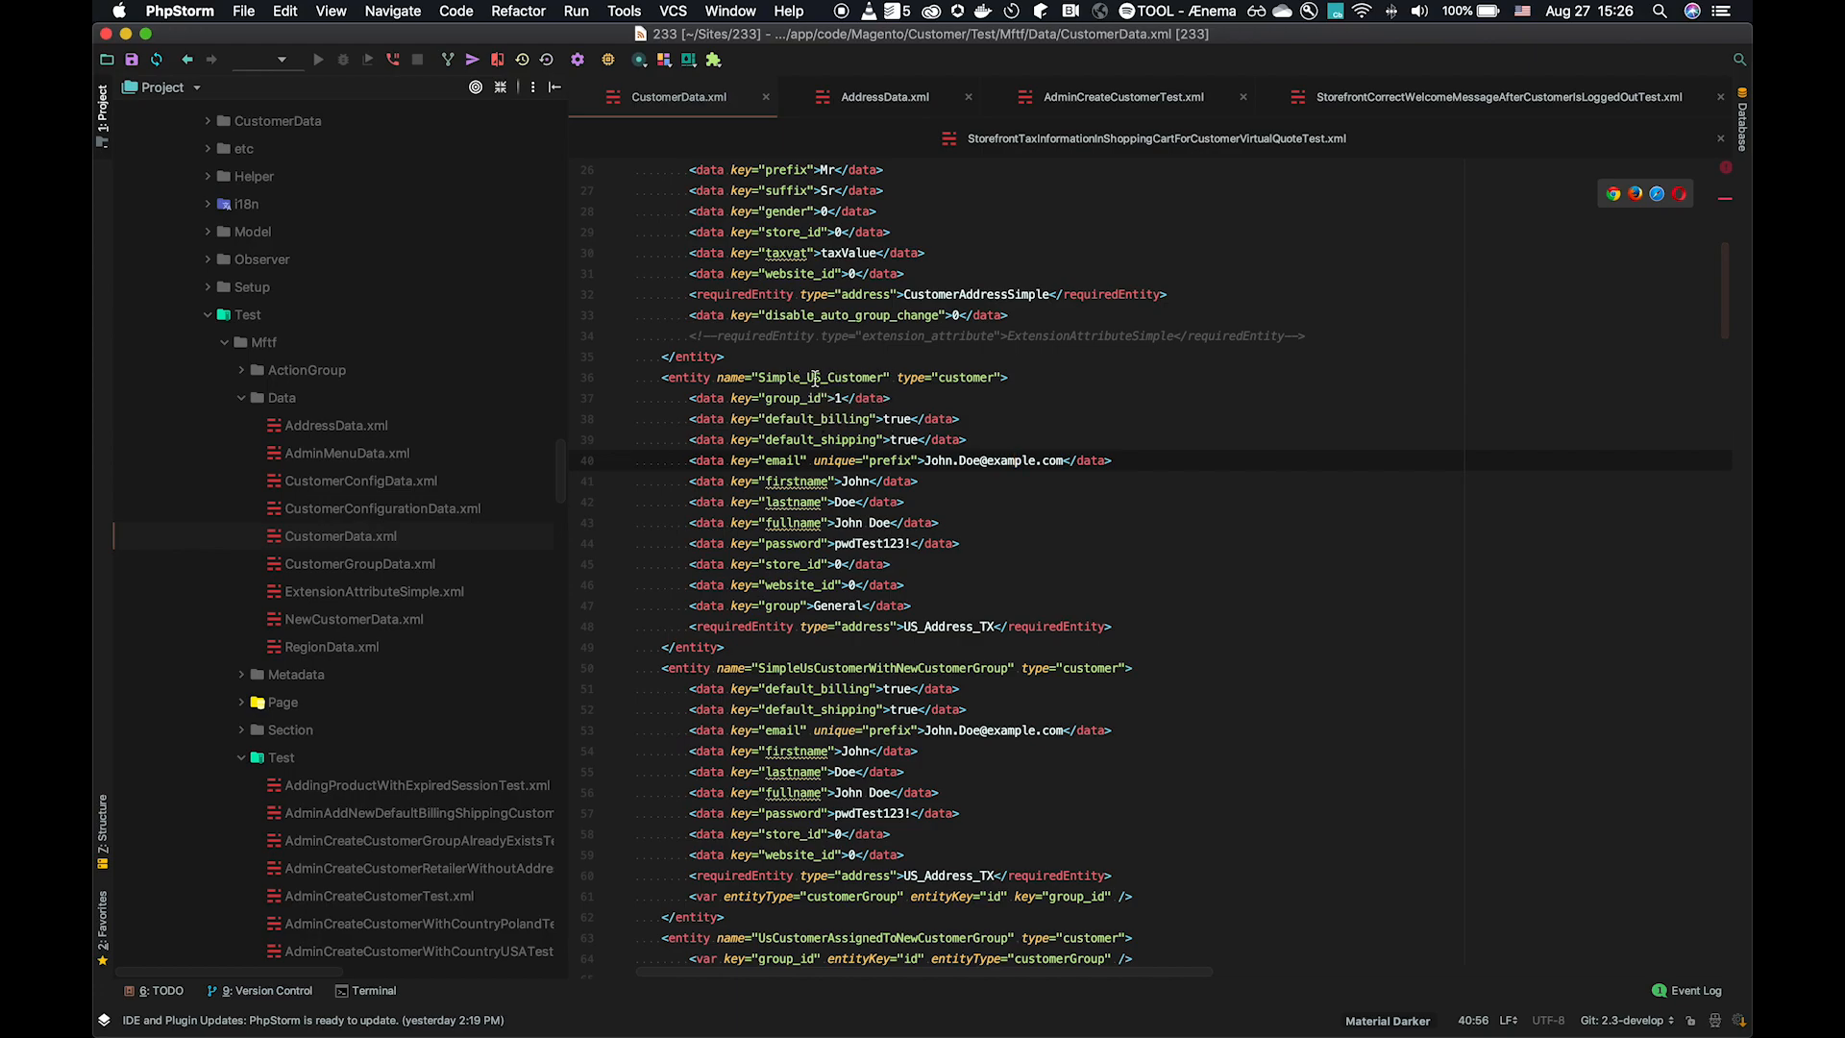
pyautogui.scroll(-3)
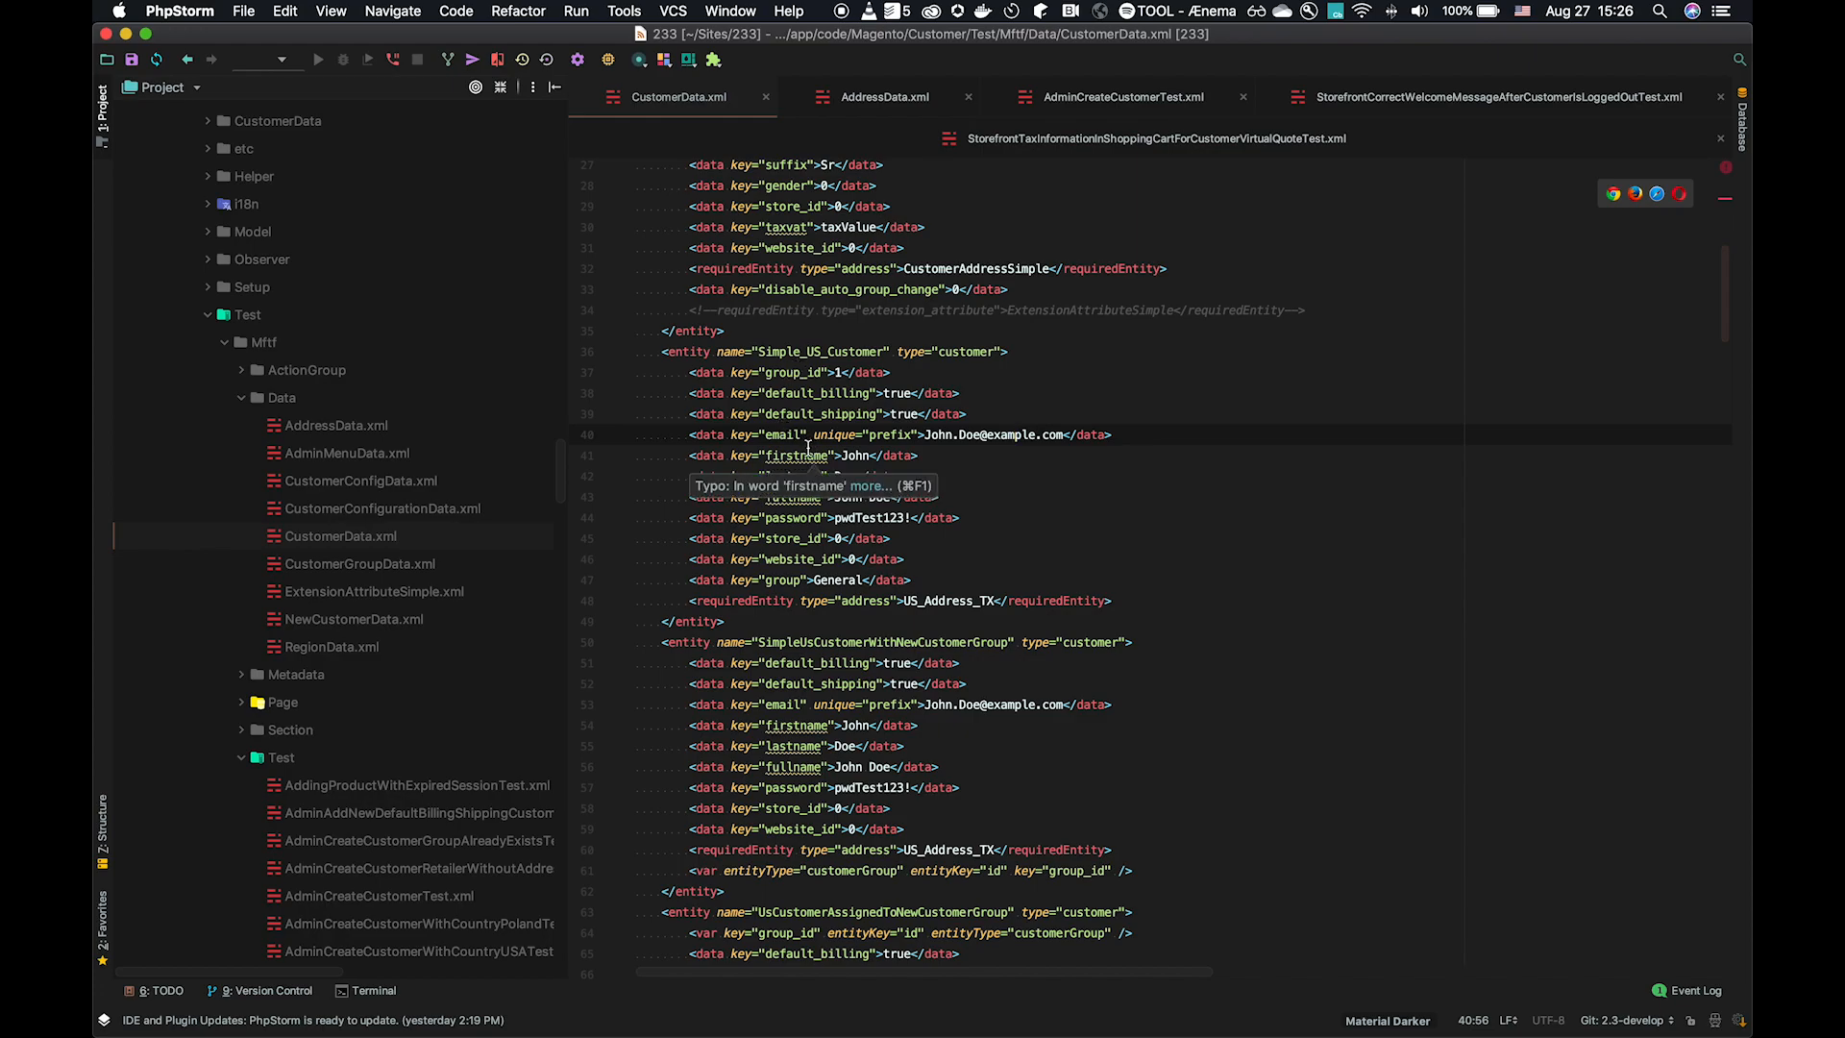
pyautogui.moveTo(836, 367)
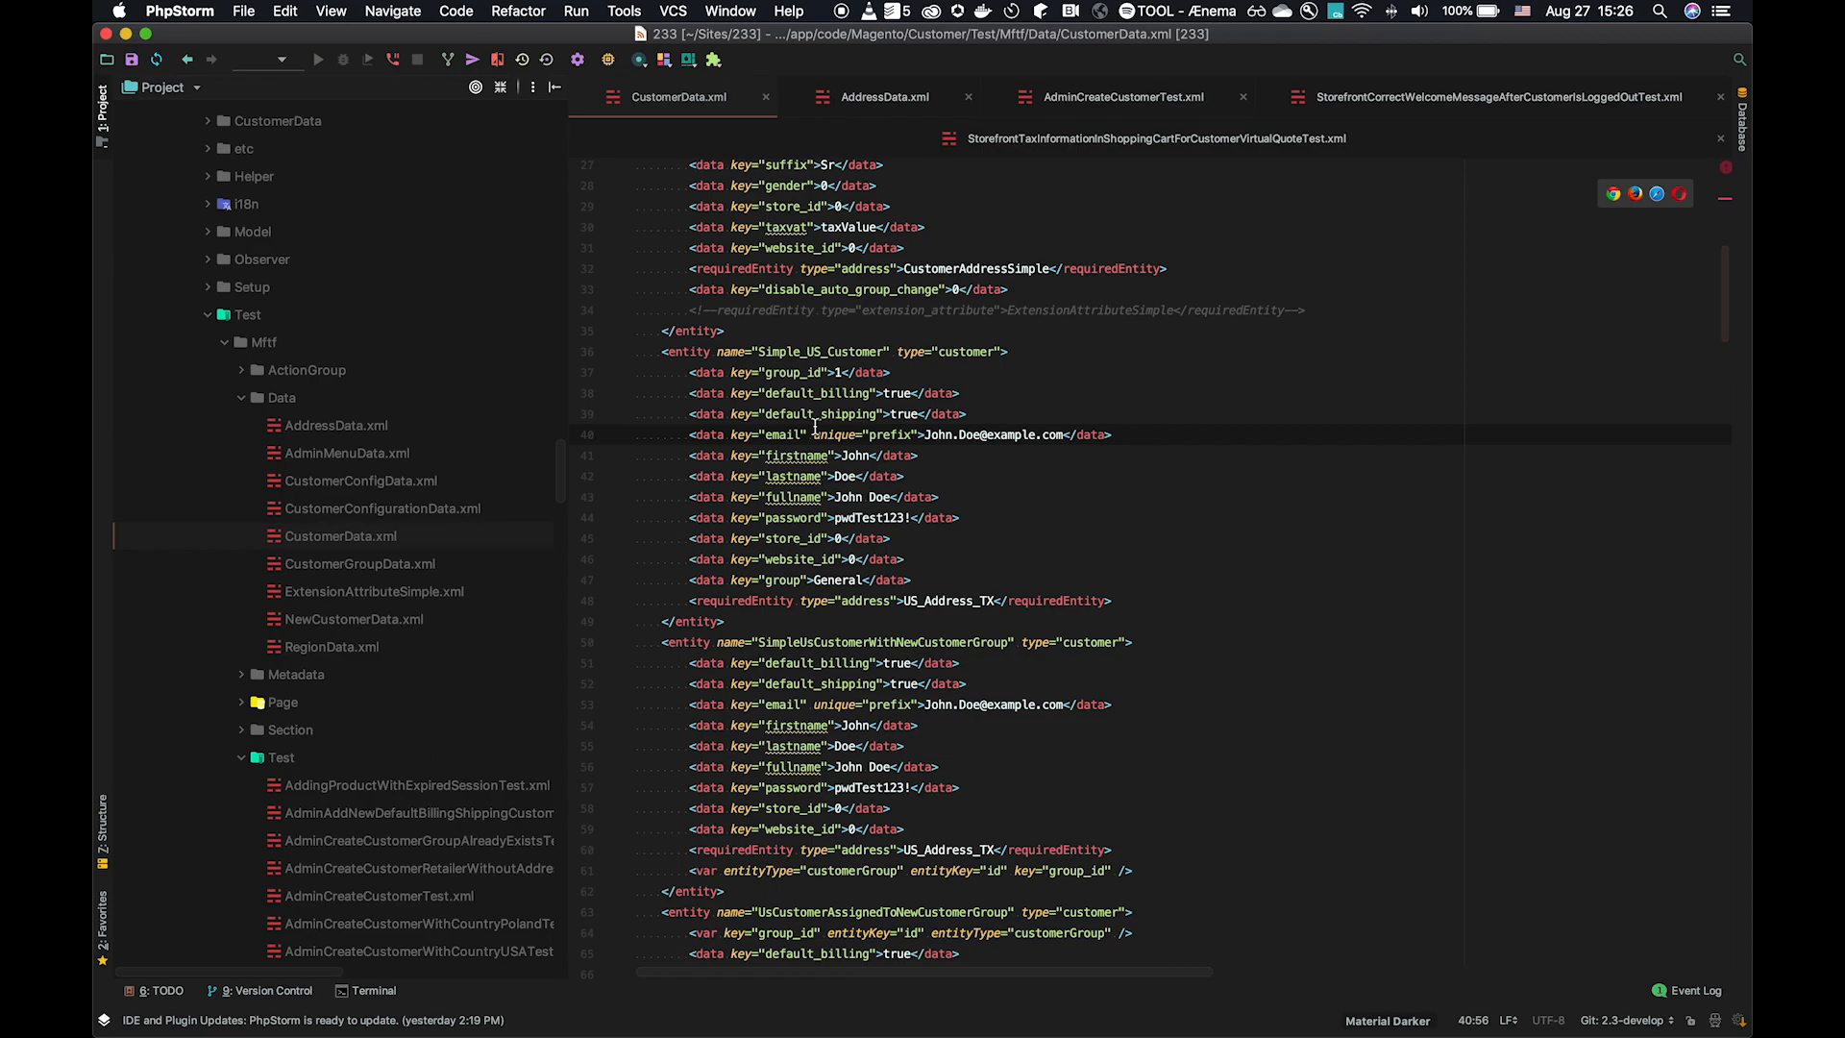
pyautogui.moveTo(992, 475)
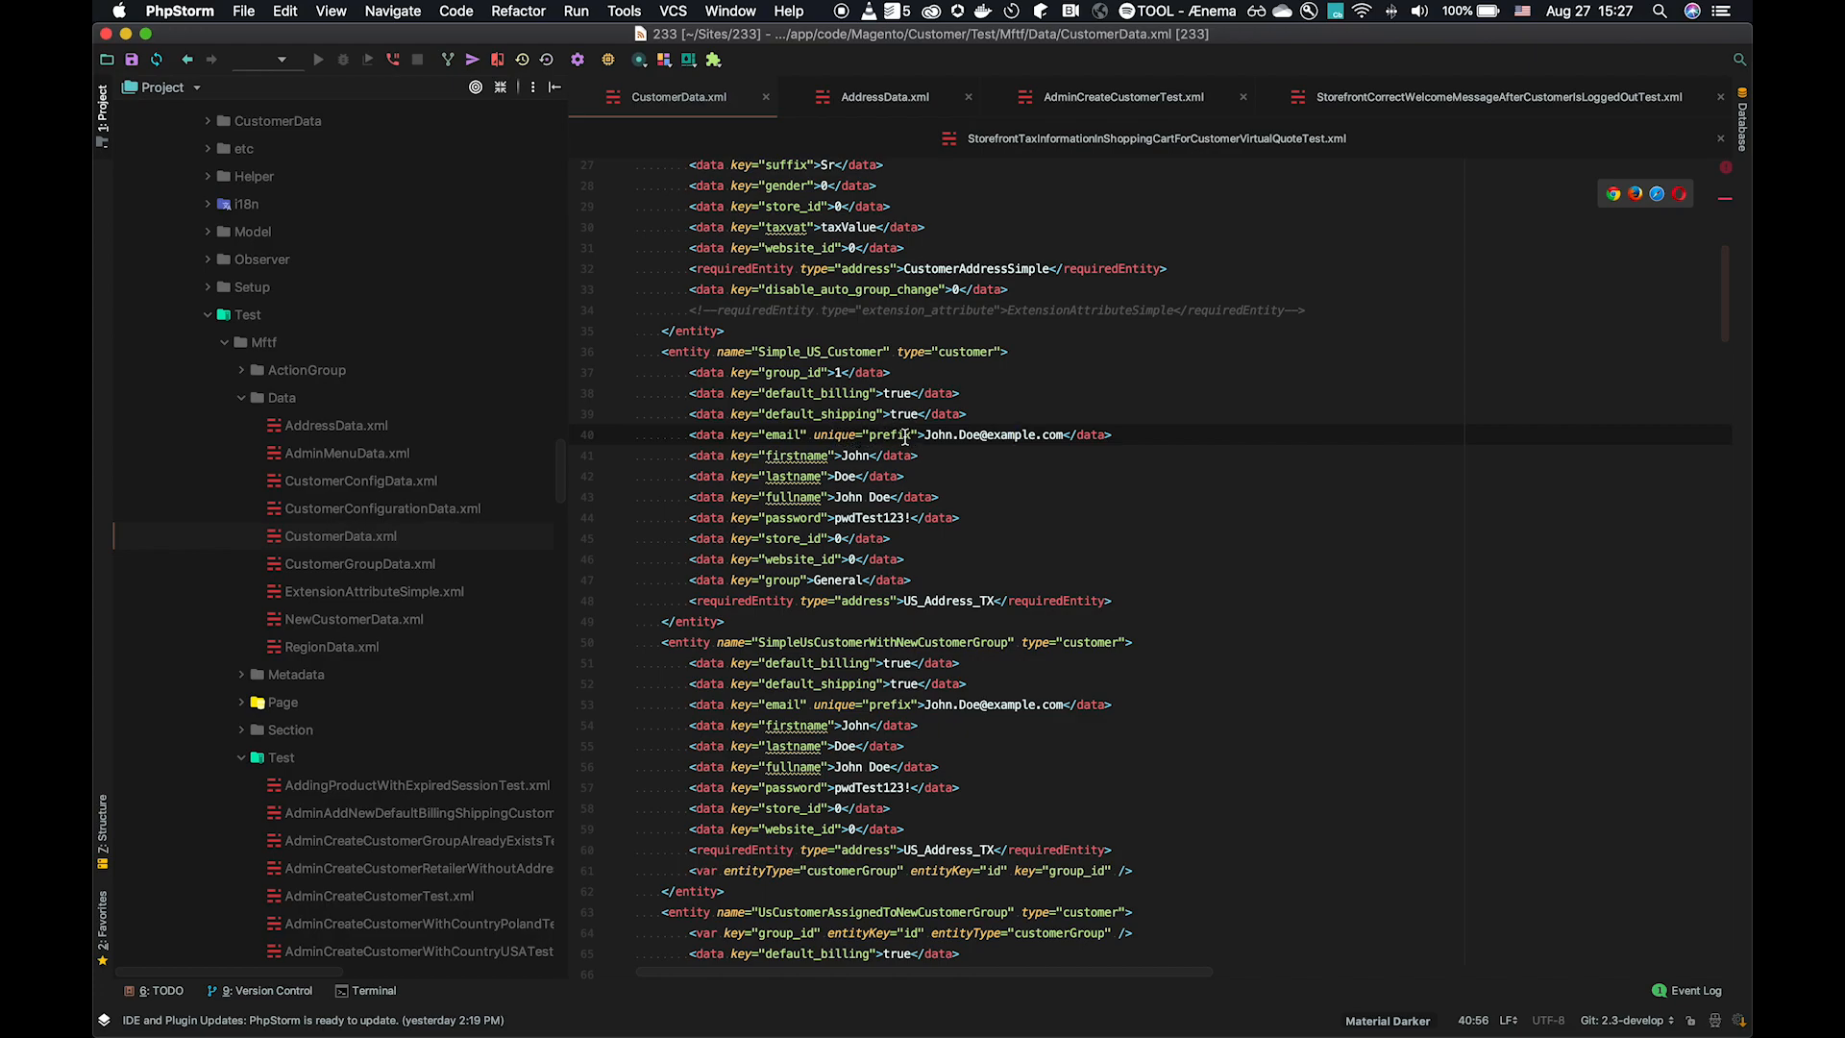
pyautogui.moveTo(890, 434)
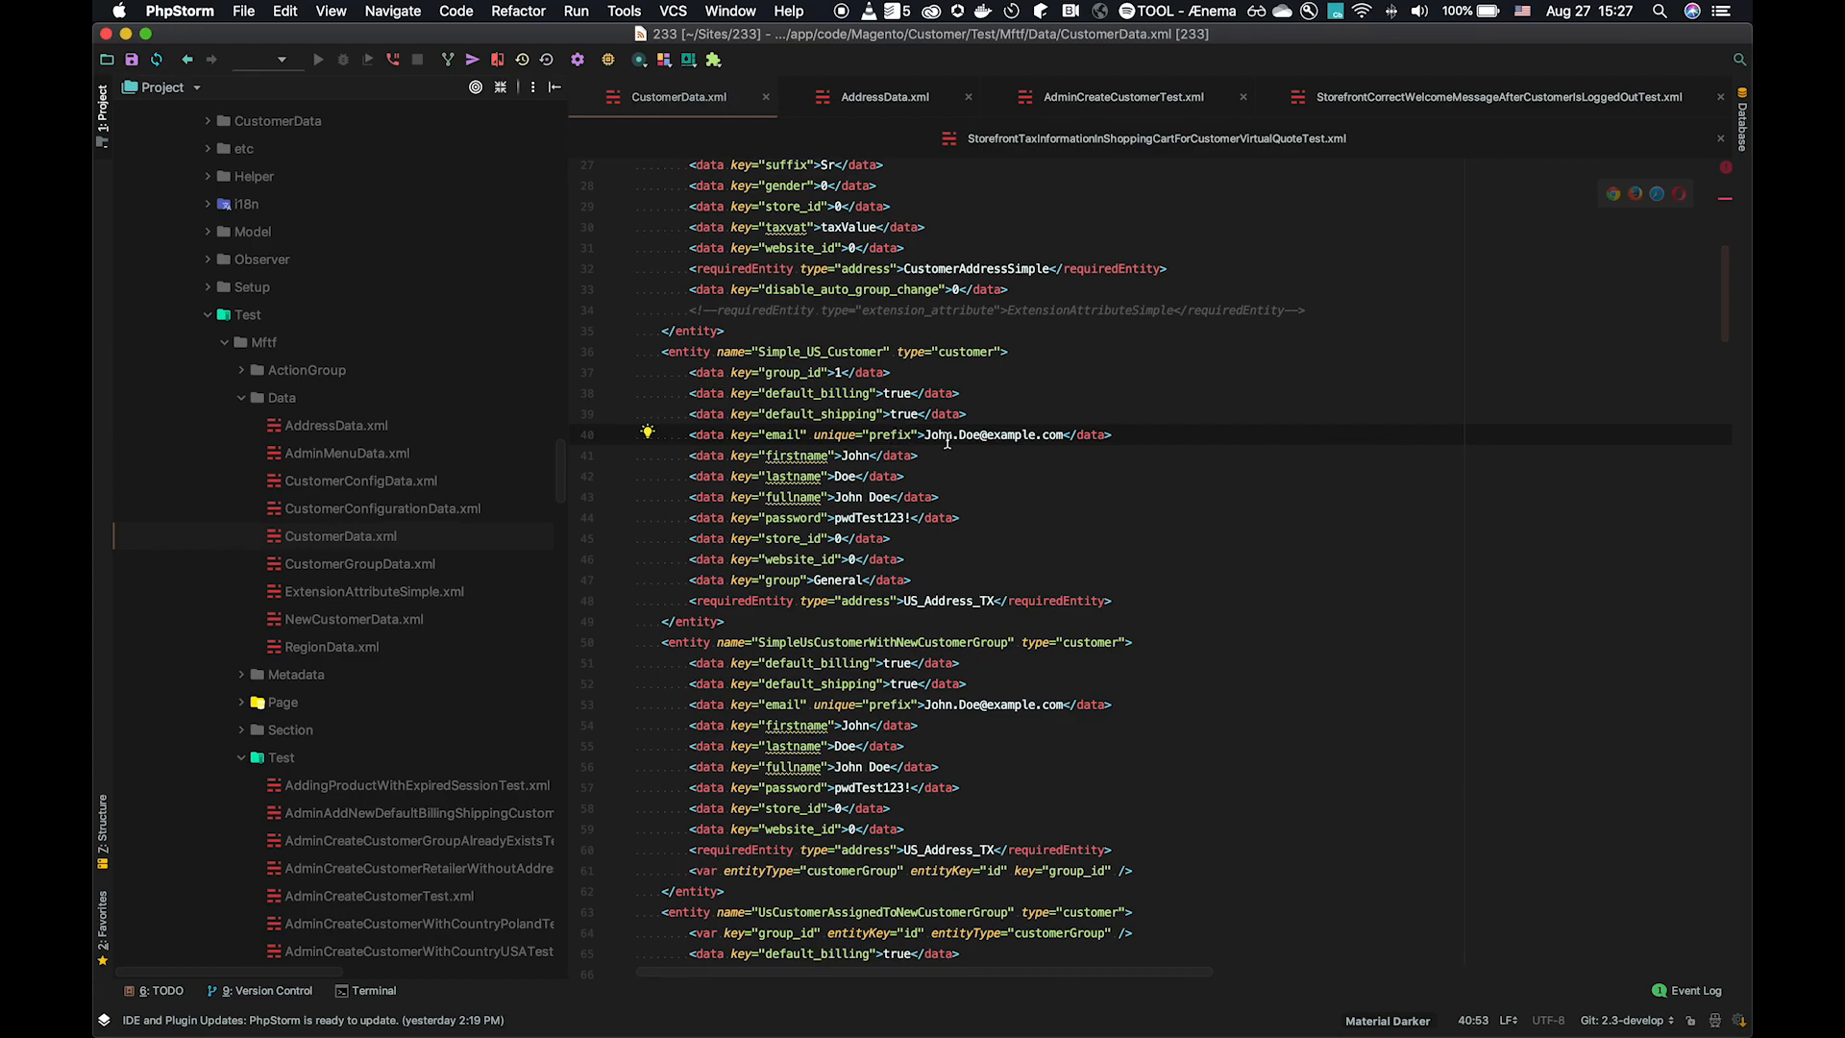
pyautogui.moveTo(1013, 434)
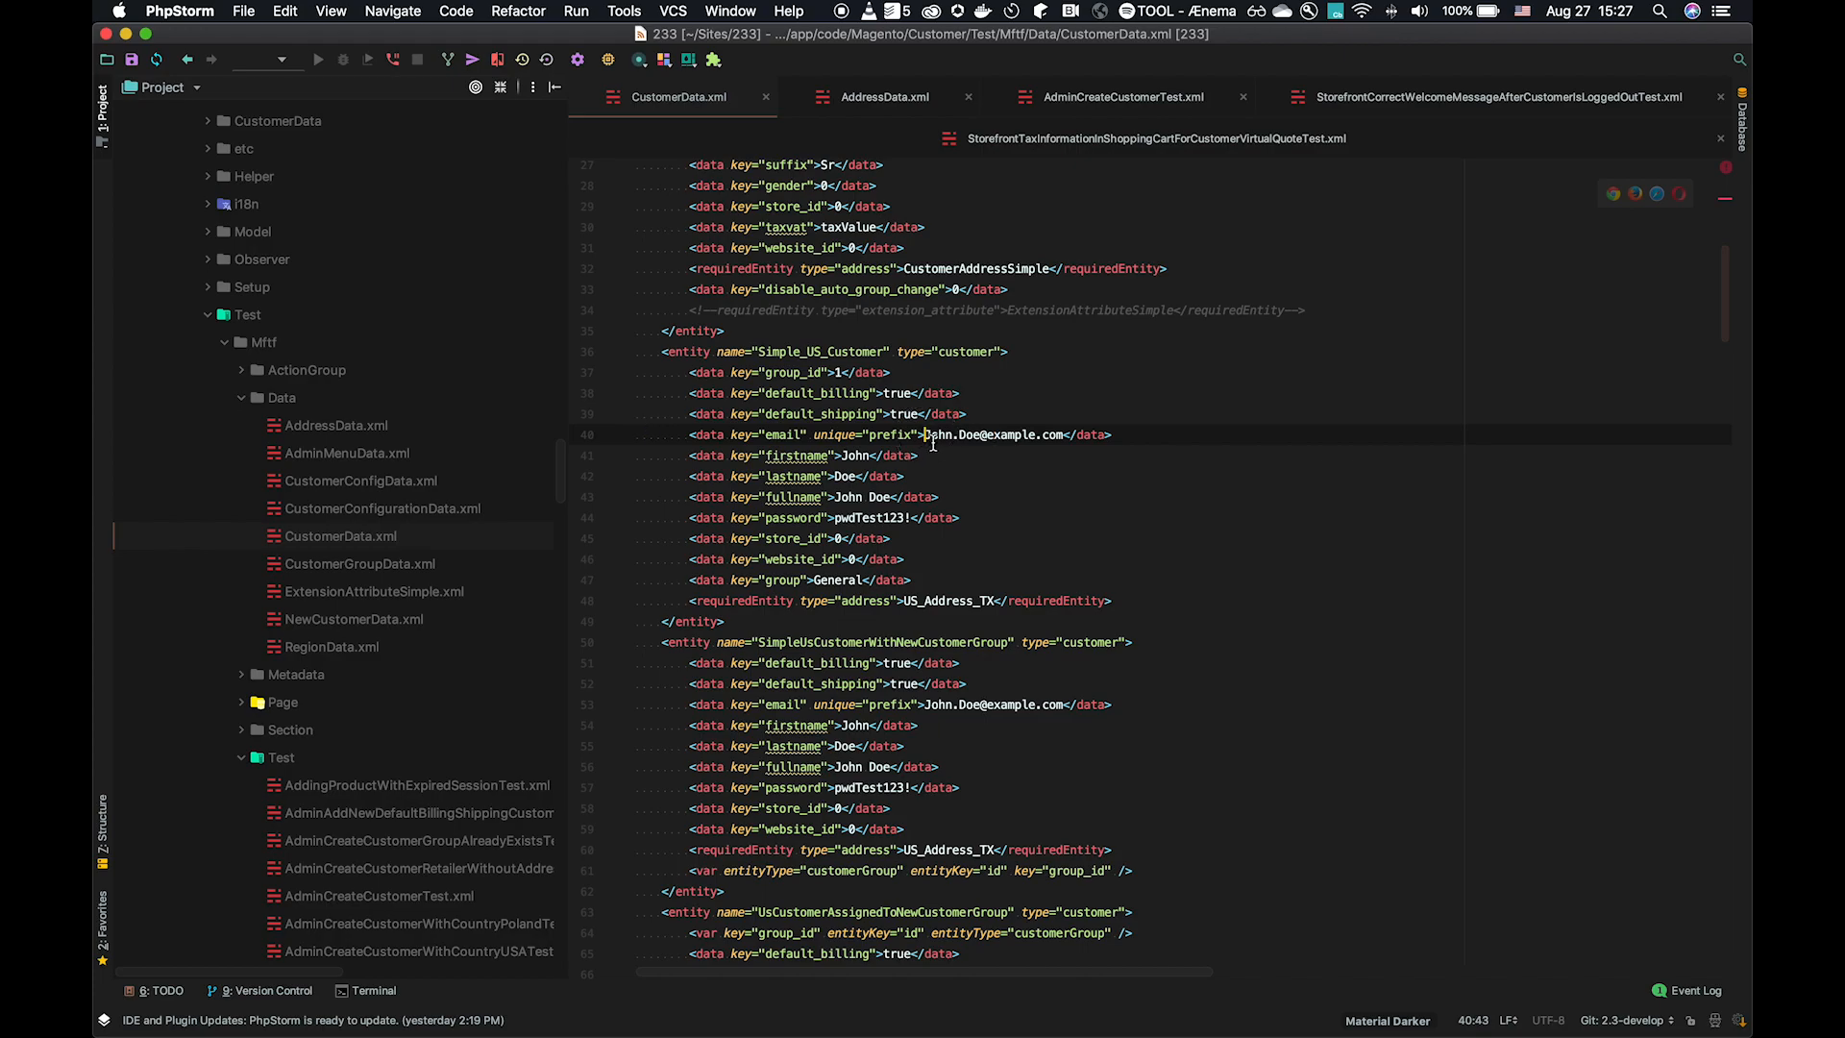
pyautogui.write('ksmngskl;mngkl;dgmdflk;mng')
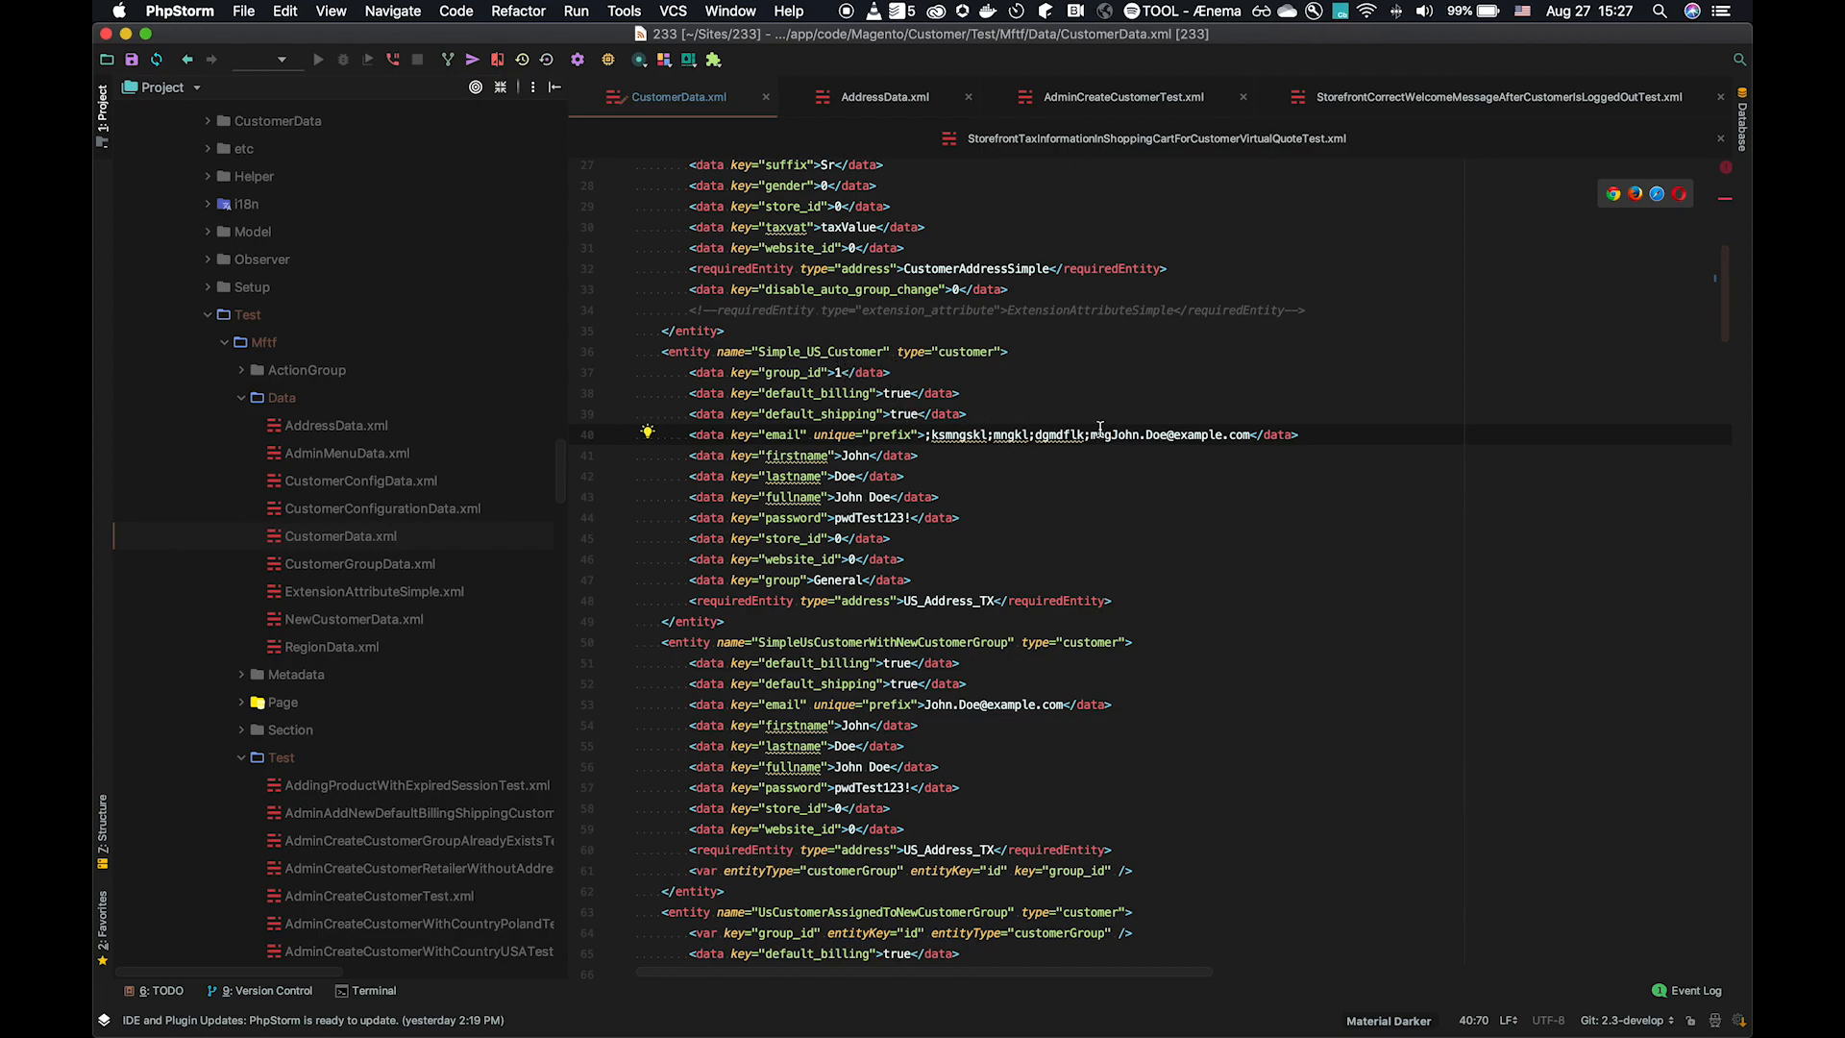
pyautogui.moveTo(1059, 434)
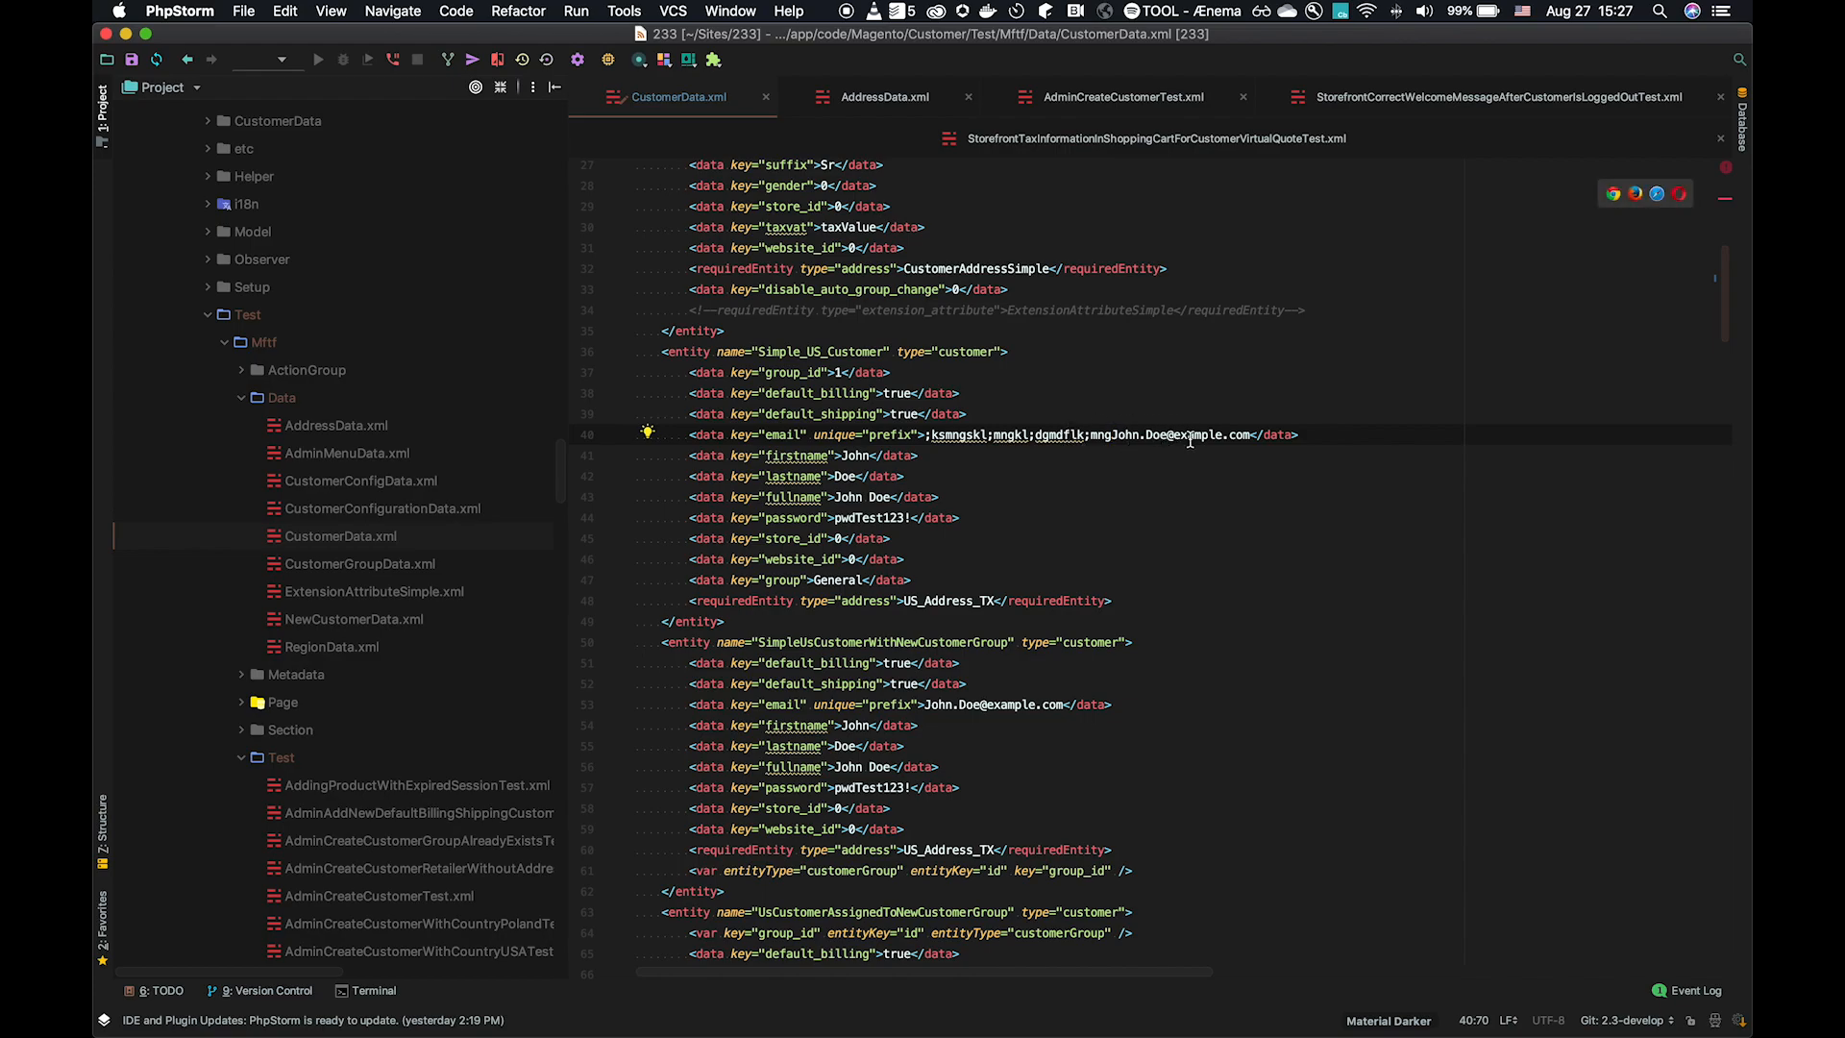
pyautogui.moveTo(1132, 436)
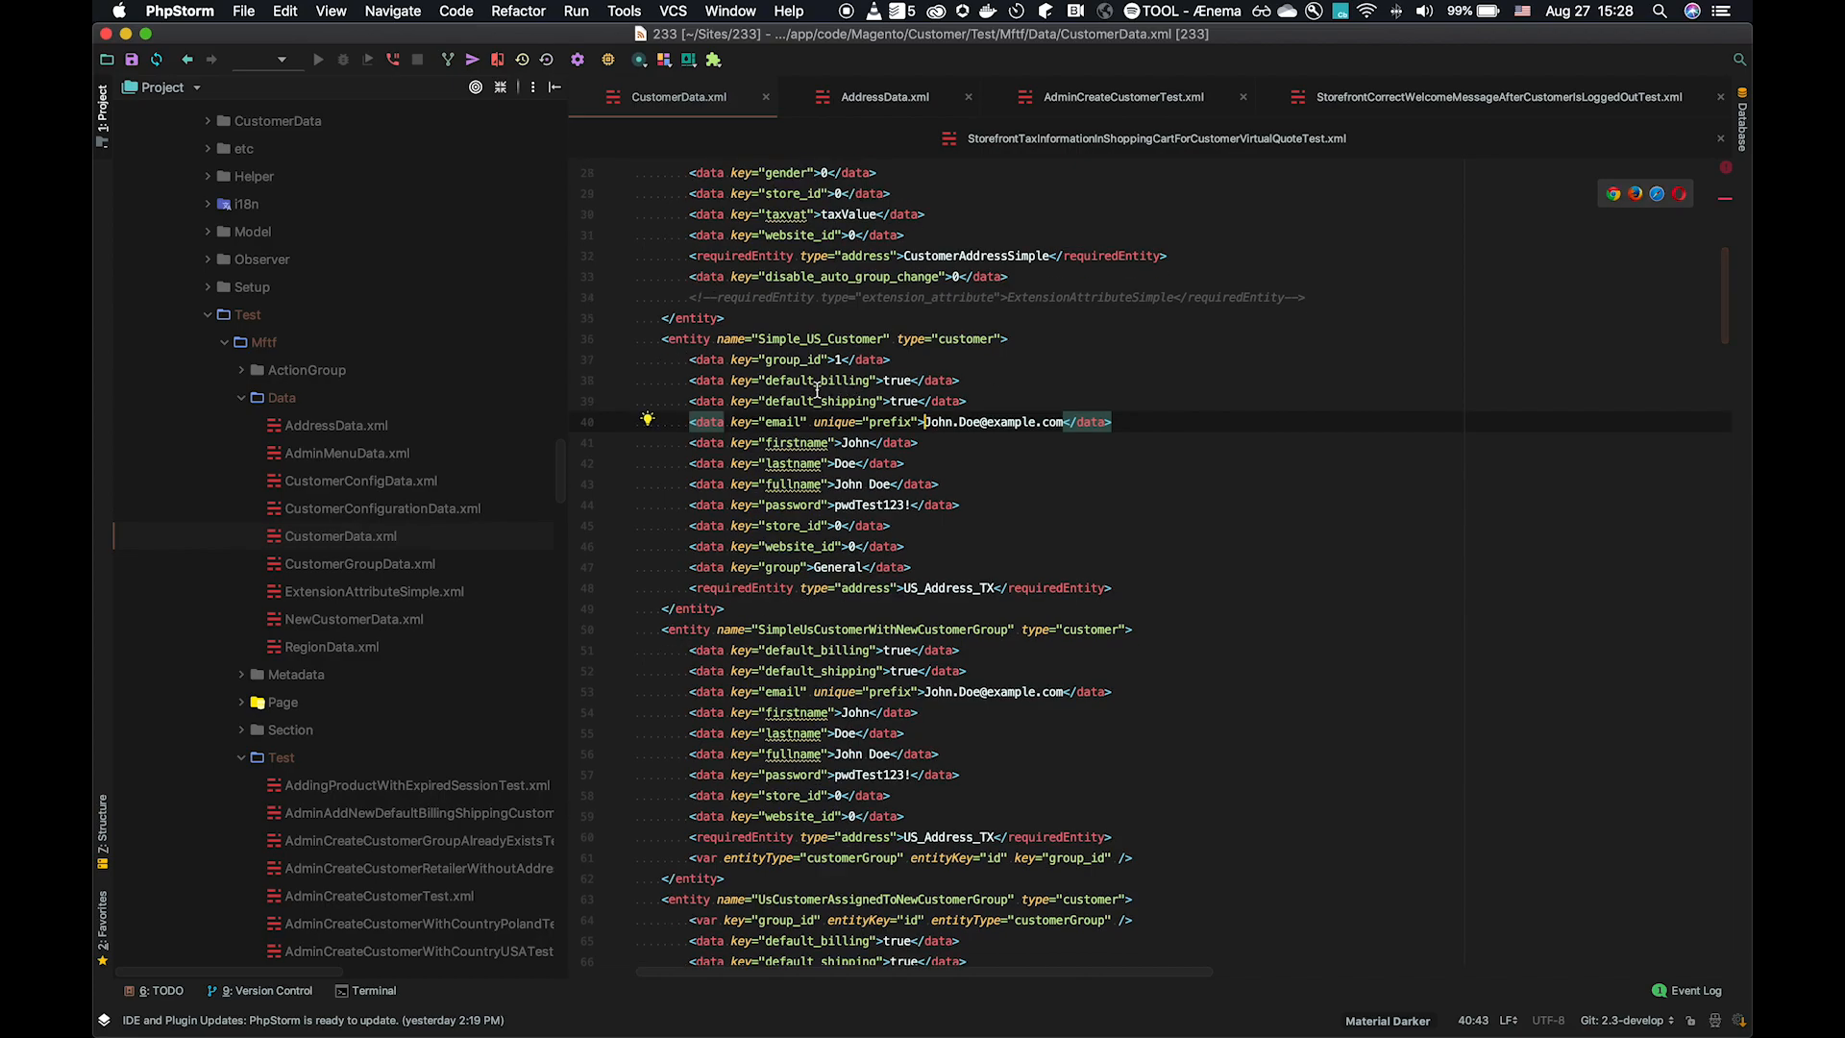
pyautogui.scroll(-3)
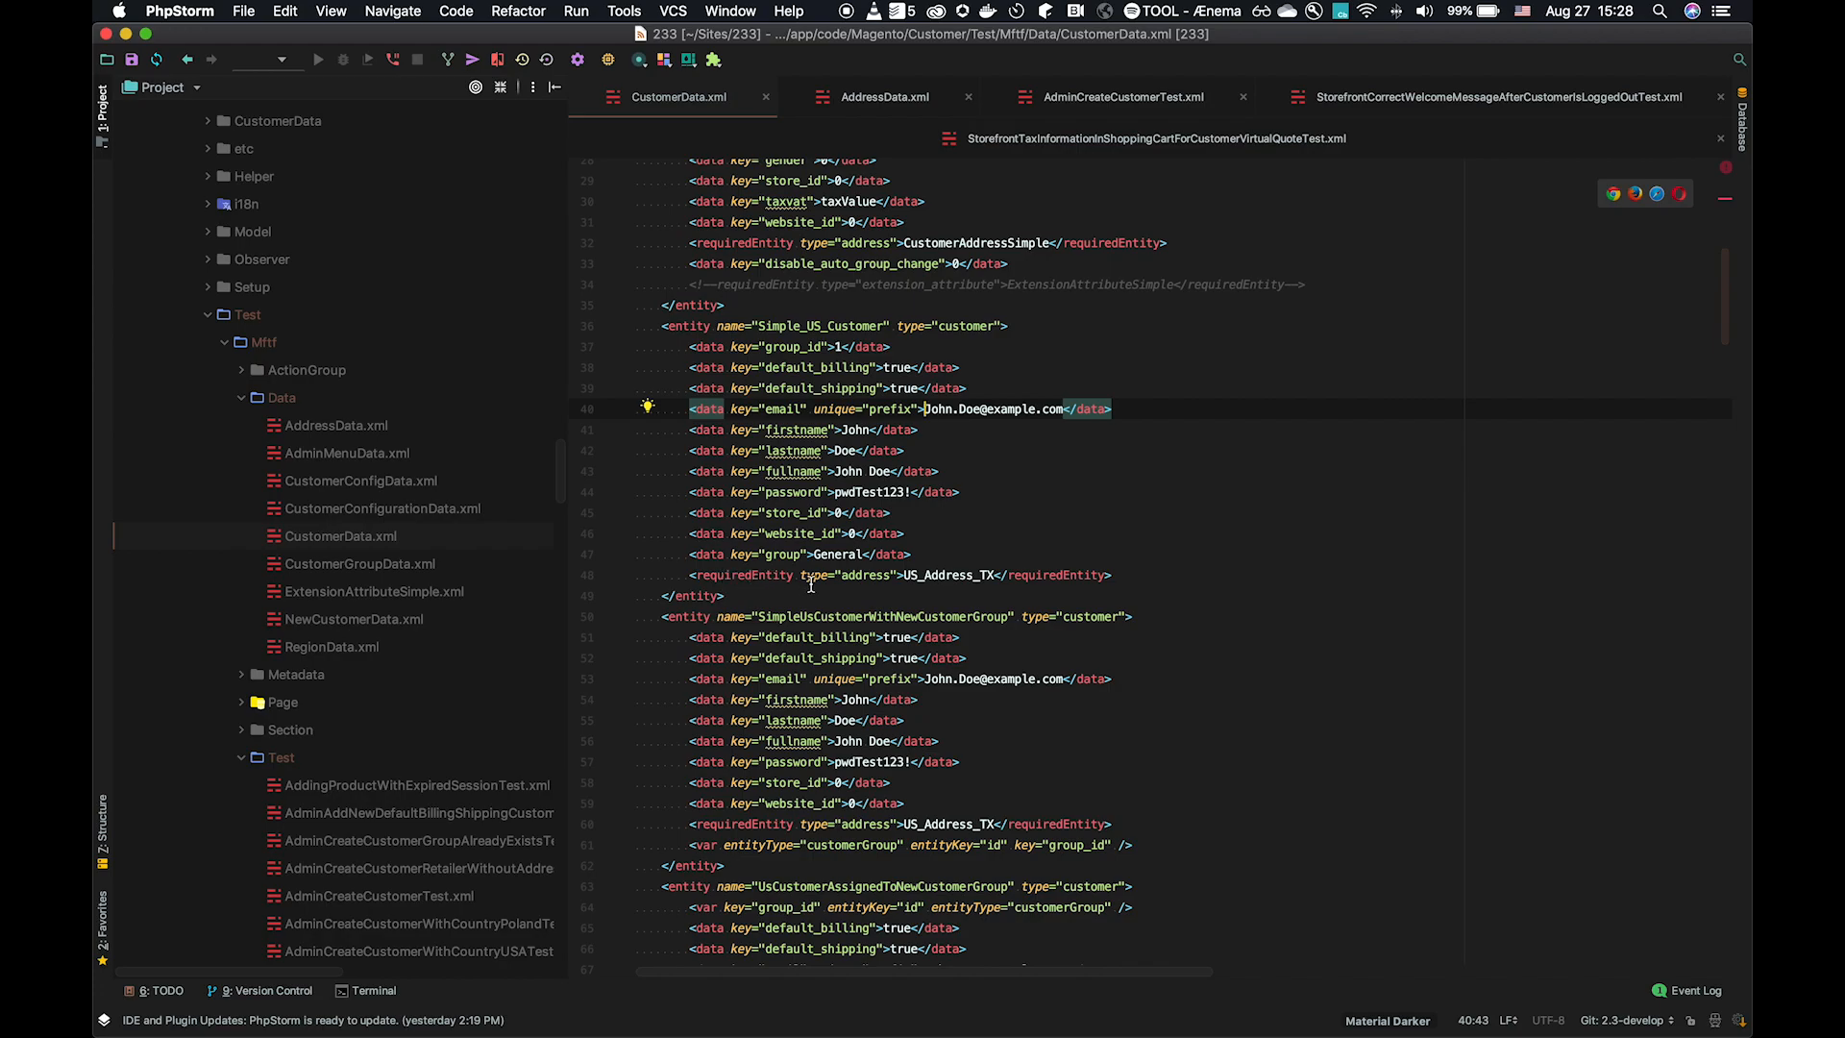
pyautogui.moveTo(869, 588)
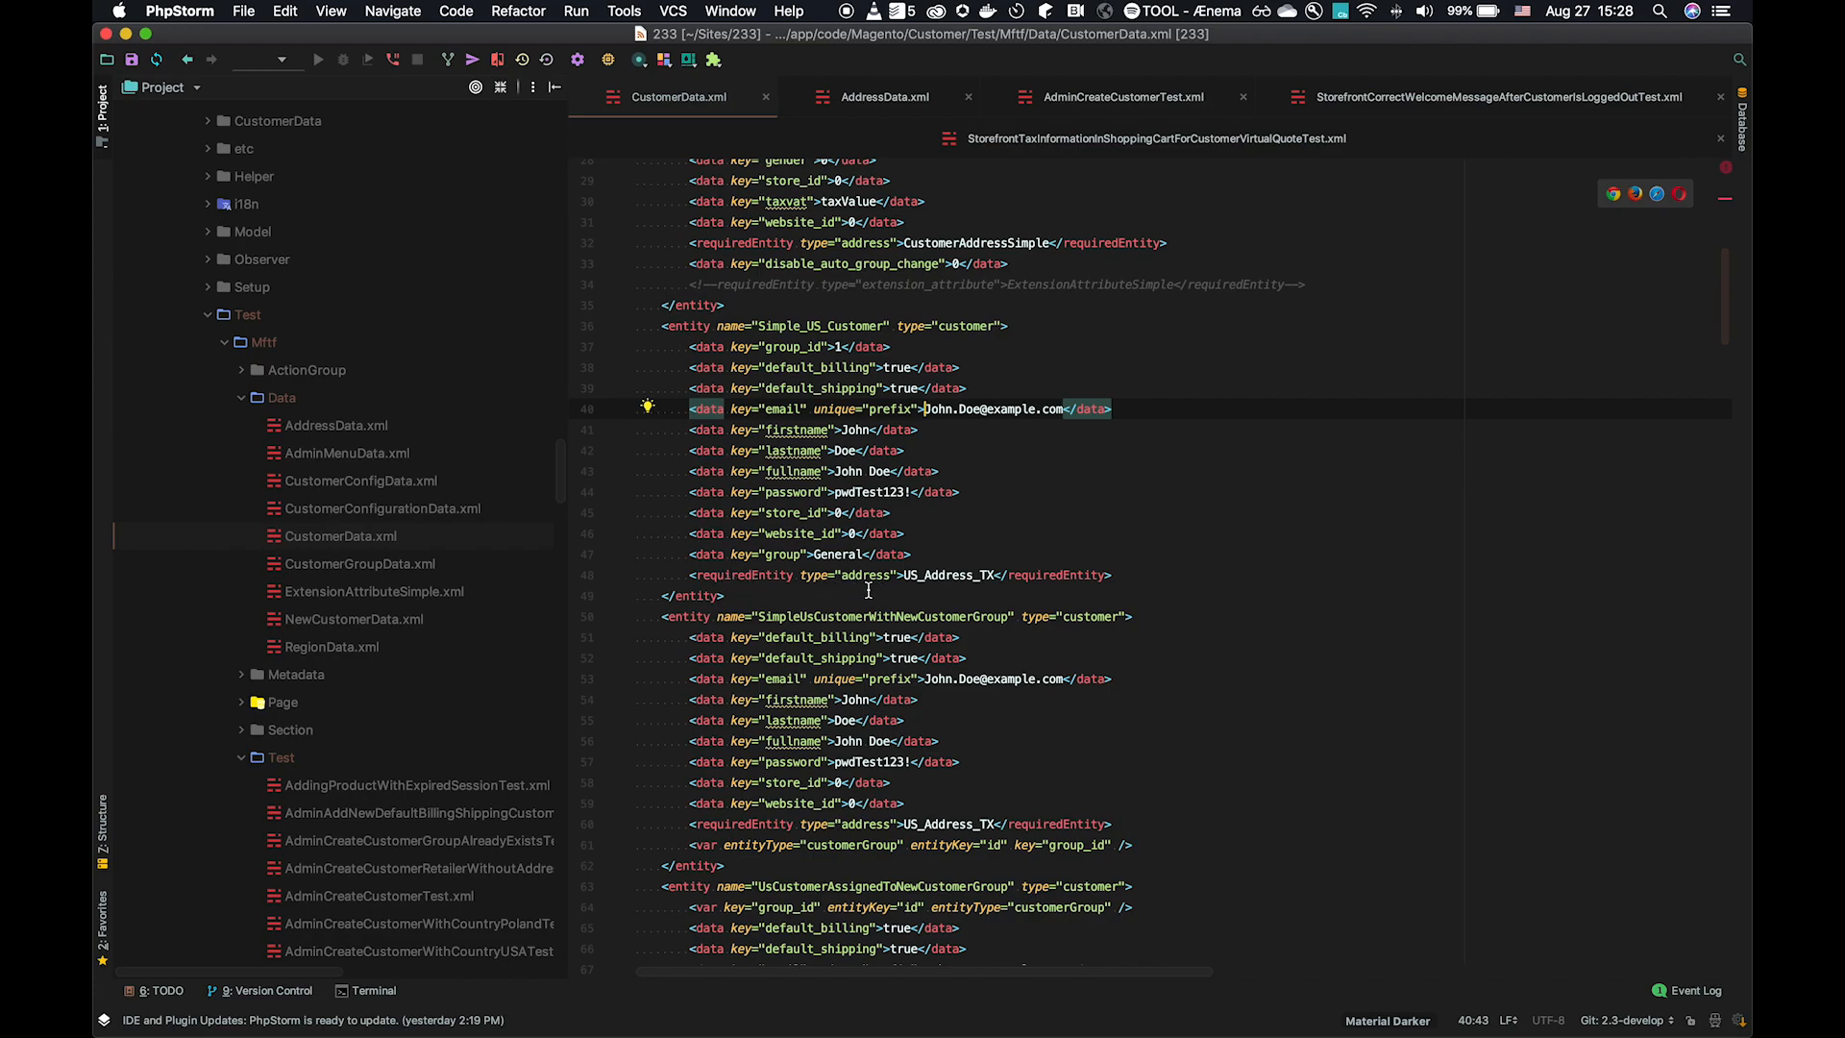
pyautogui.moveTo(951, 584)
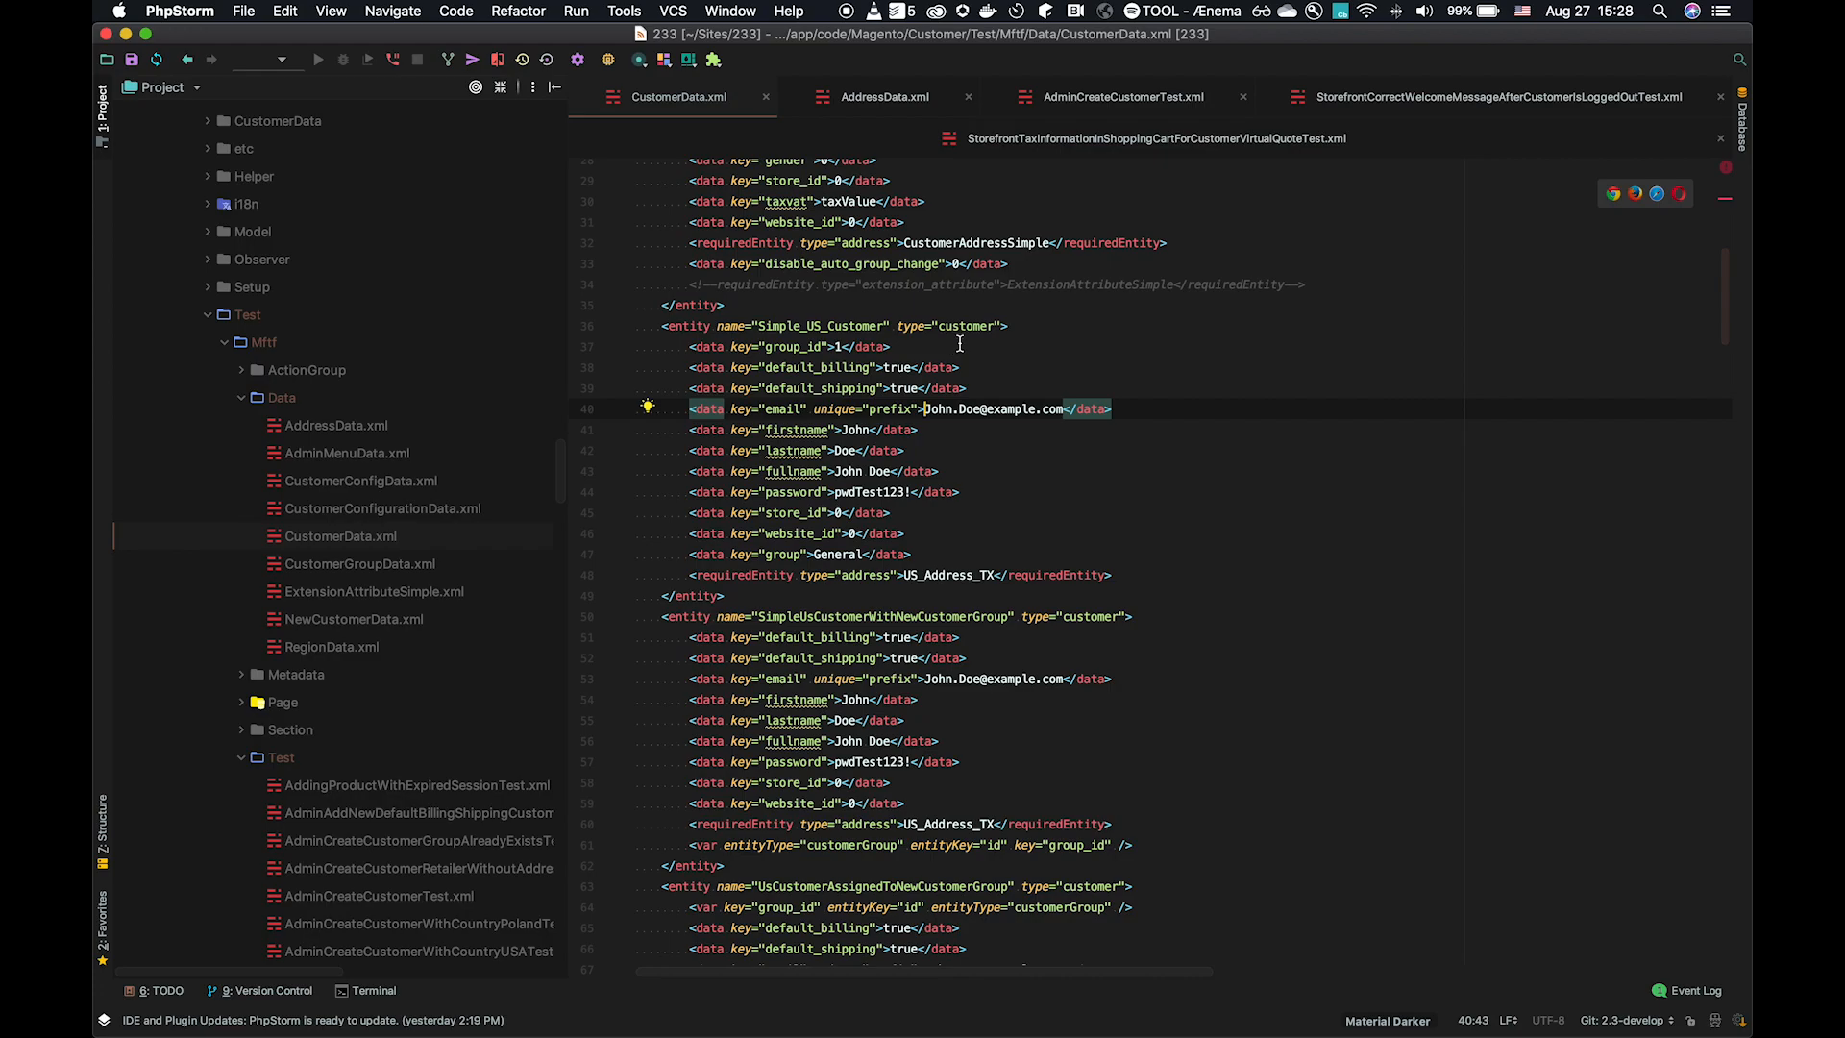
pyautogui.moveTo(915, 521)
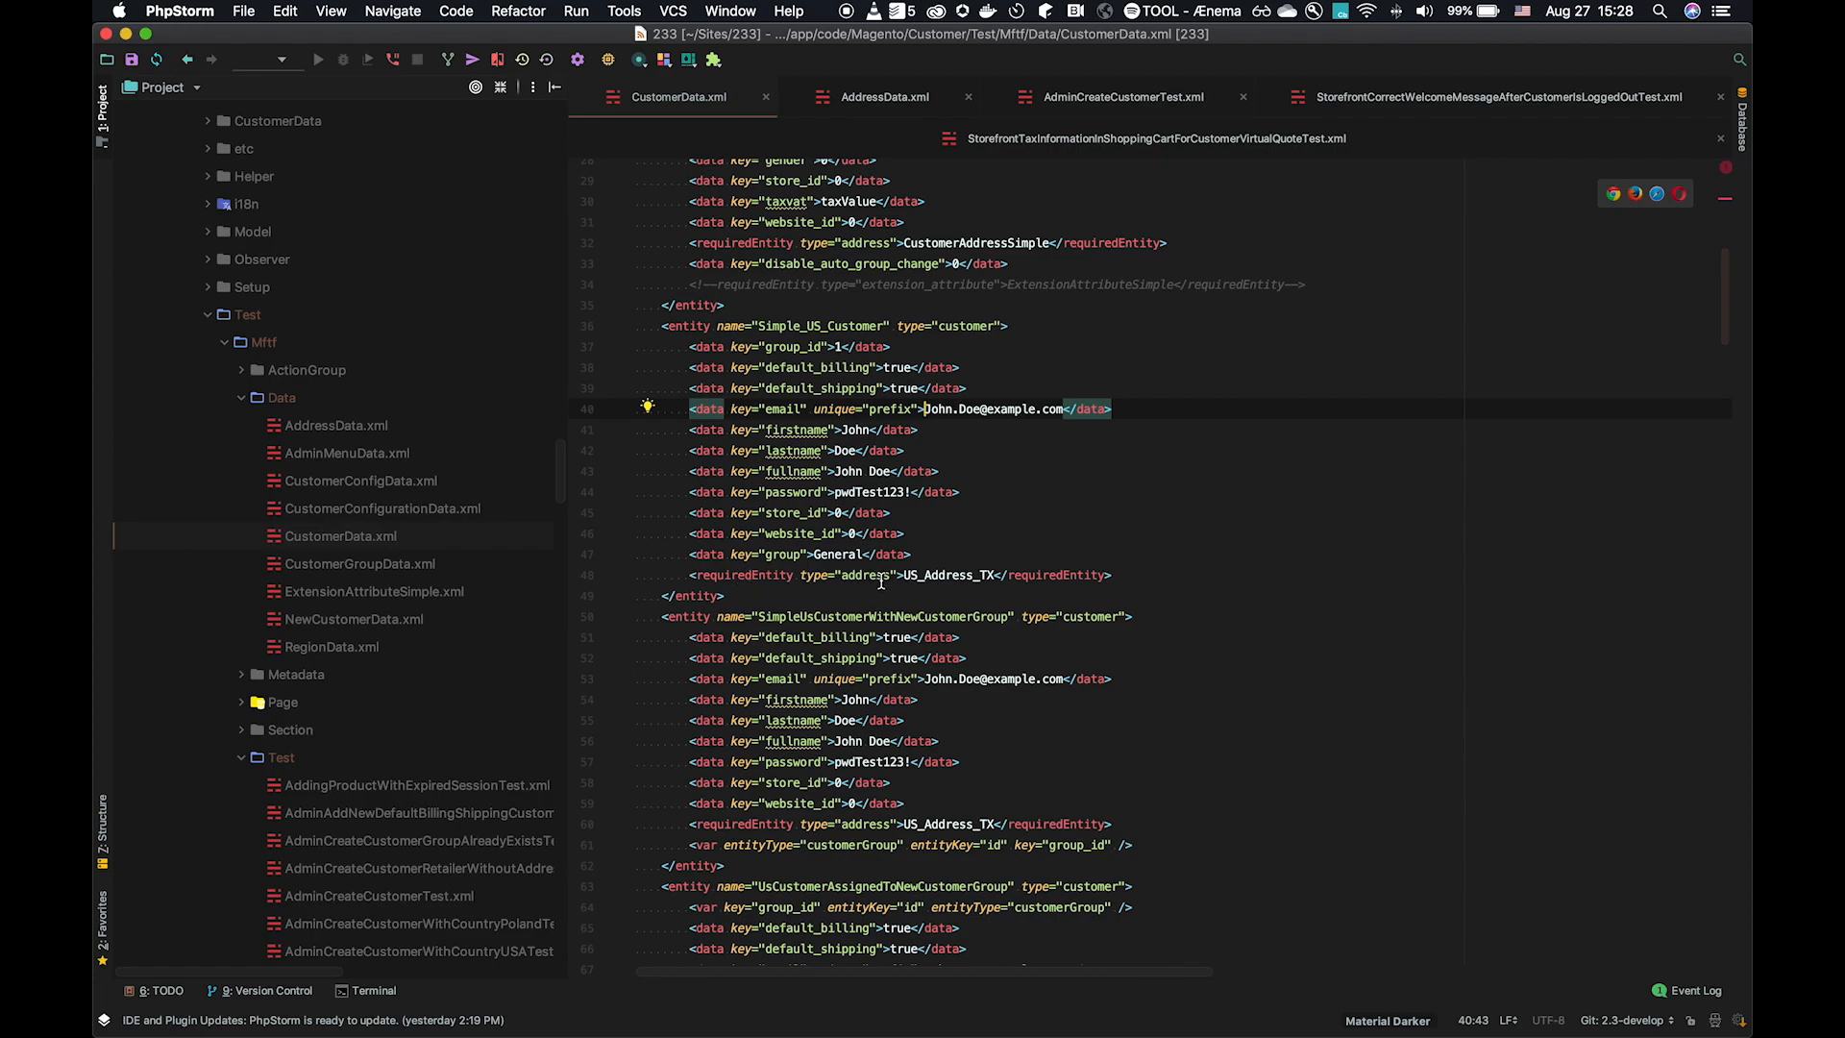
pyautogui.moveTo(929, 542)
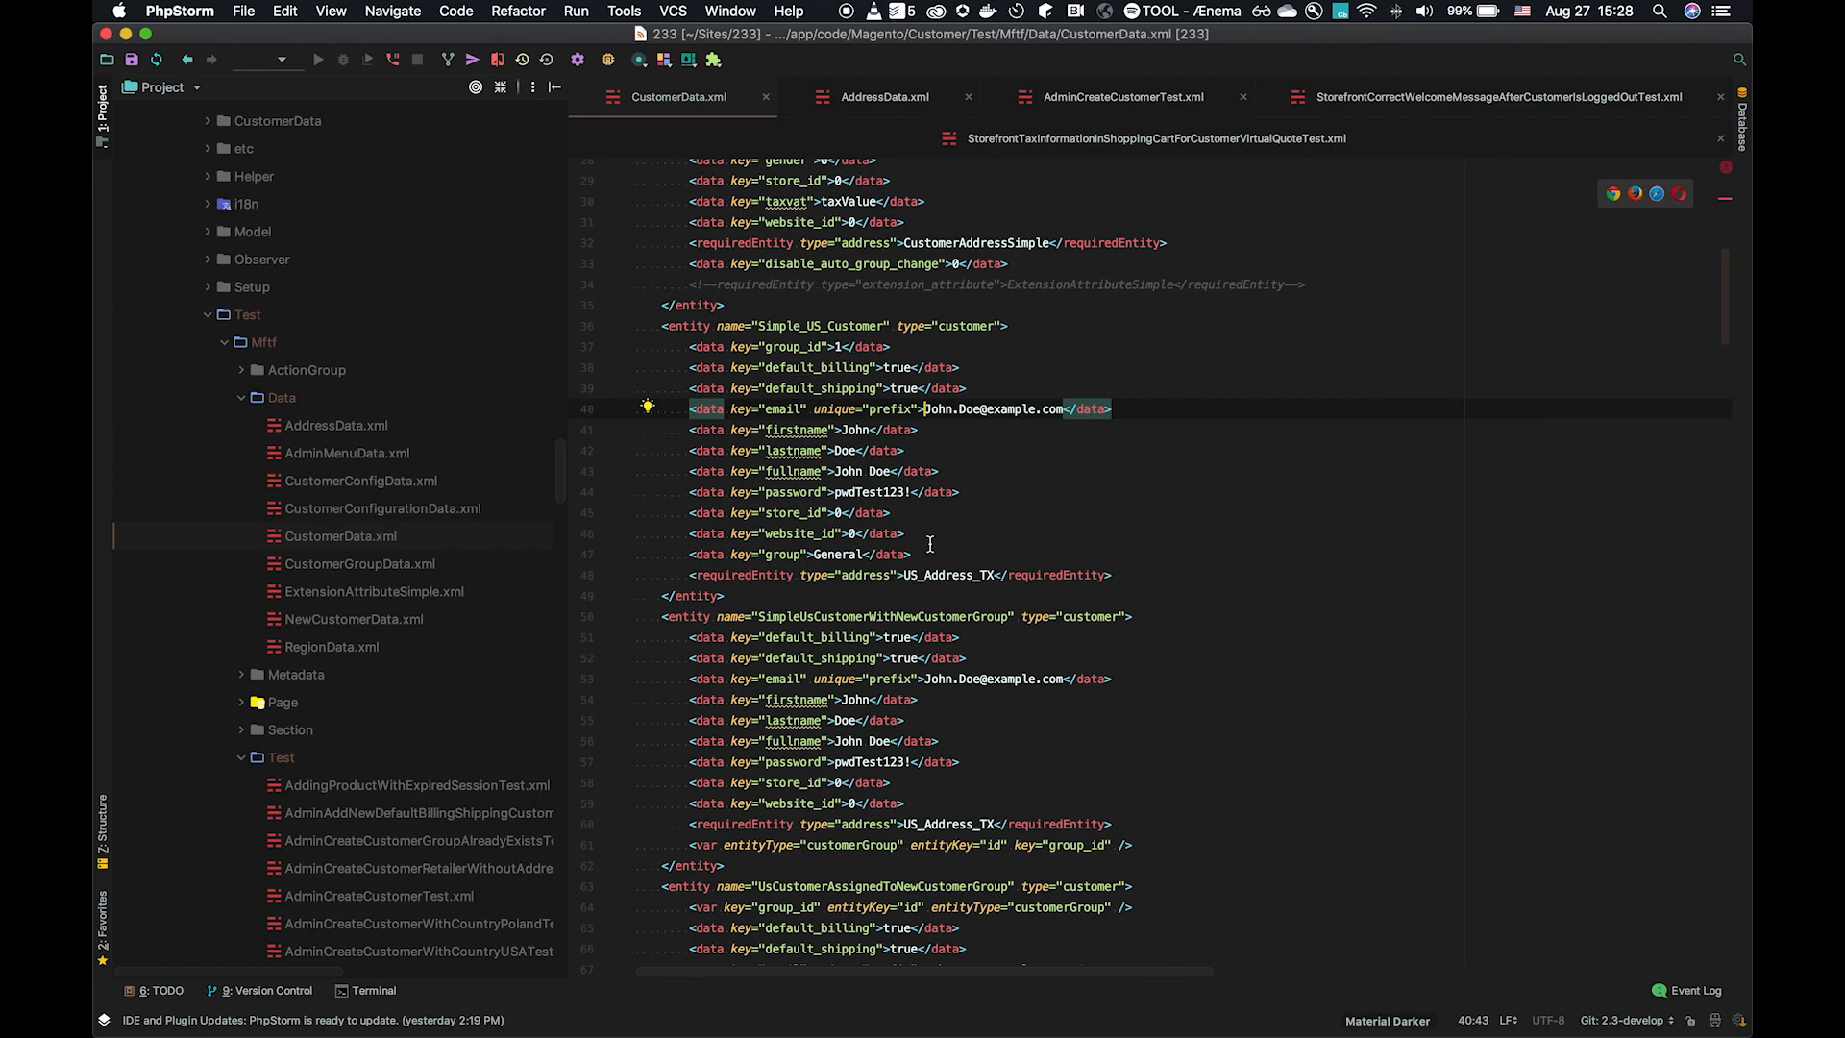
pyautogui.click(884, 96)
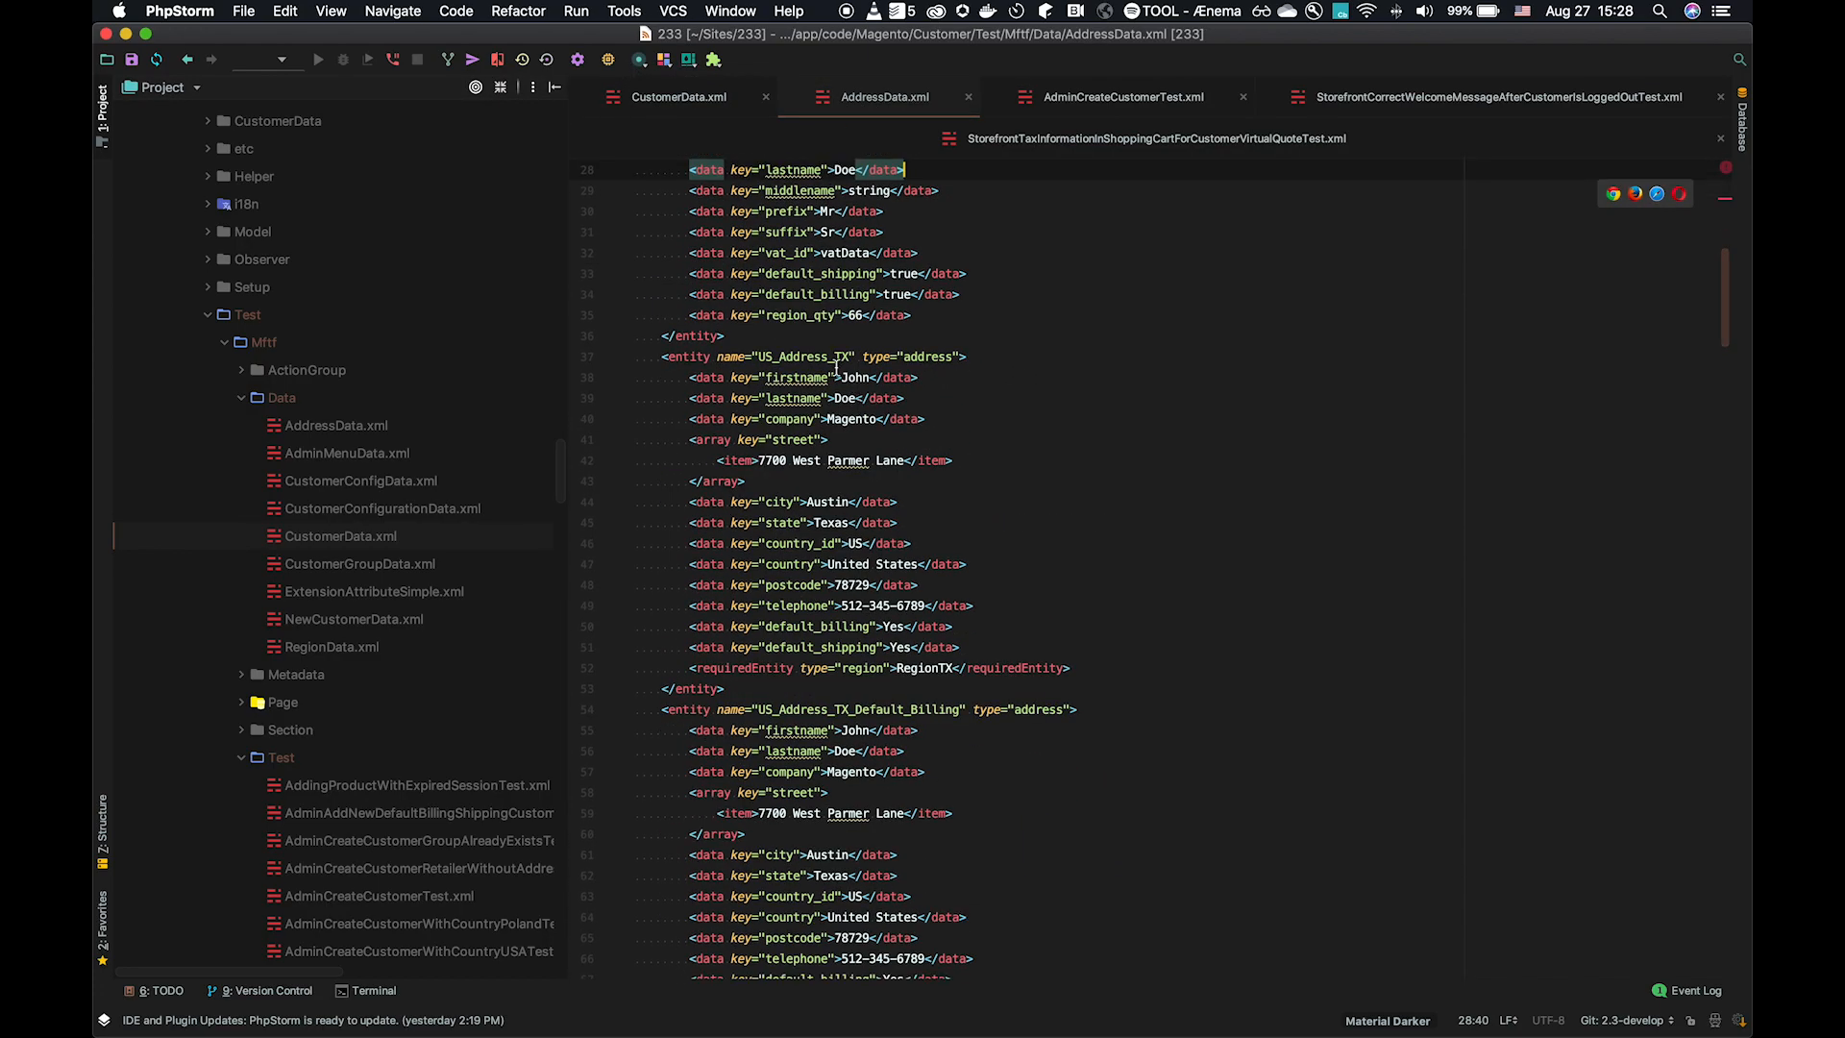
pyautogui.scroll(-3)
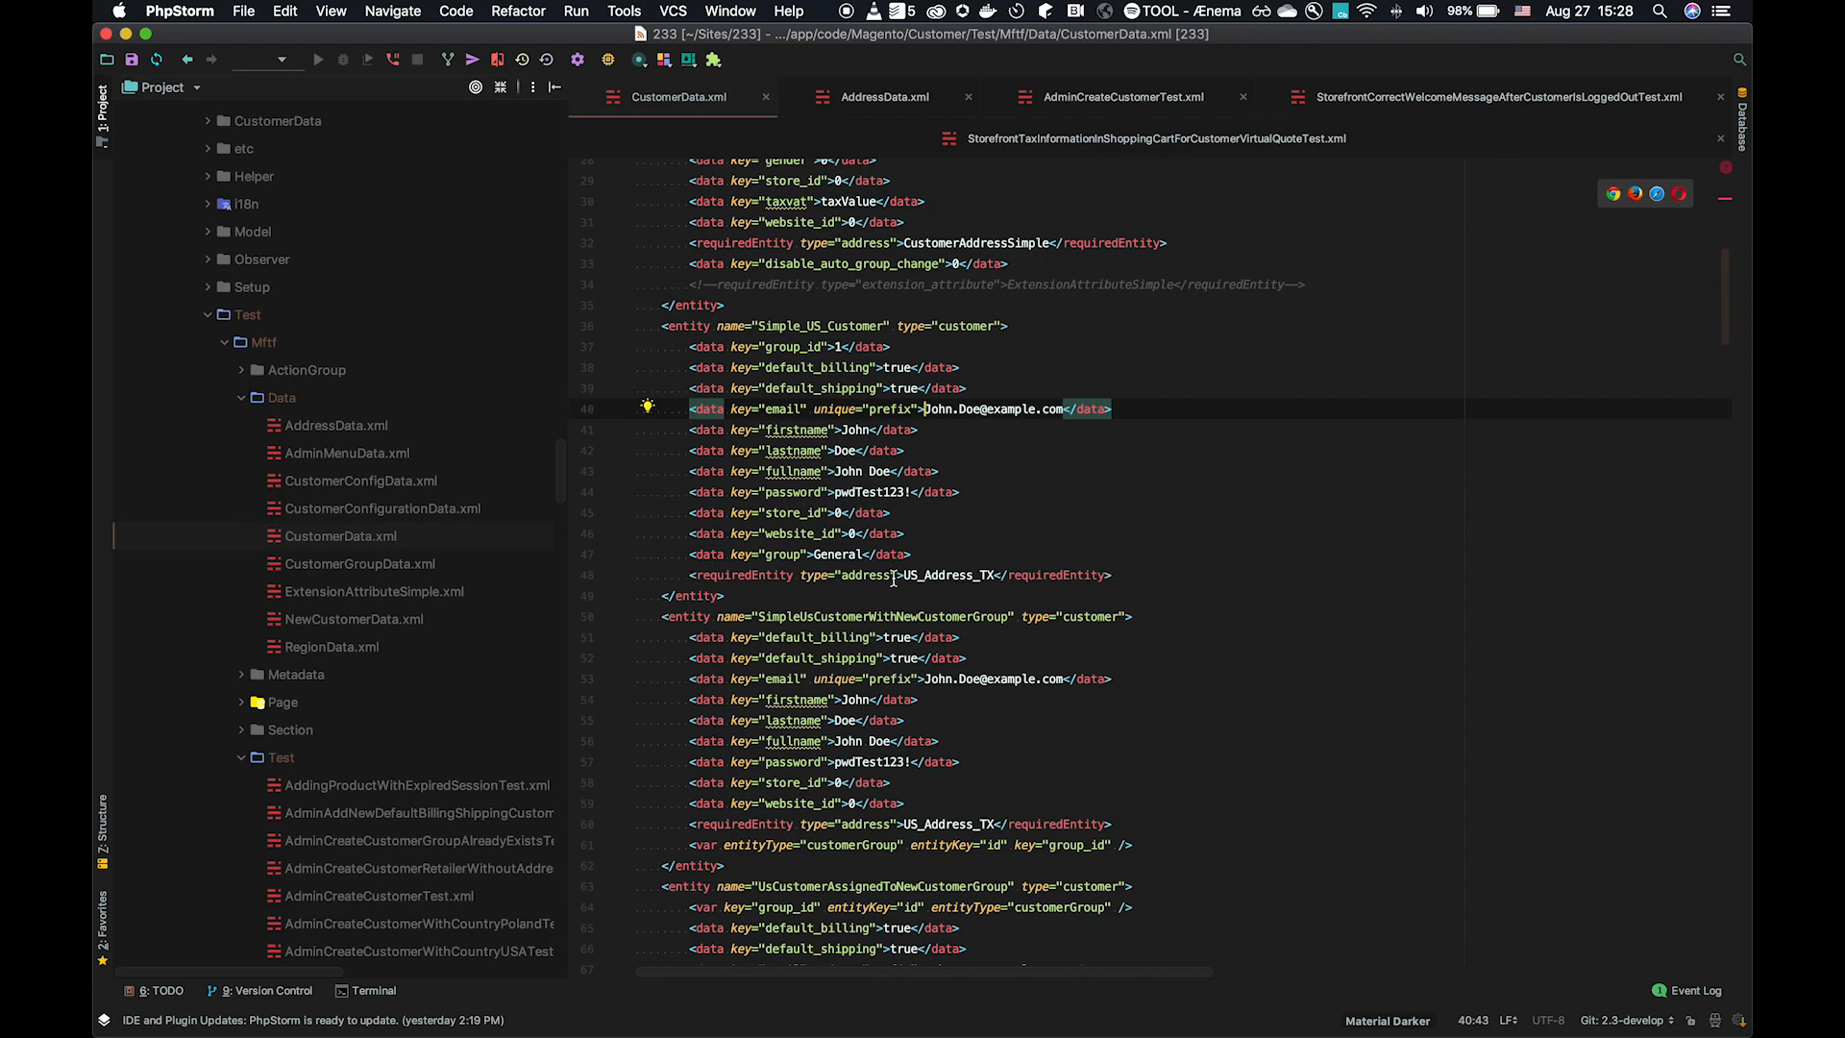
pyautogui.moveTo(764, 369)
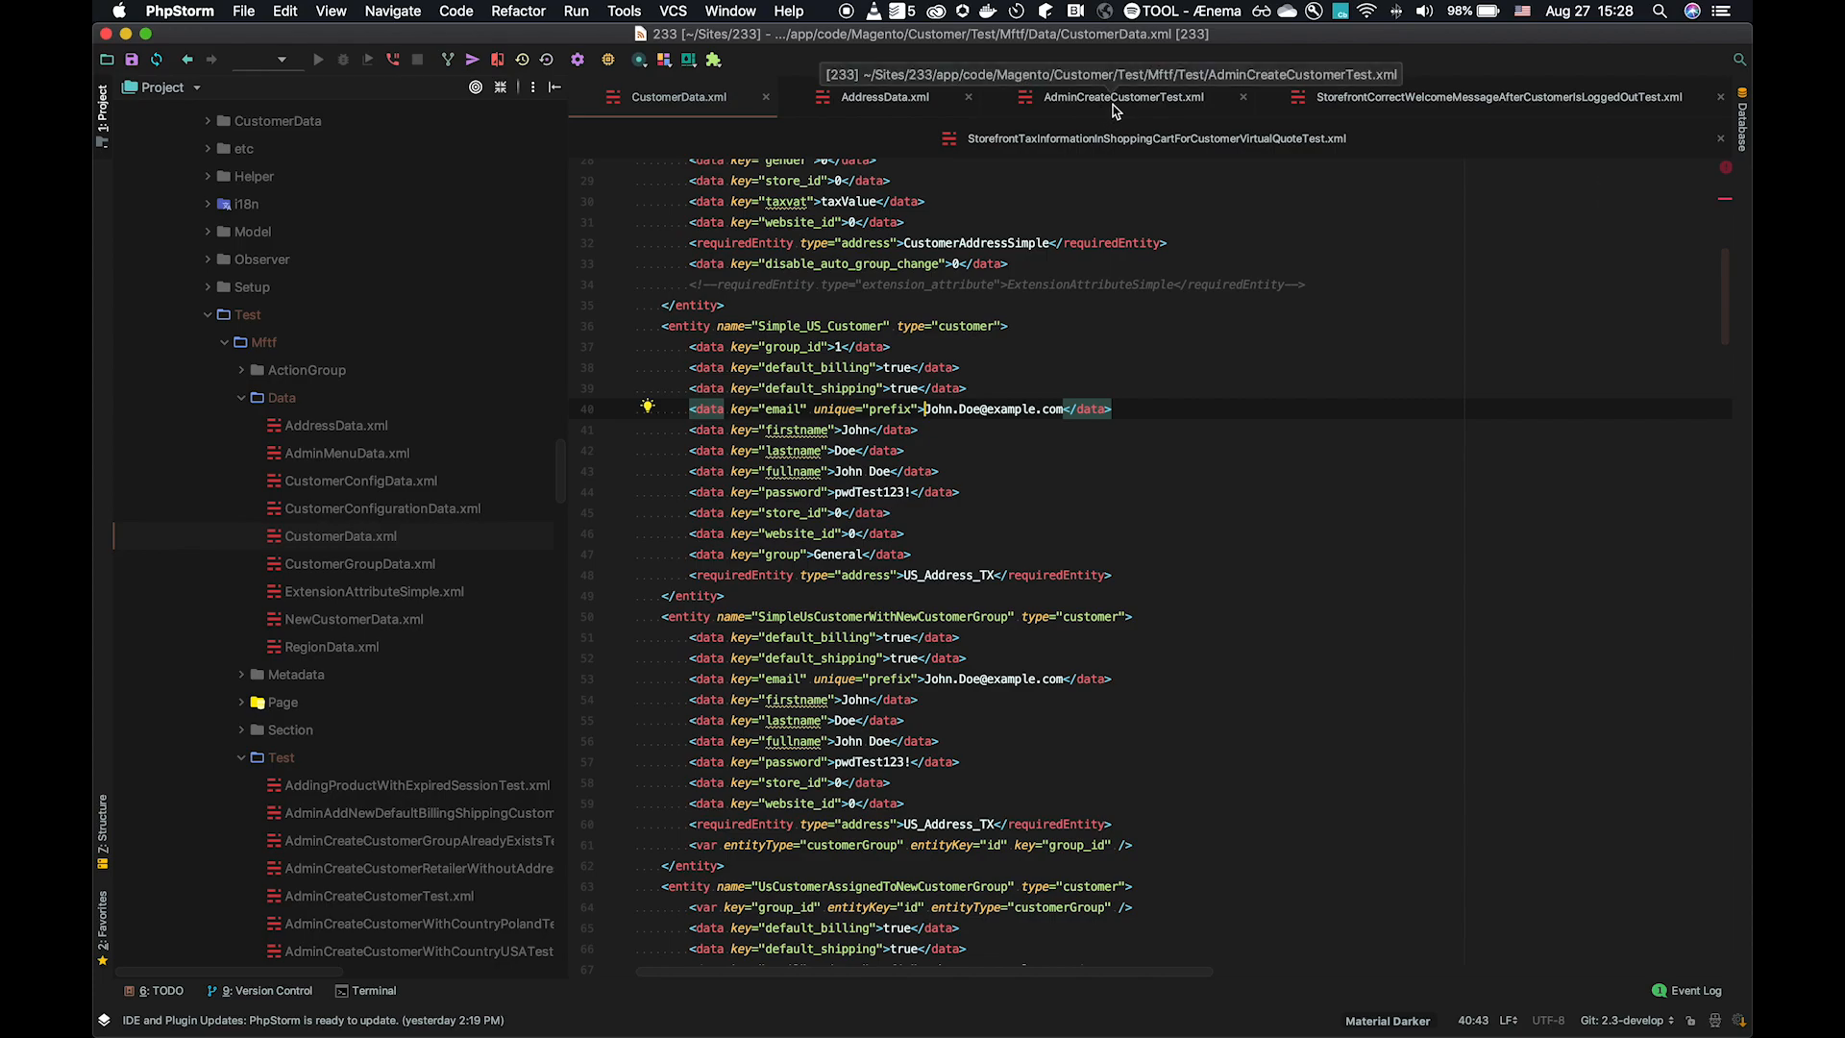
# Switch to AdminCreateCustomerTest.xml showing the {{CustomerEntityOne.firstname}} field references
pyautogui.click(1122, 96)
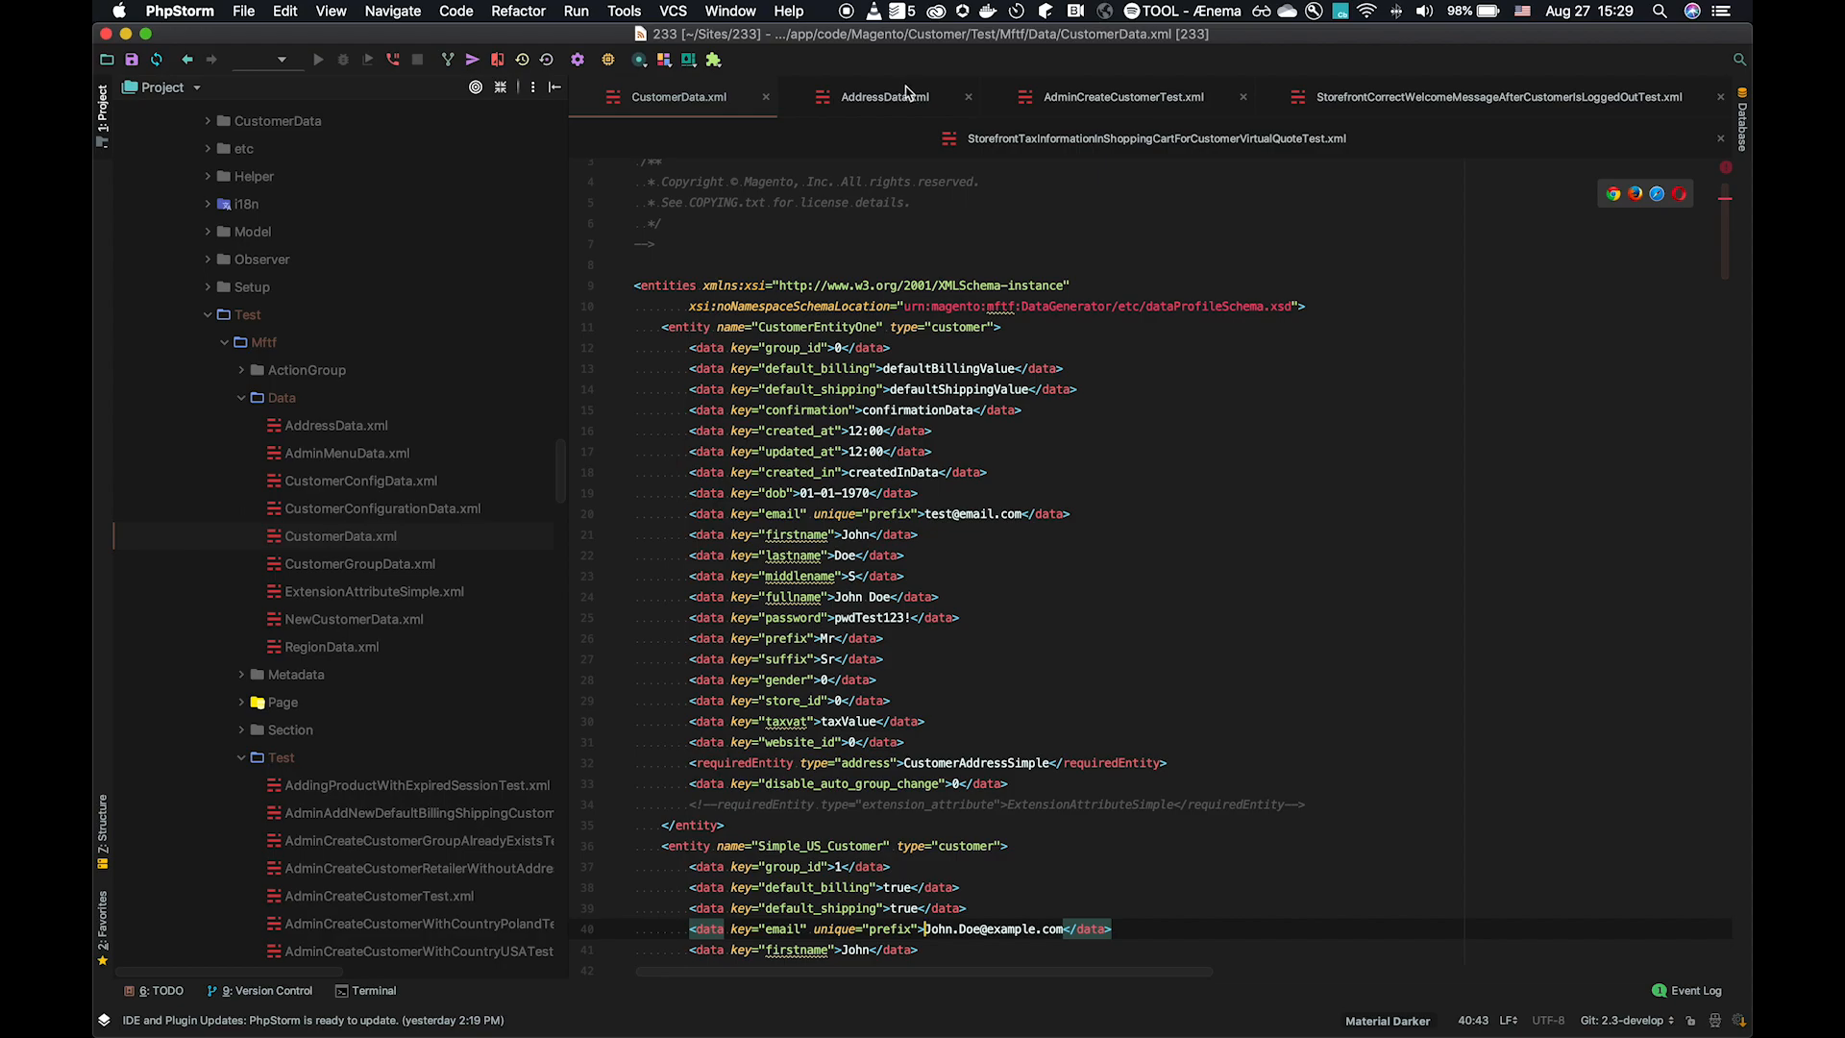
pyautogui.click(1121, 96)
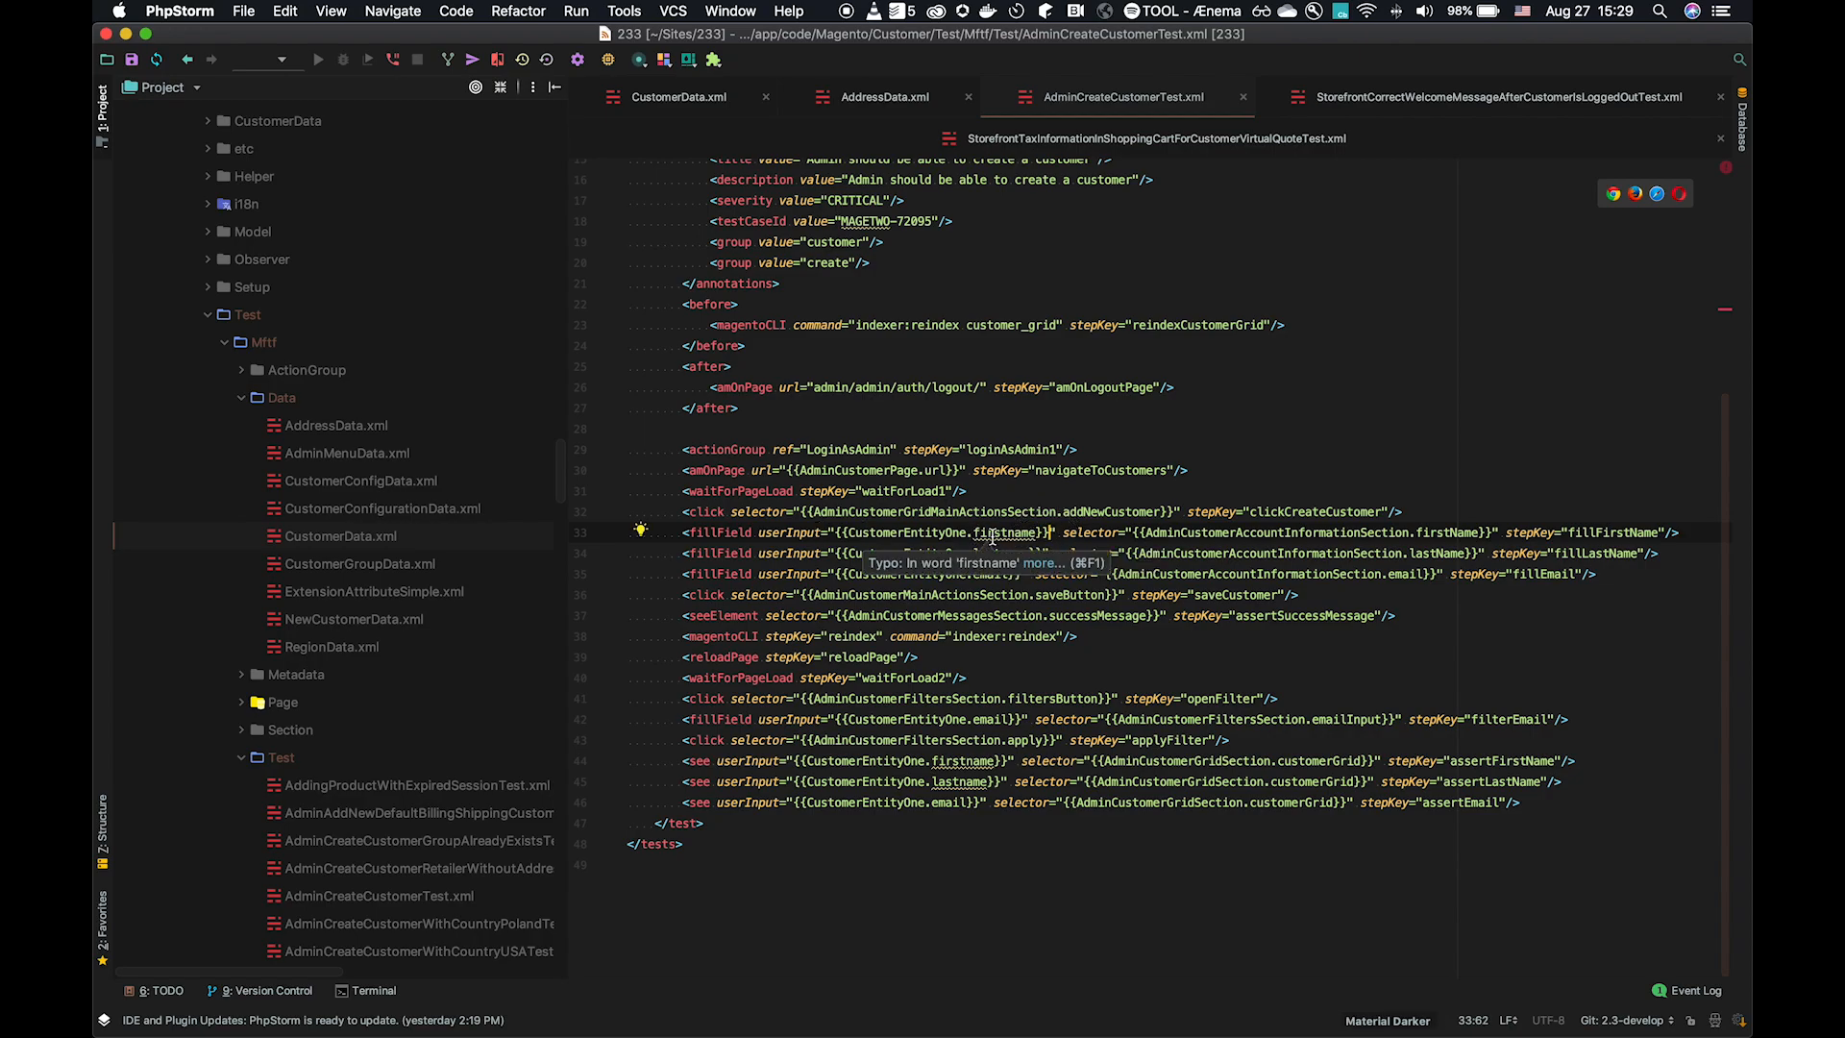
pyautogui.moveTo(953, 553)
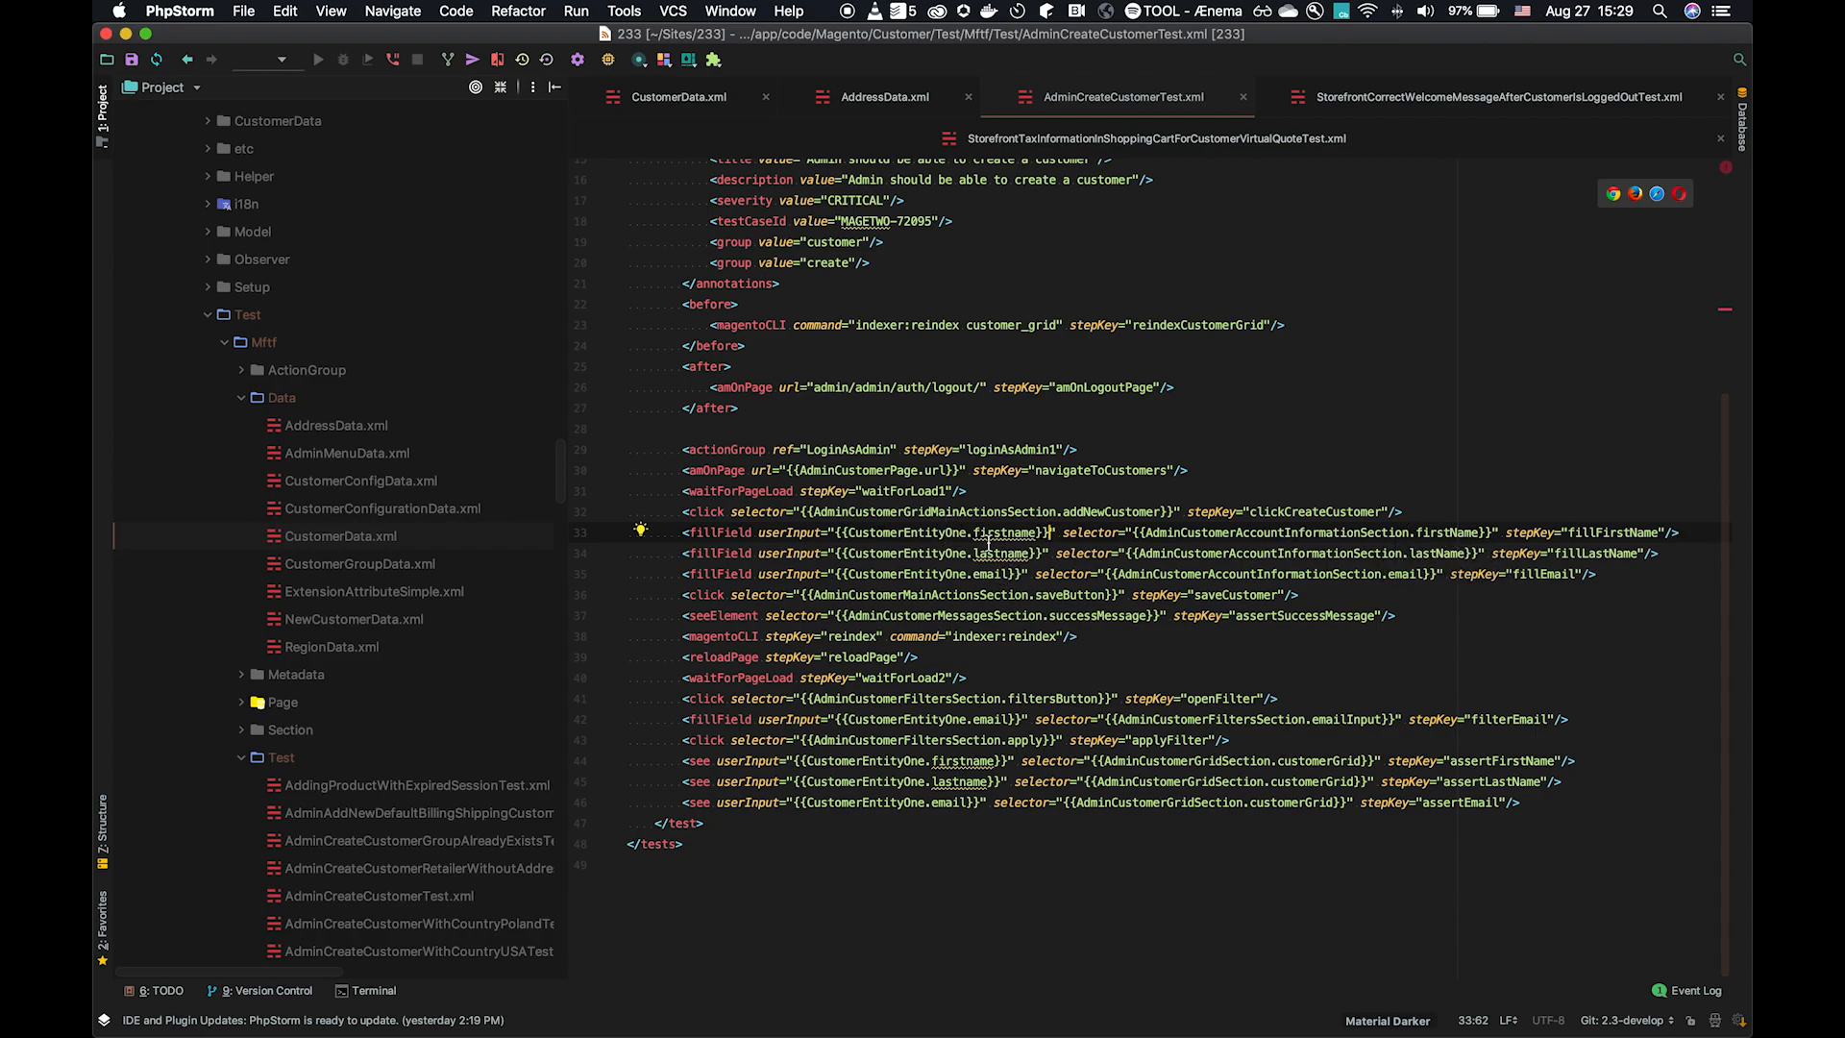
pyautogui.moveTo(1005, 532)
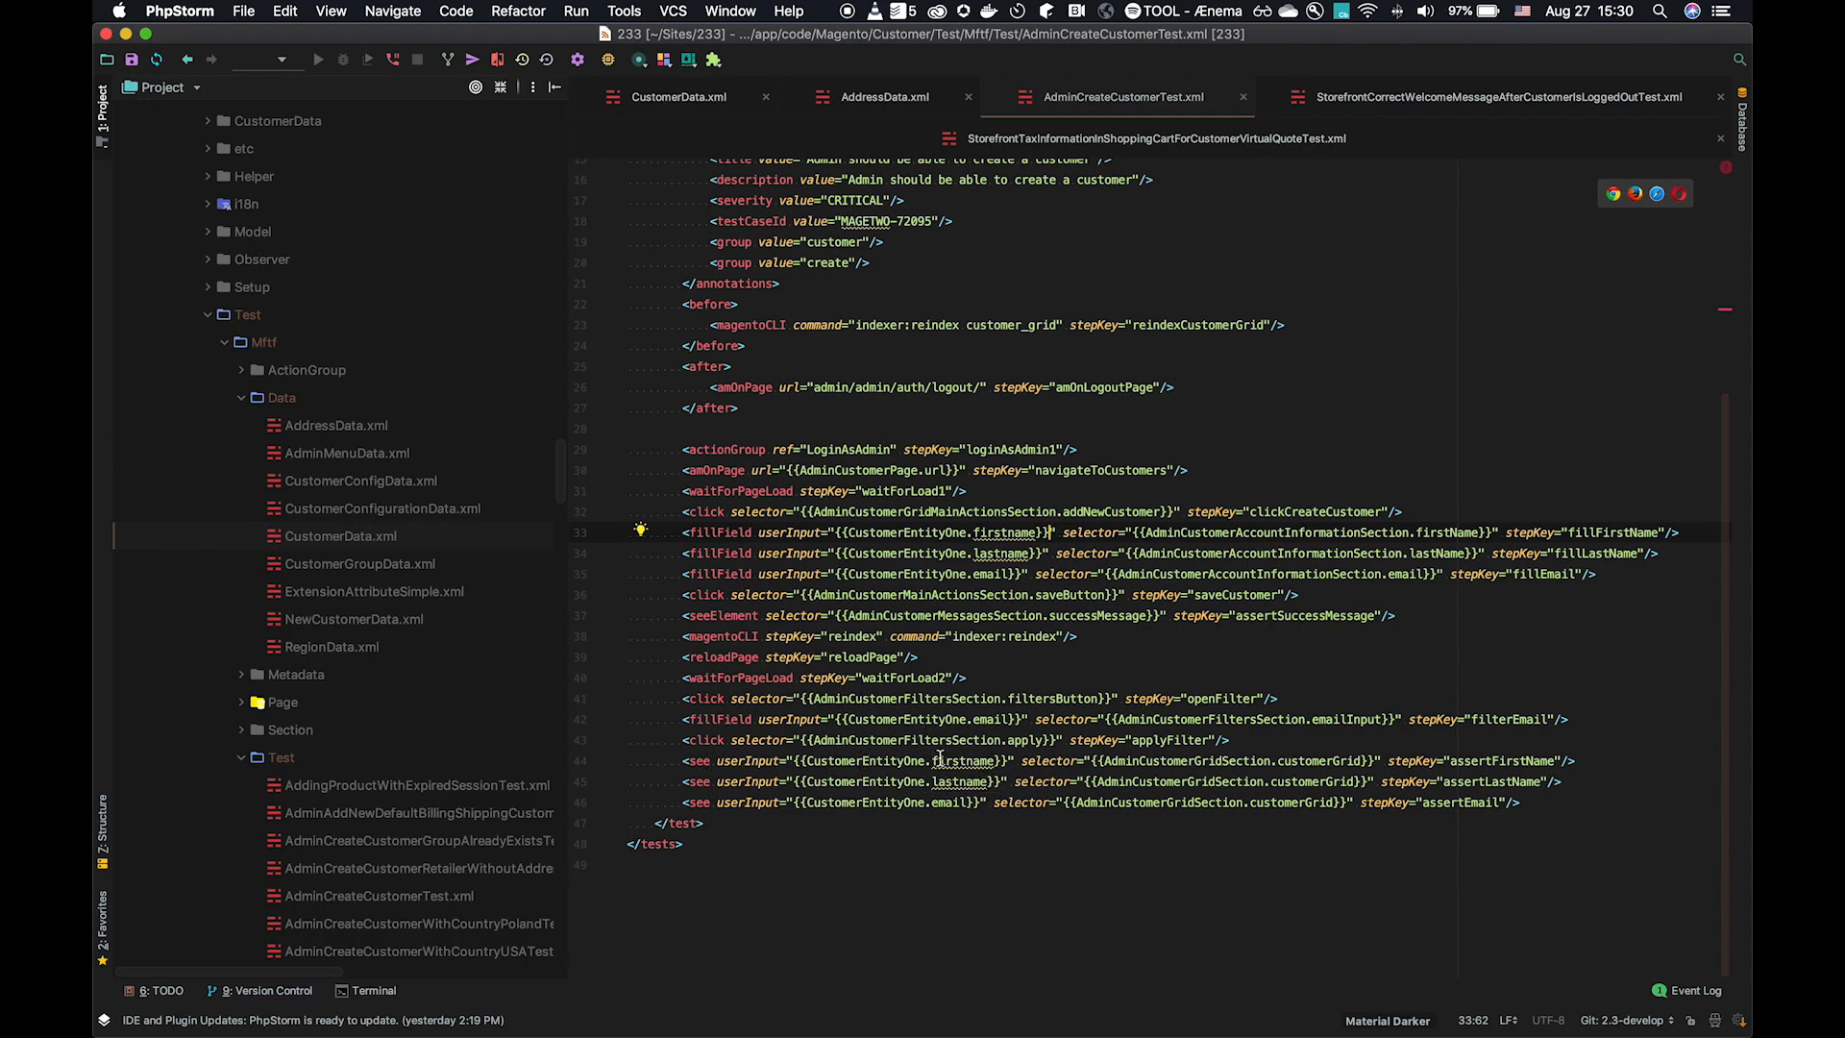
pyautogui.moveTo(963, 761)
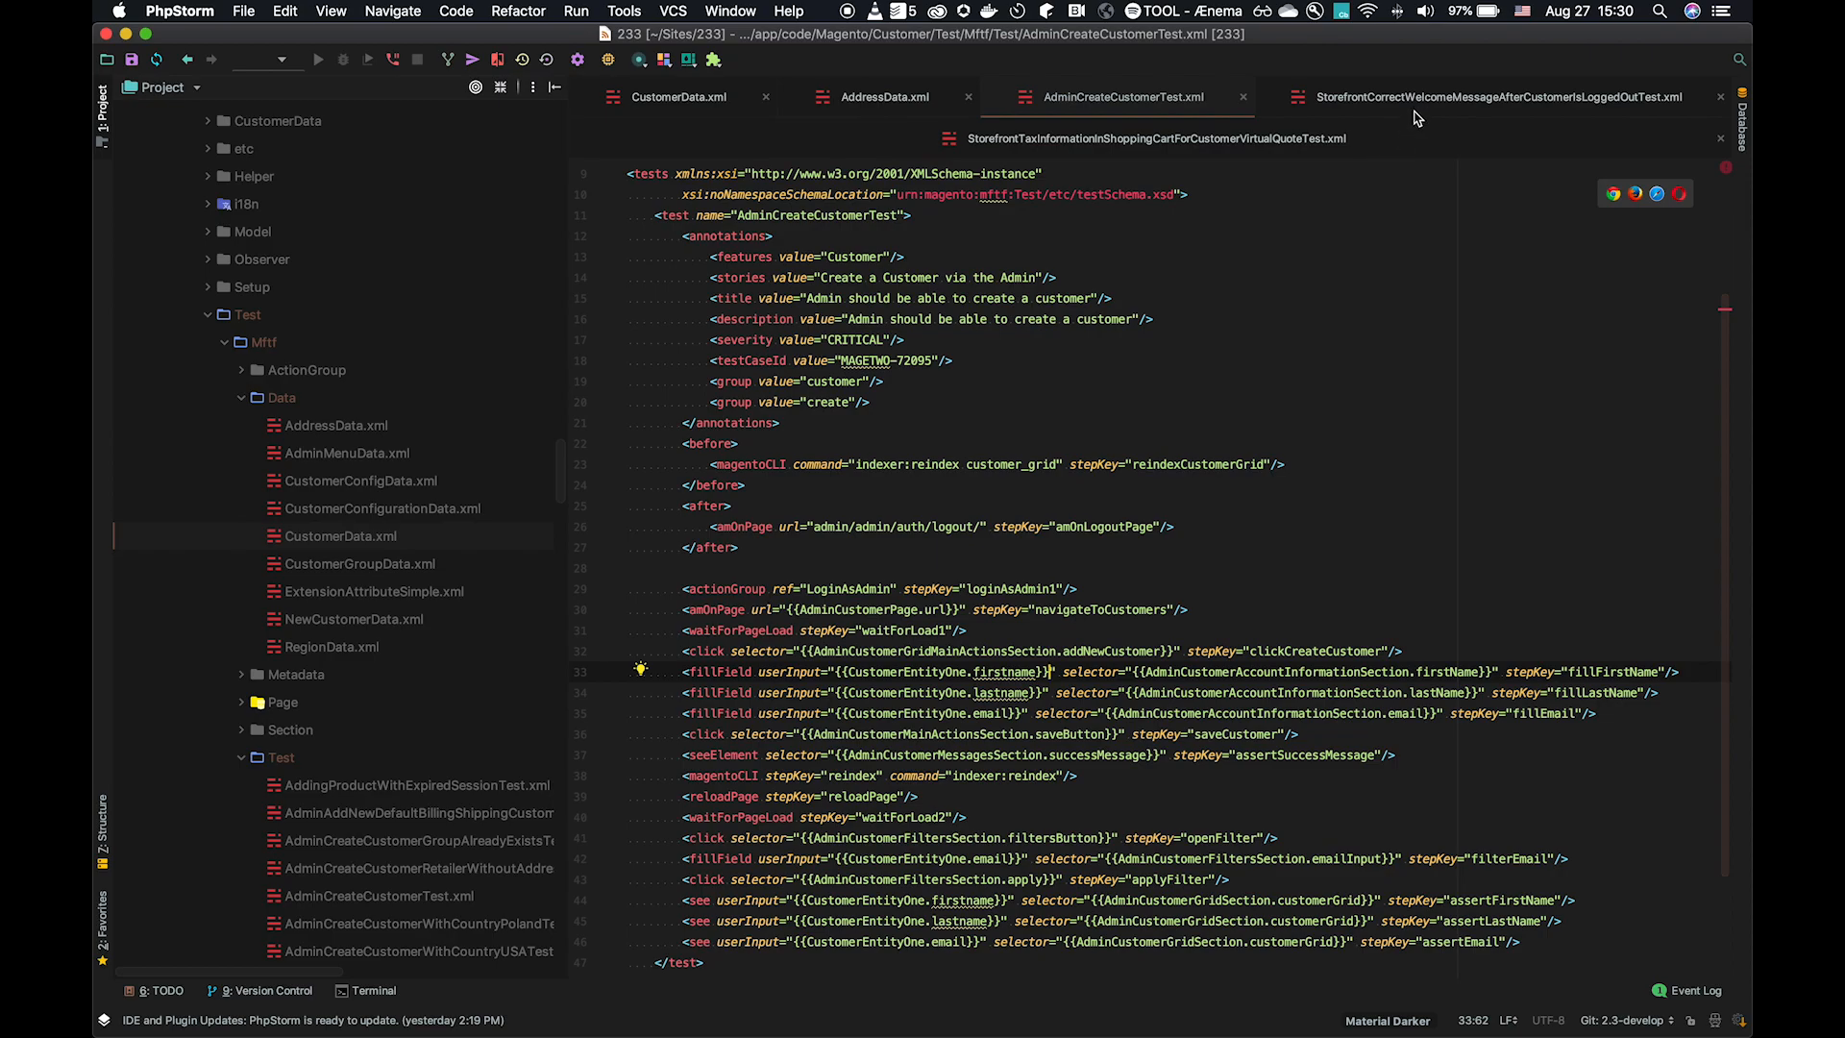
pyautogui.moveTo(1403, 107)
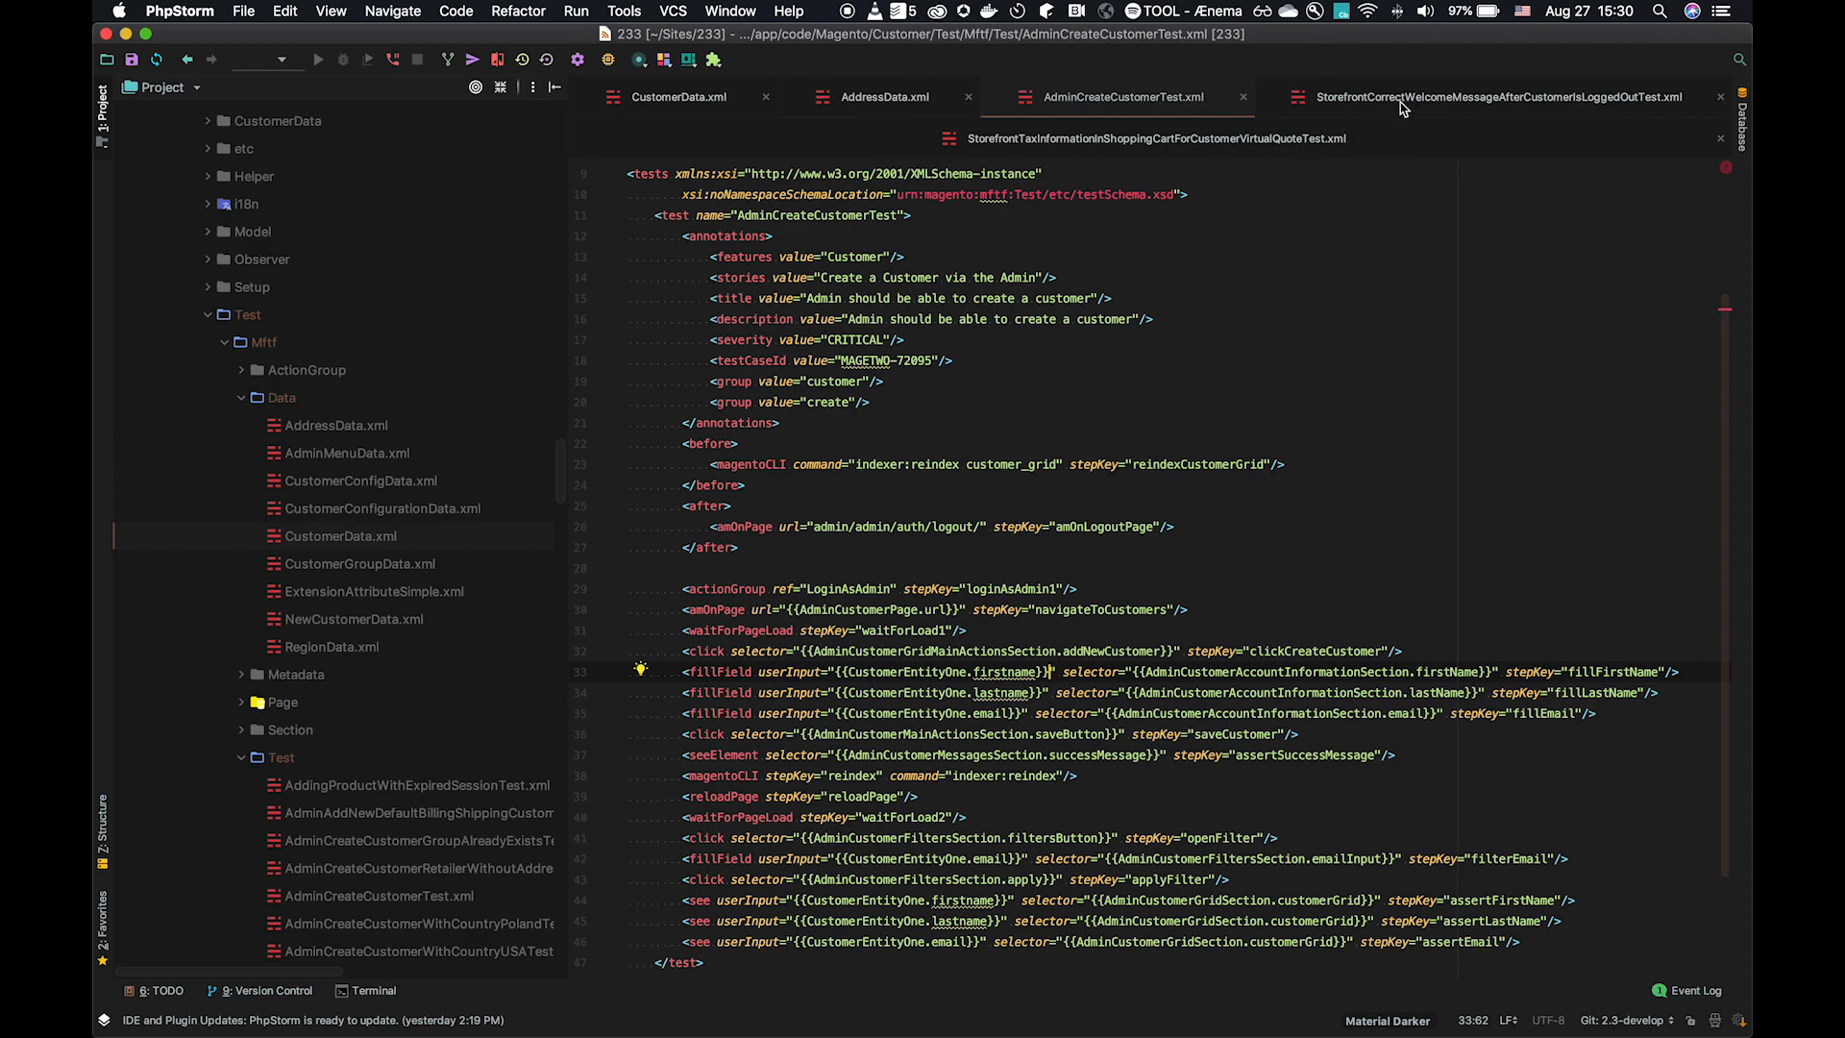
# In the welcome-message test, change the second customer's overridden firstname from John to John1
pyautogui.click(1495, 96)
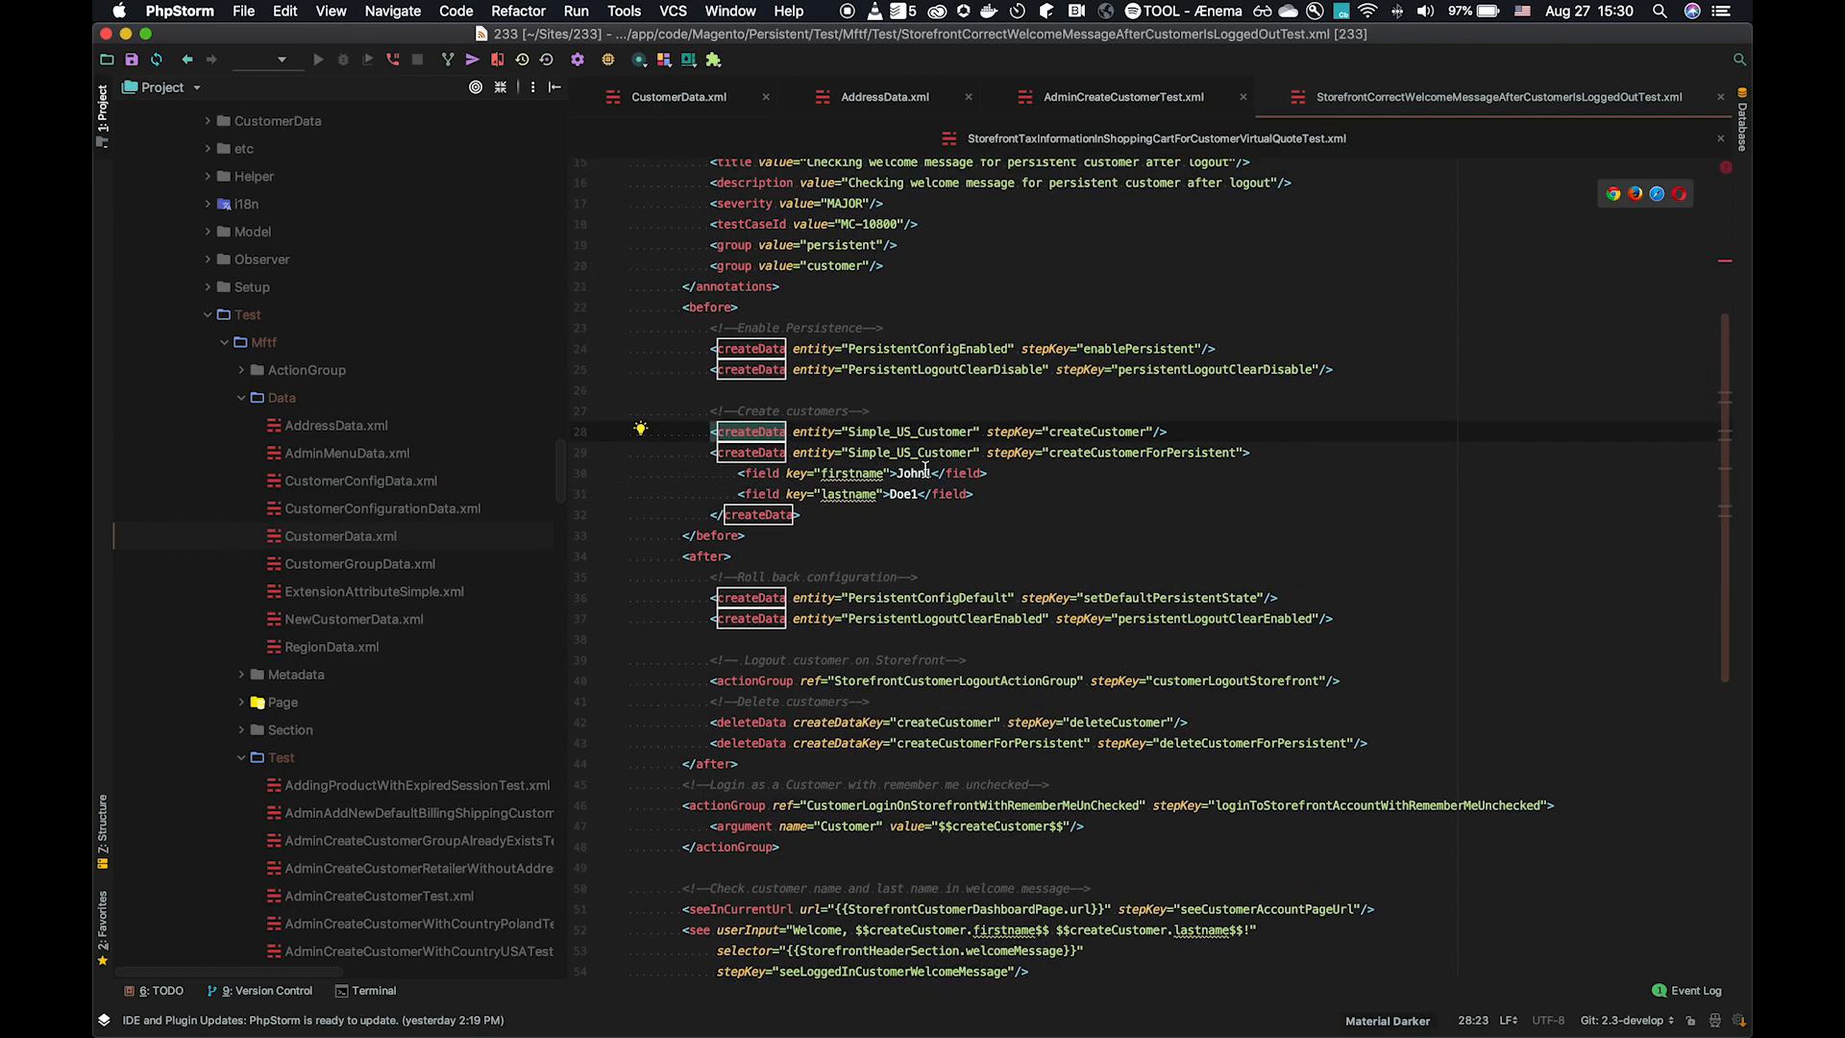
pyautogui.write('1')
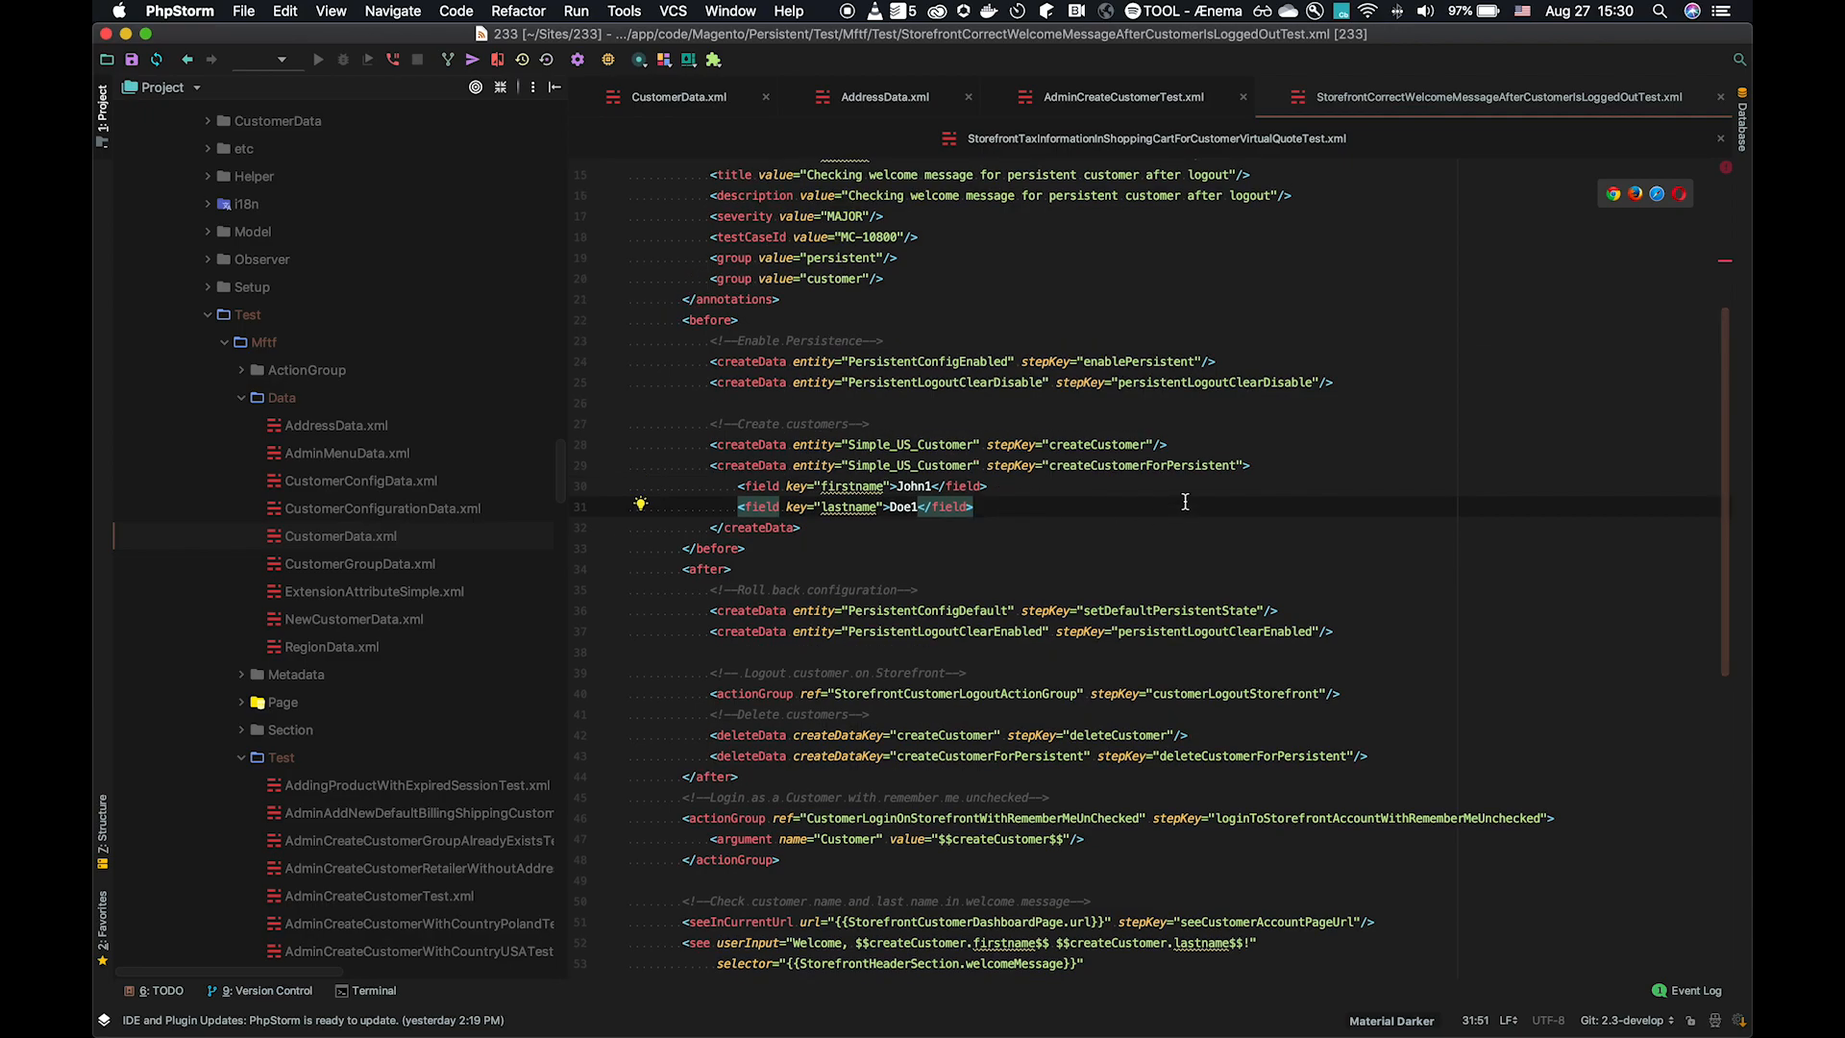
pyautogui.moveTo(942, 472)
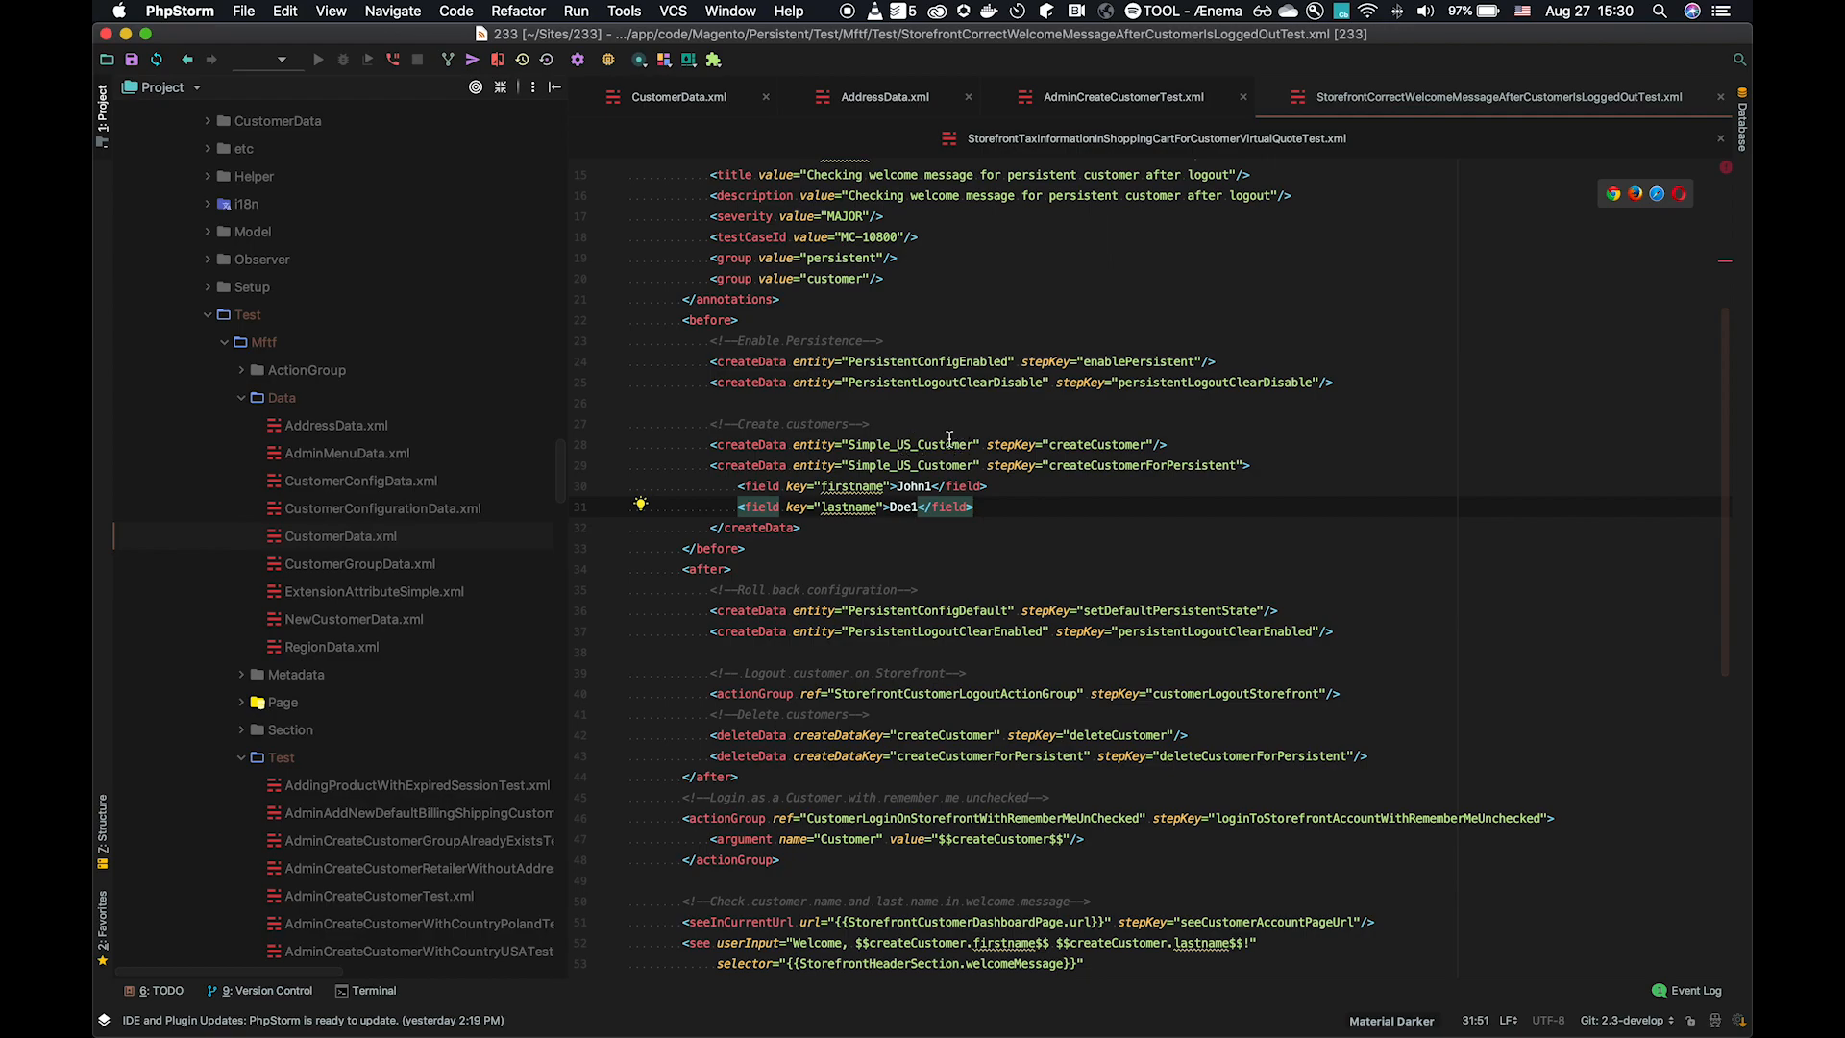
pyautogui.click(678, 97)
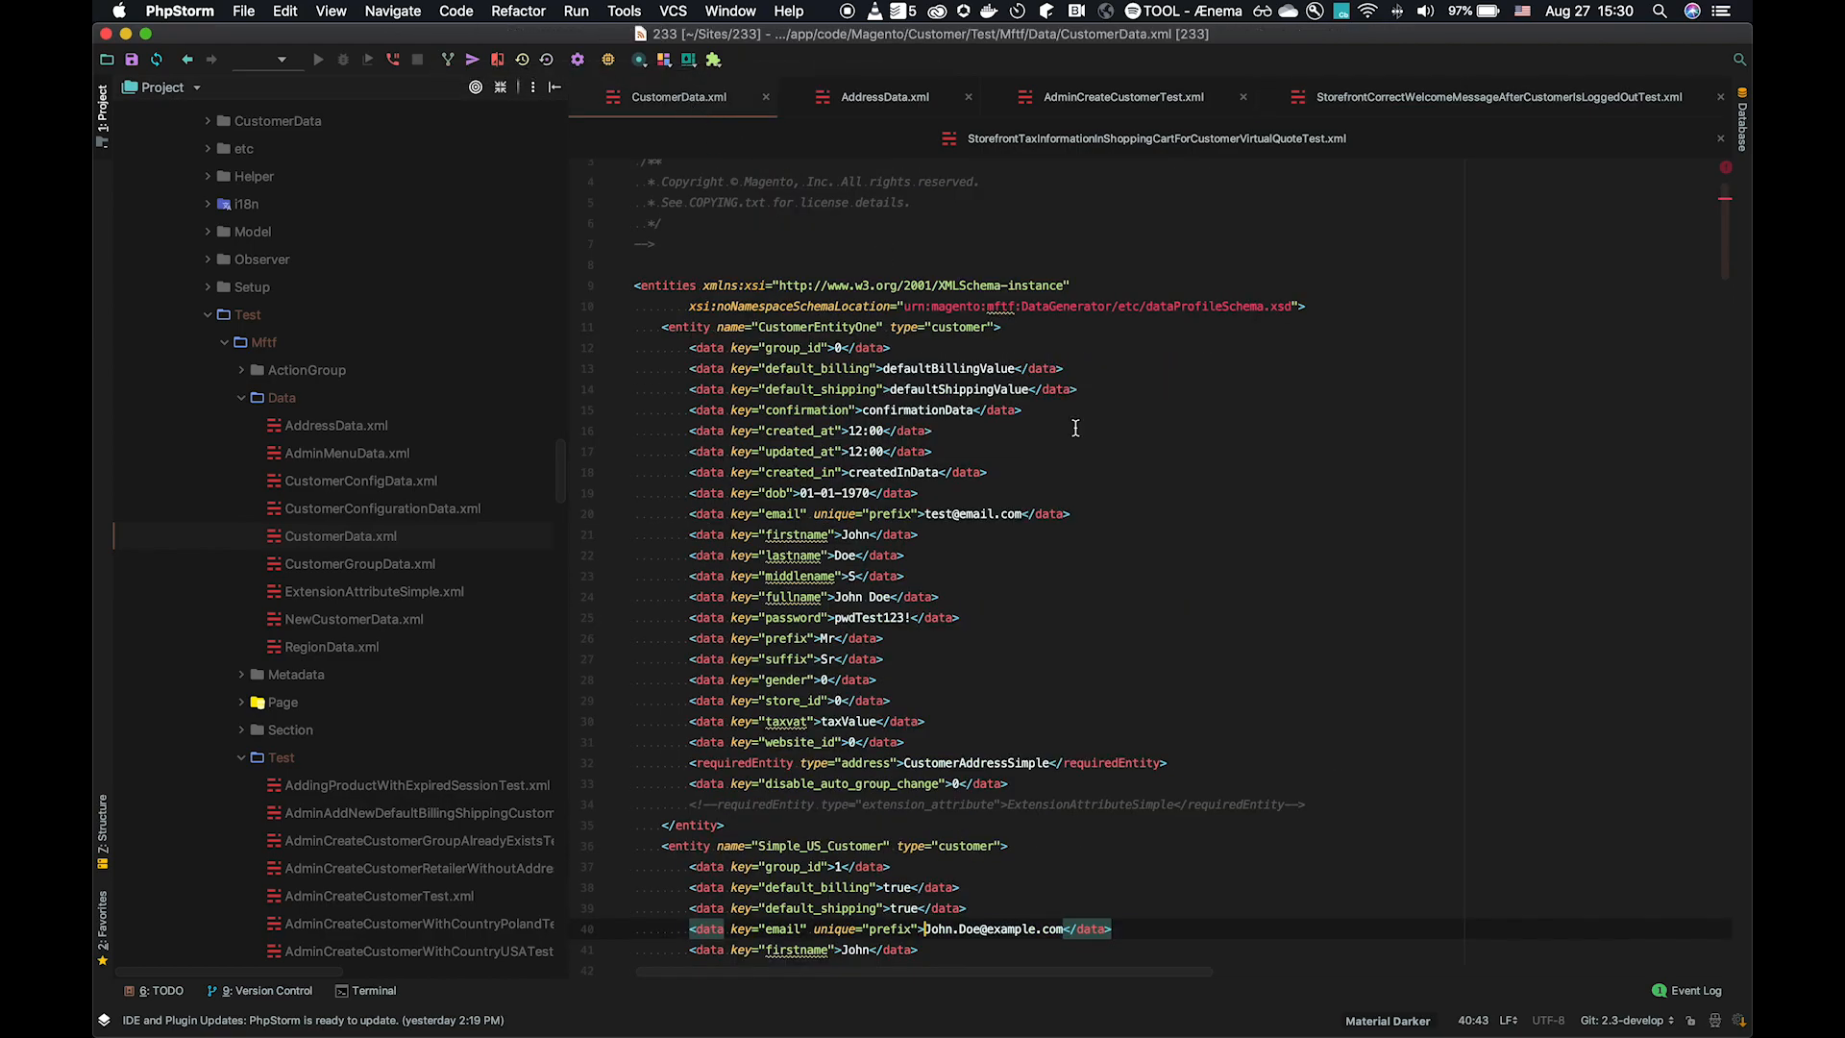
pyautogui.scroll(-3)
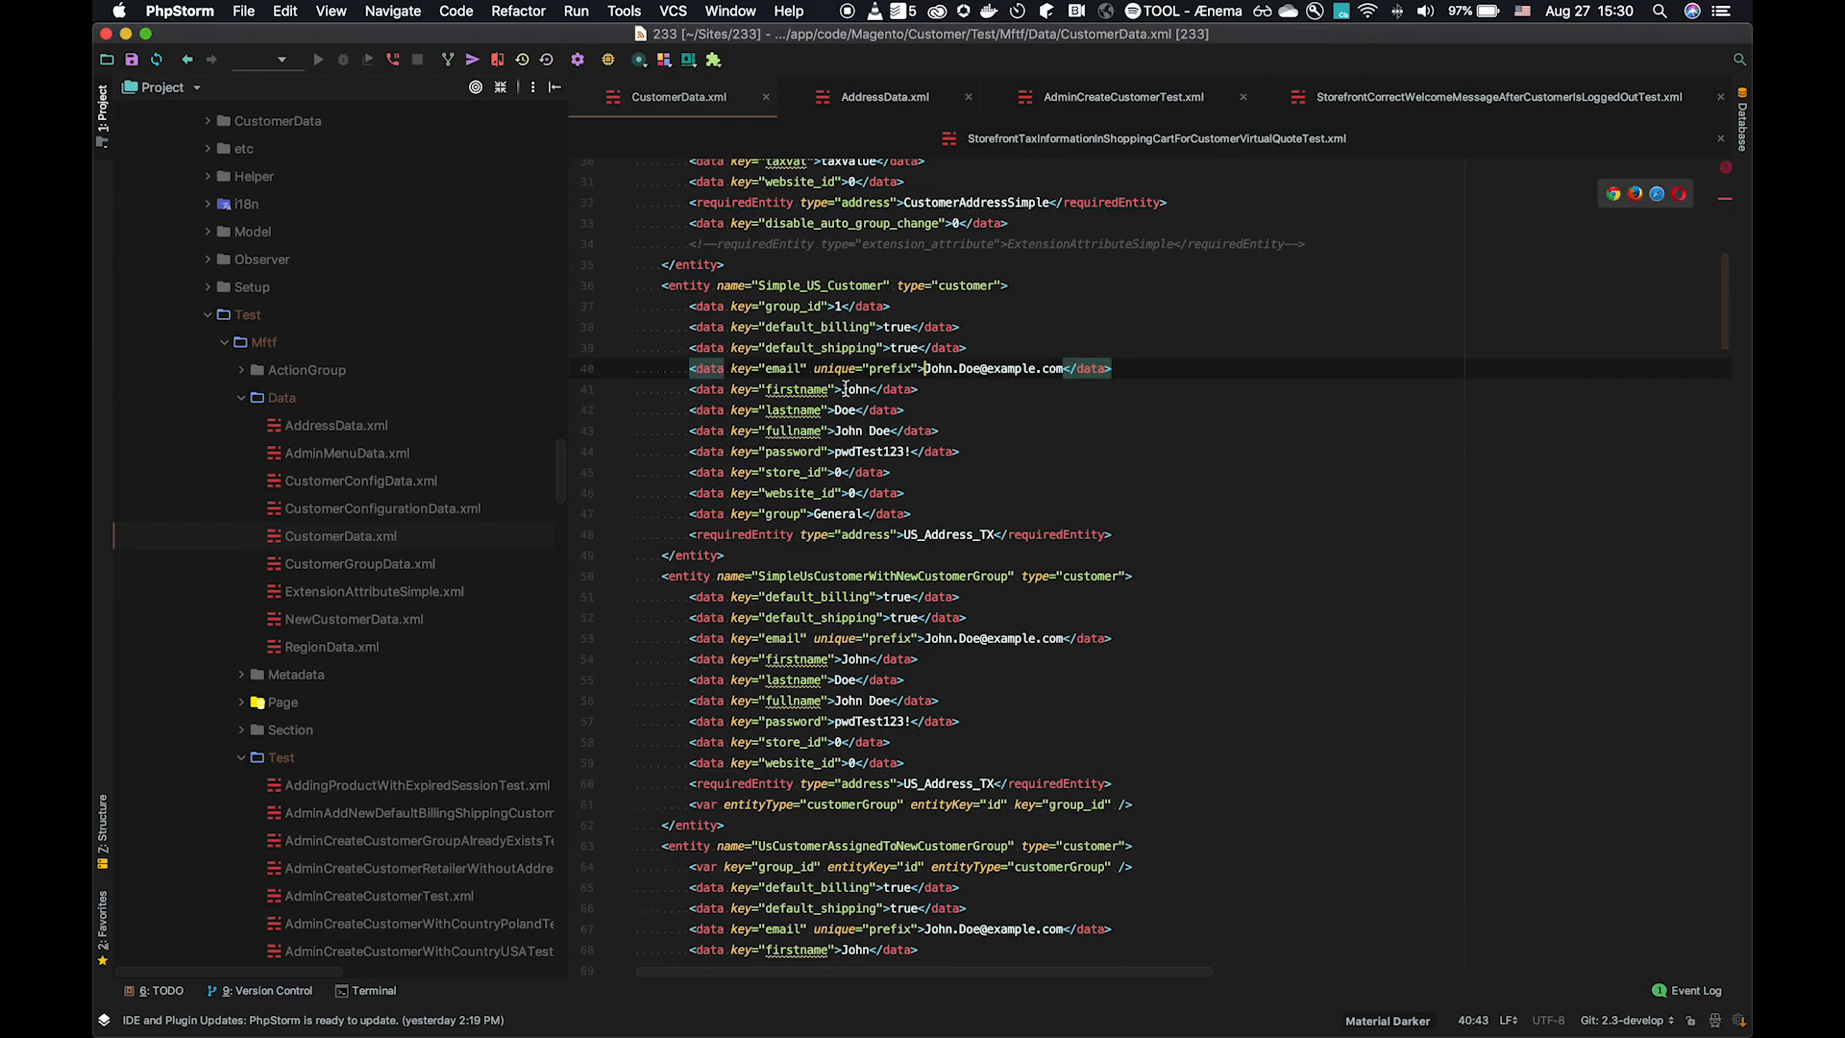
pyautogui.moveTo(882, 357)
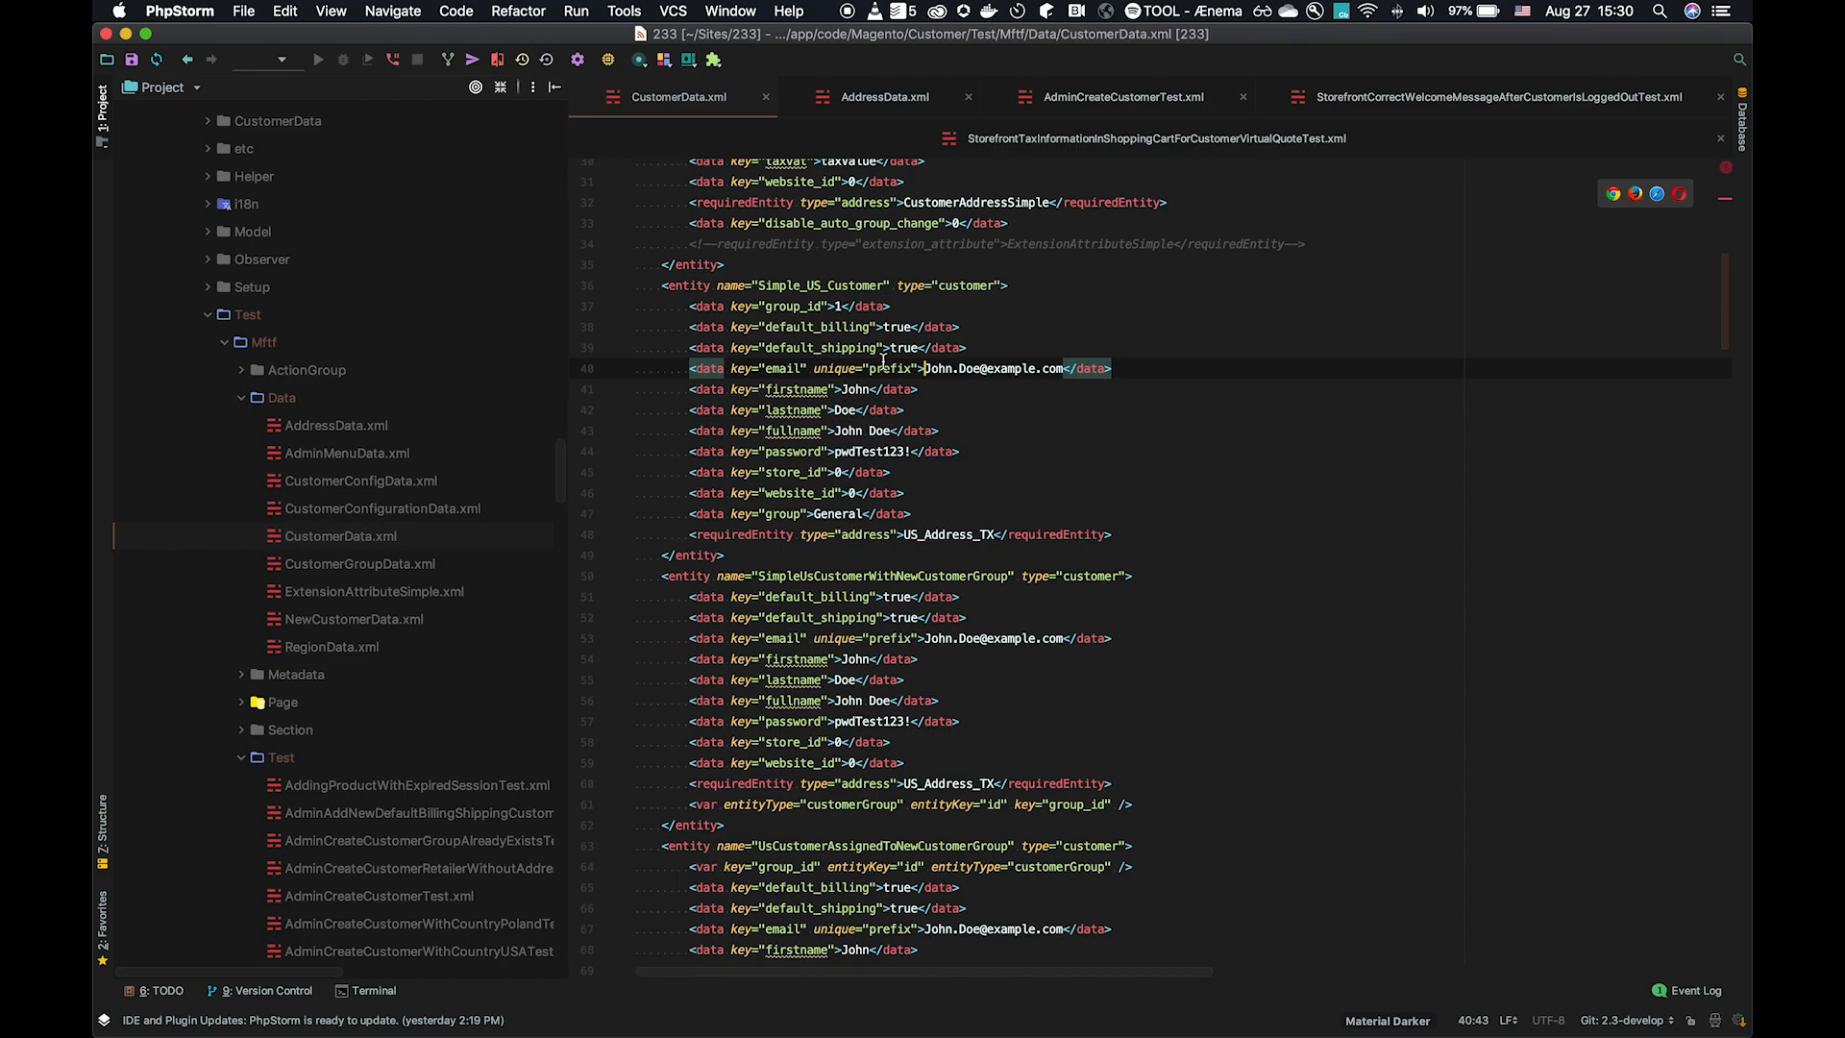
pyautogui.click(1488, 96)
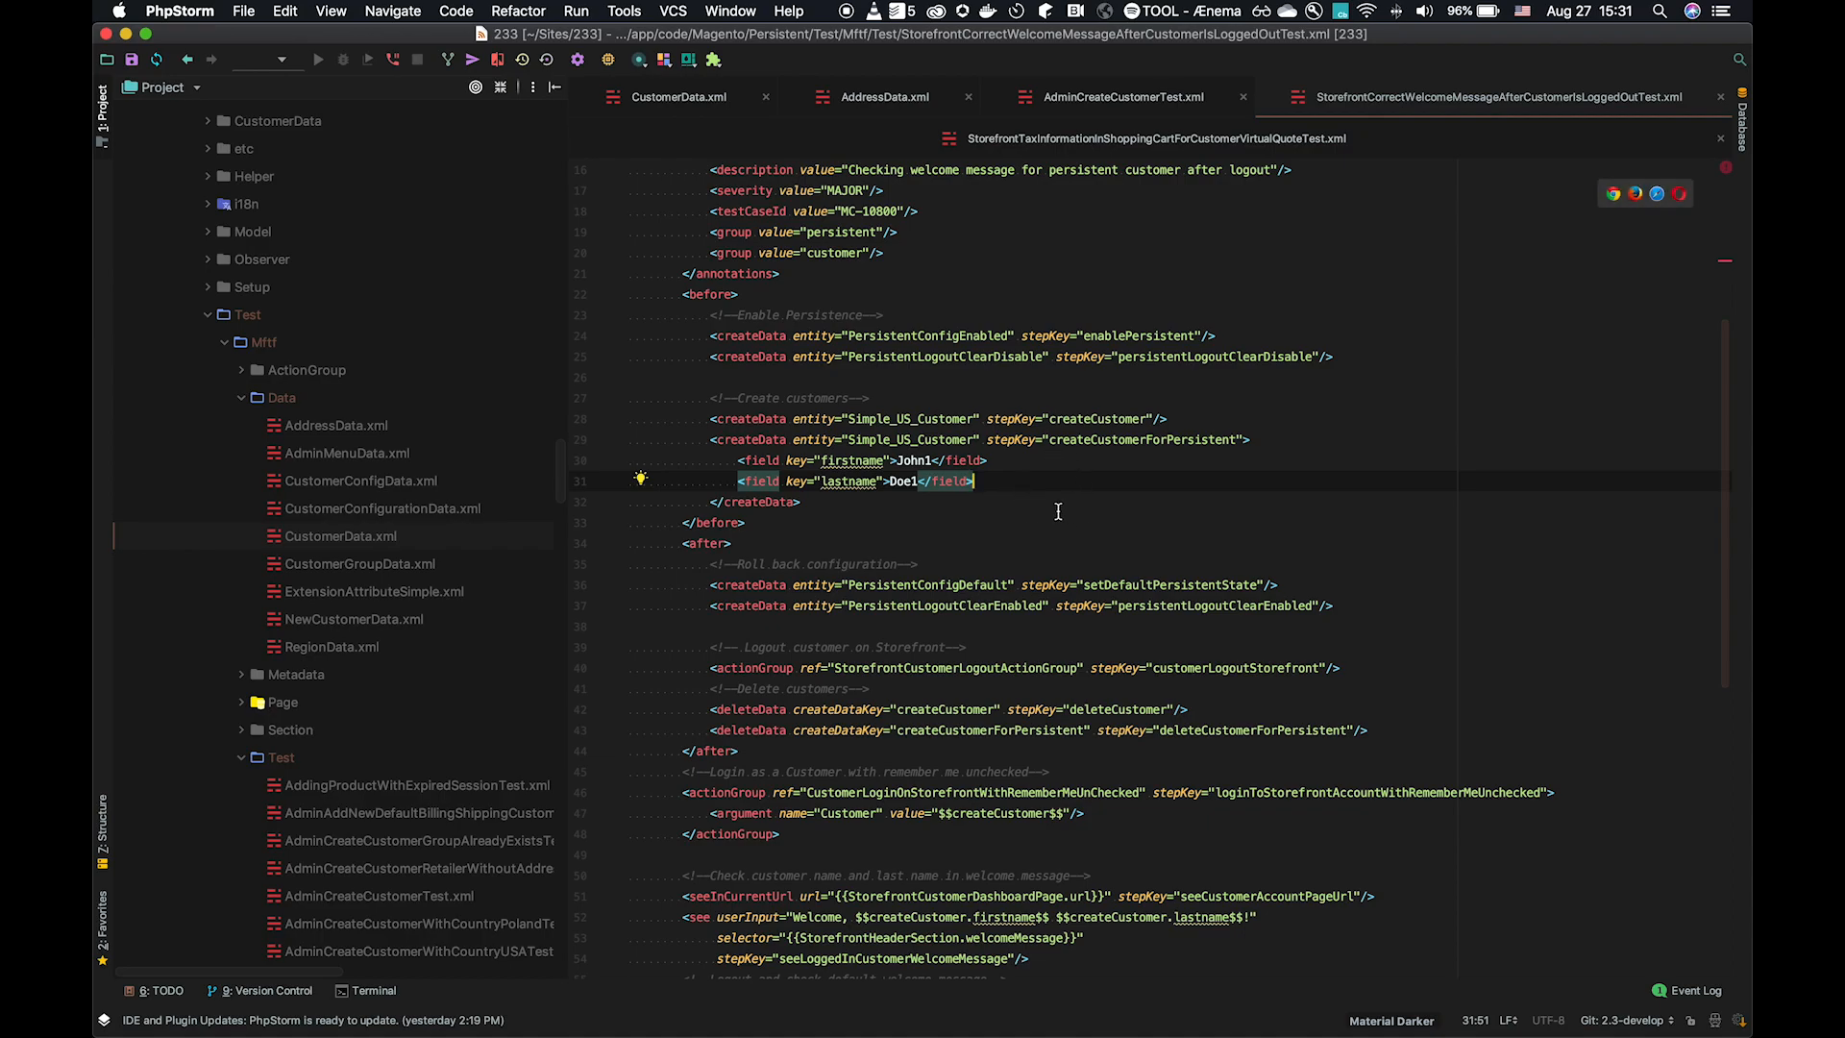
pyautogui.moveTo(1096, 482)
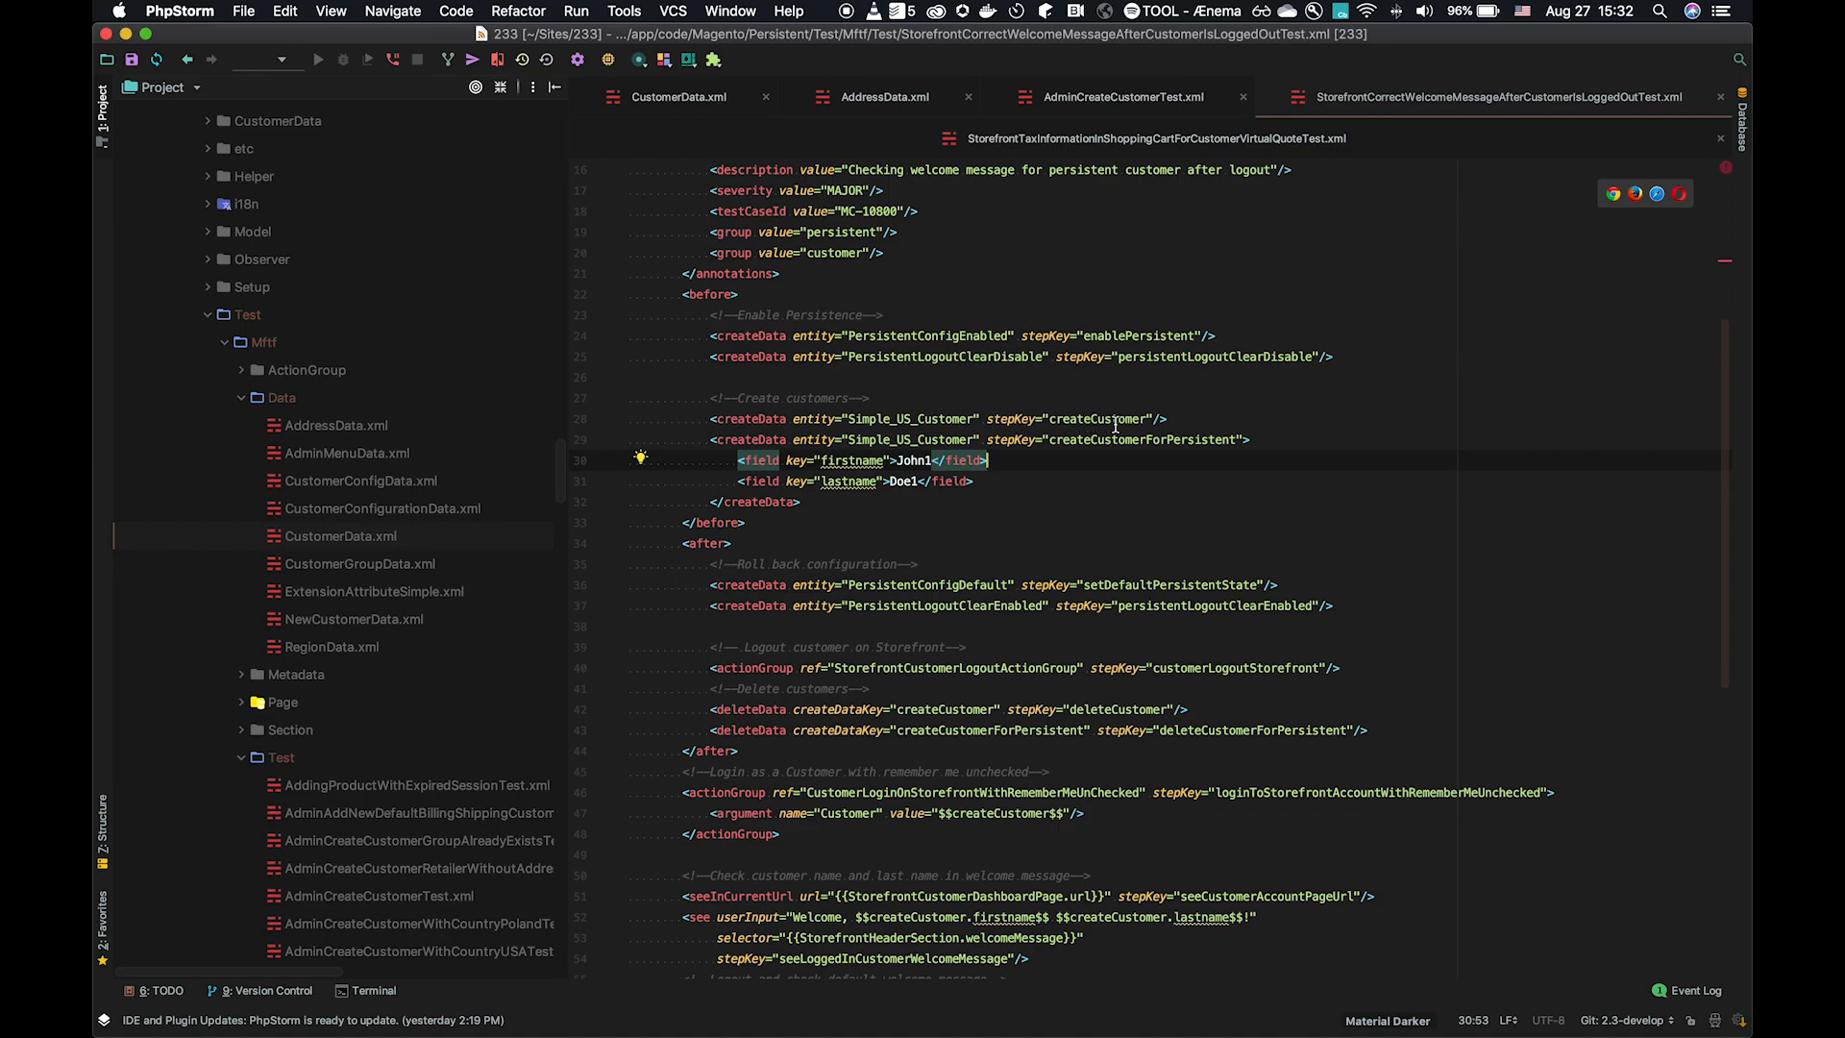
pyautogui.moveTo(1036, 442)
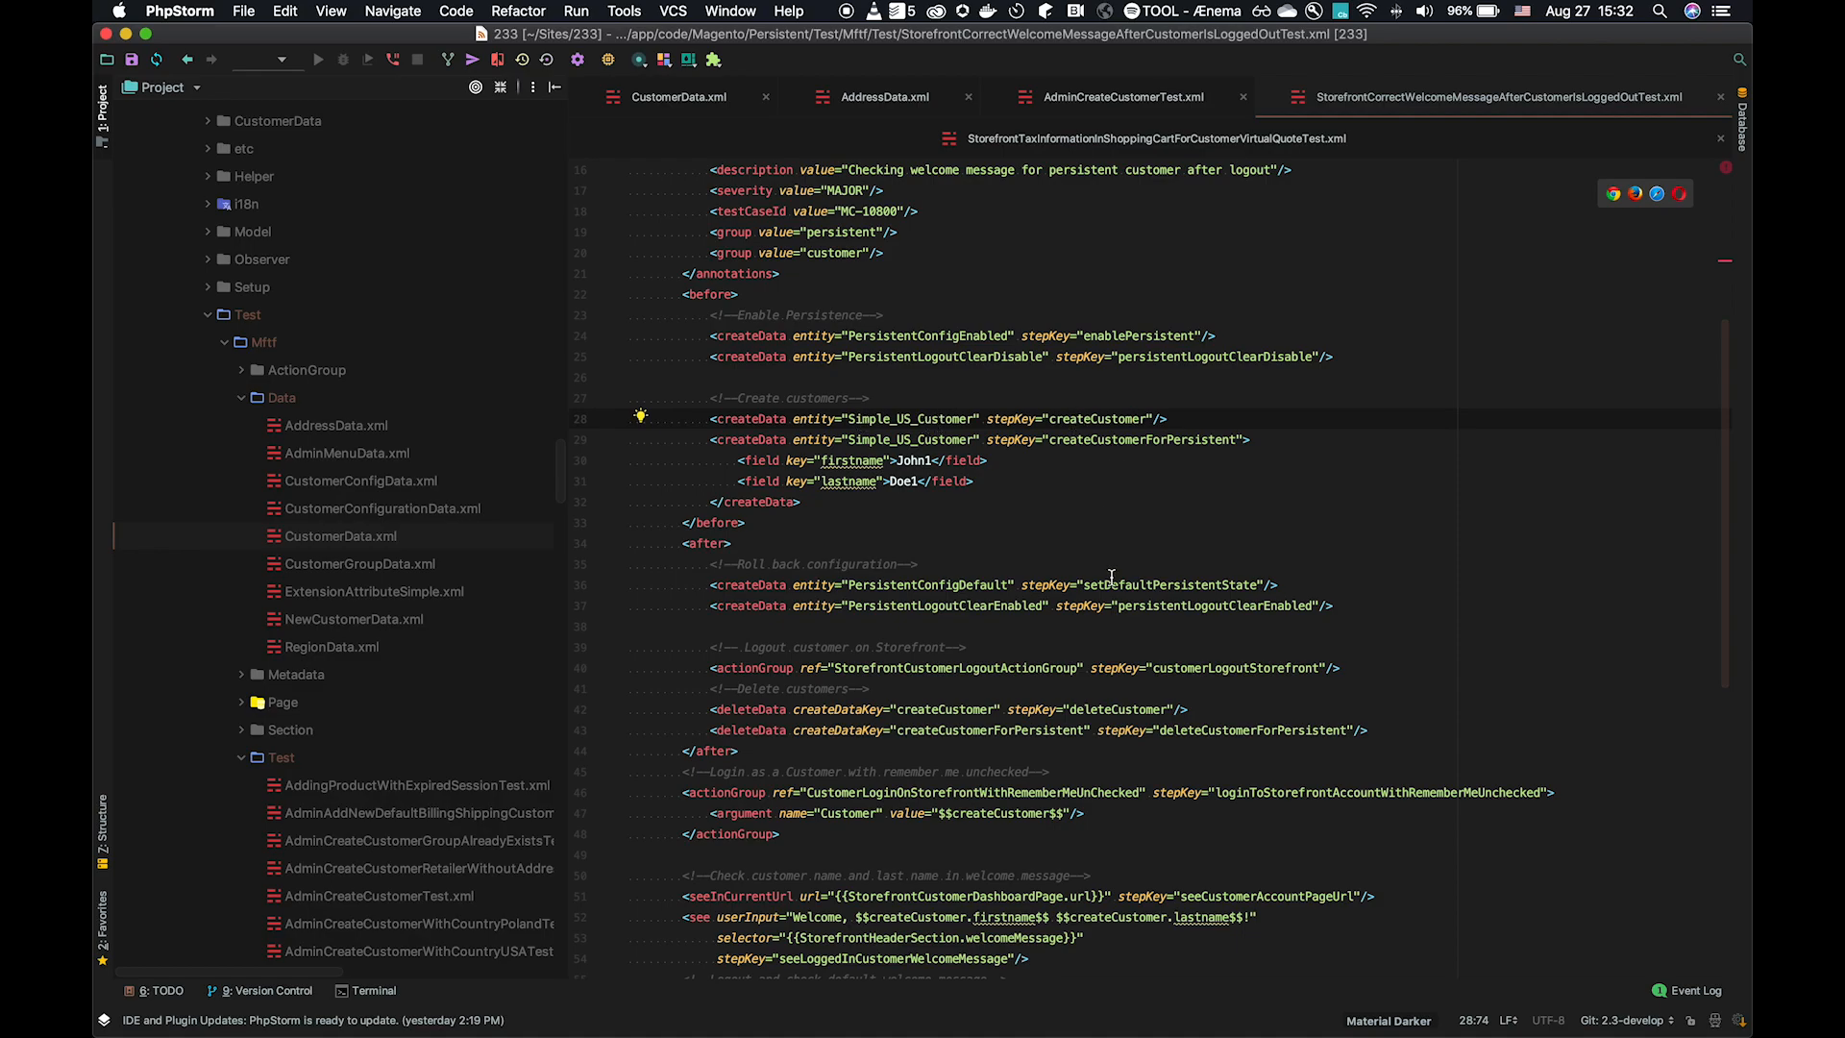
pyautogui.scroll(-3)
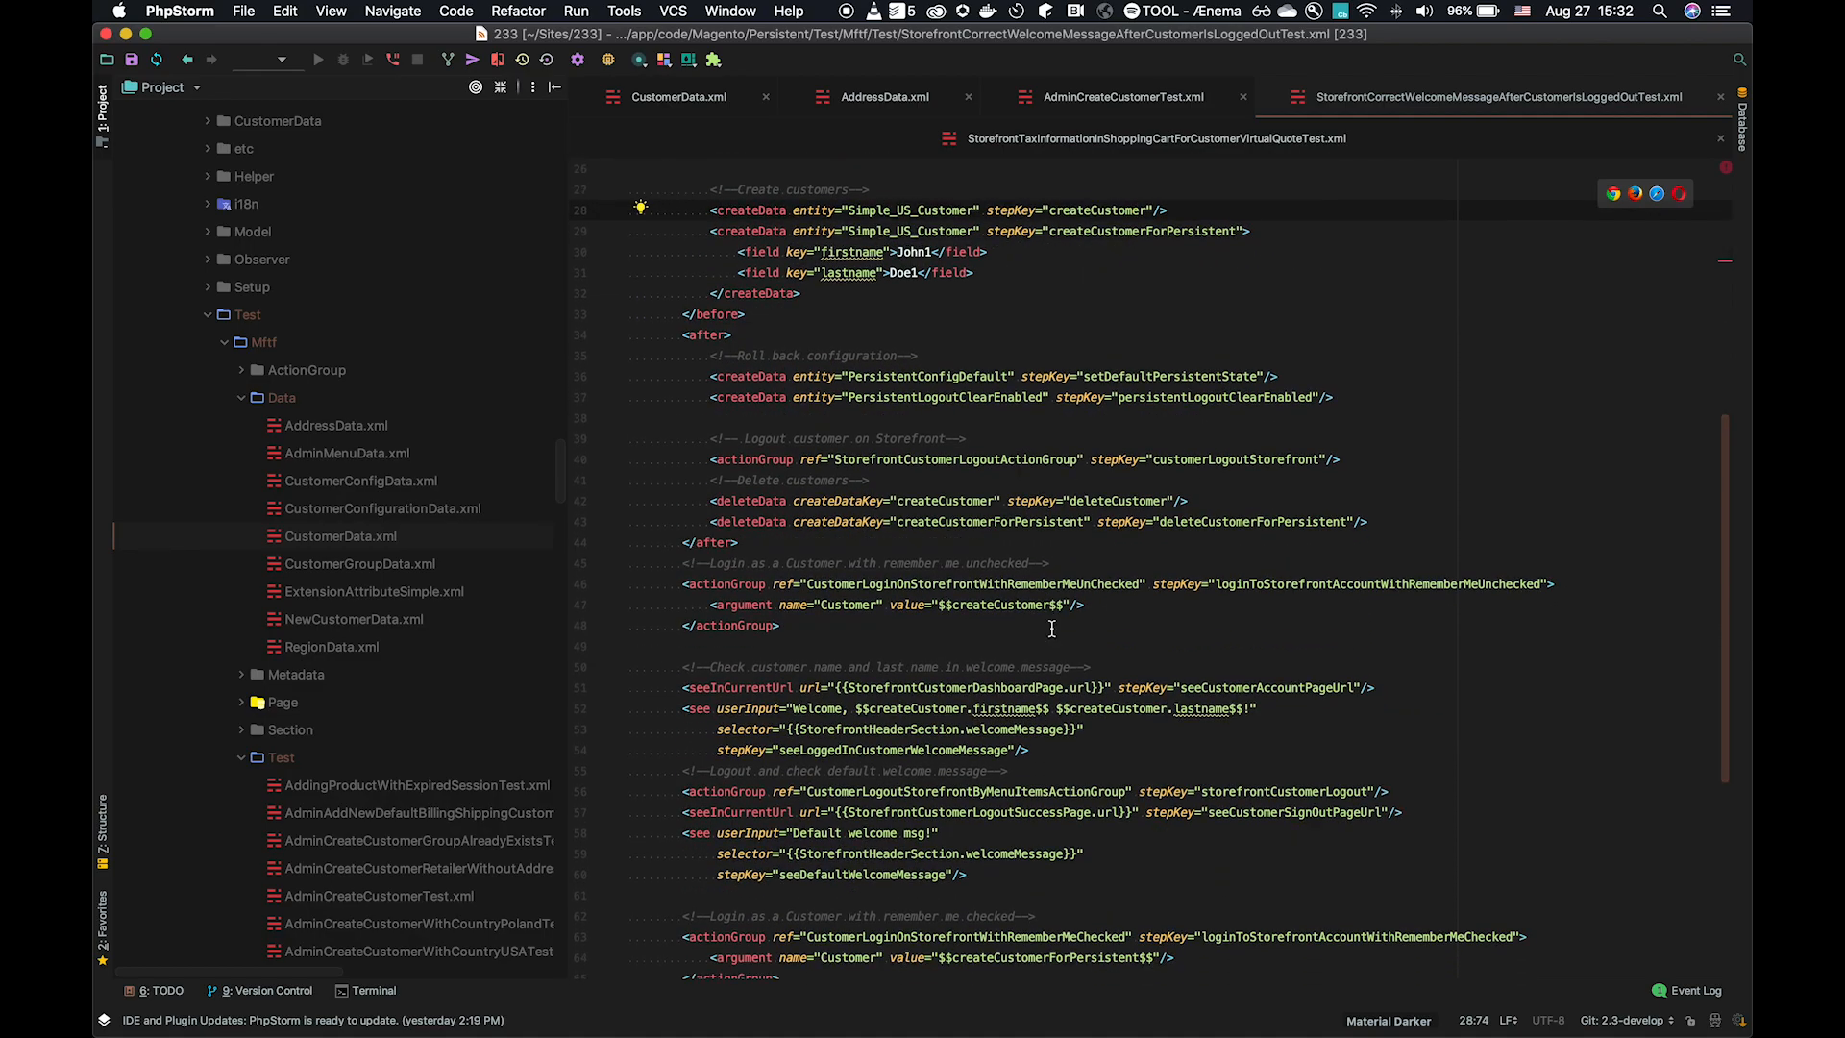
pyautogui.scroll(-3)
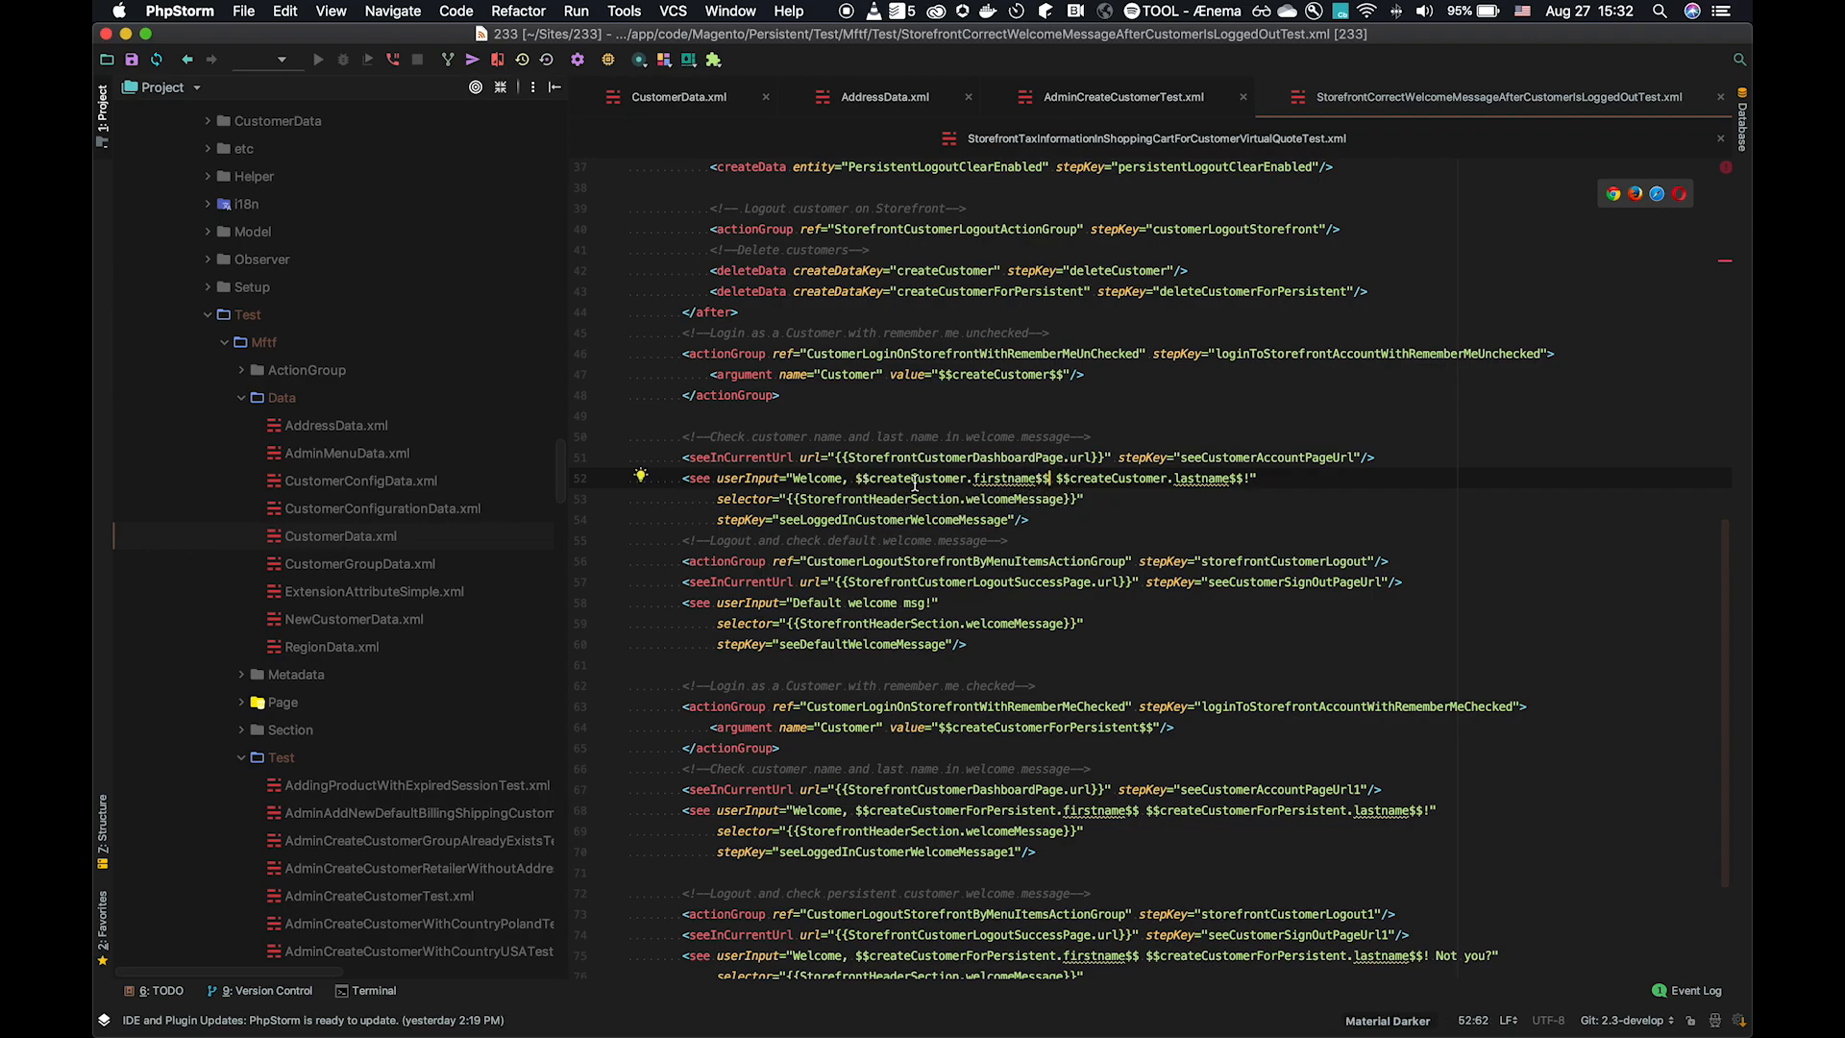
pyautogui.doubleClick(926, 479)
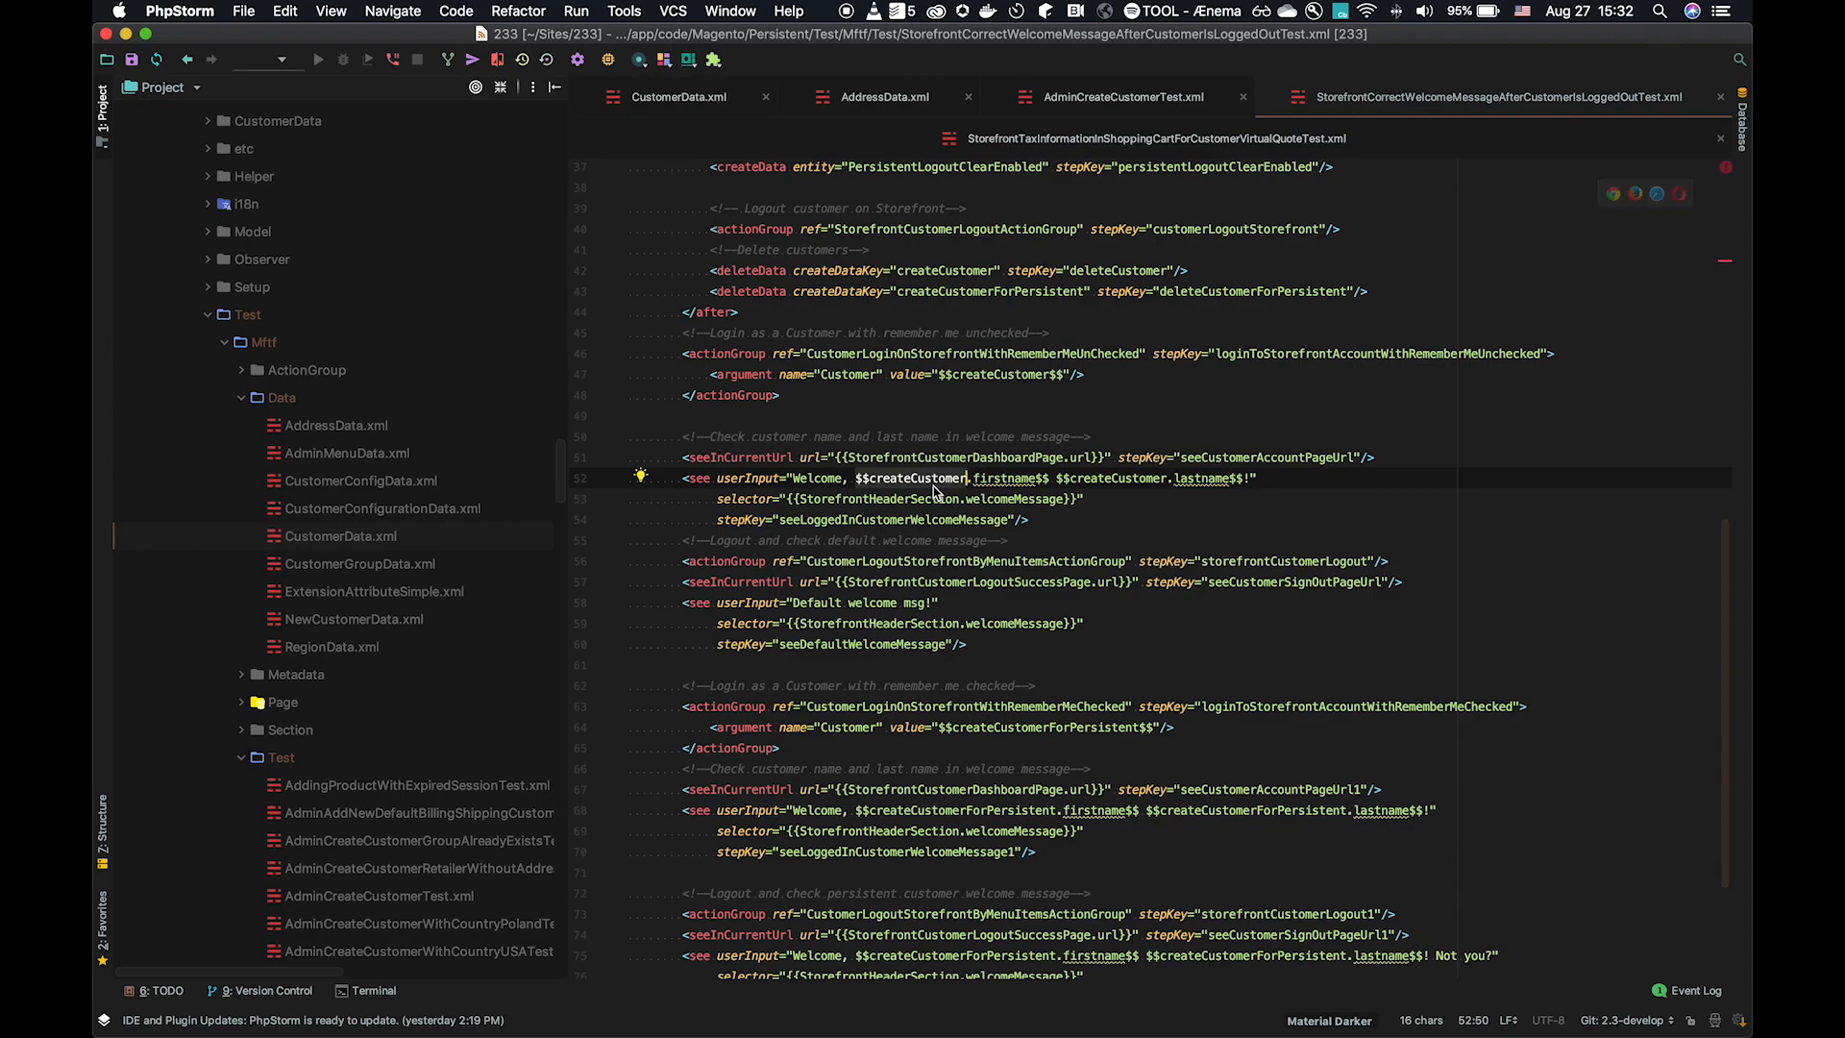
pyautogui.doubleClick(905, 479)
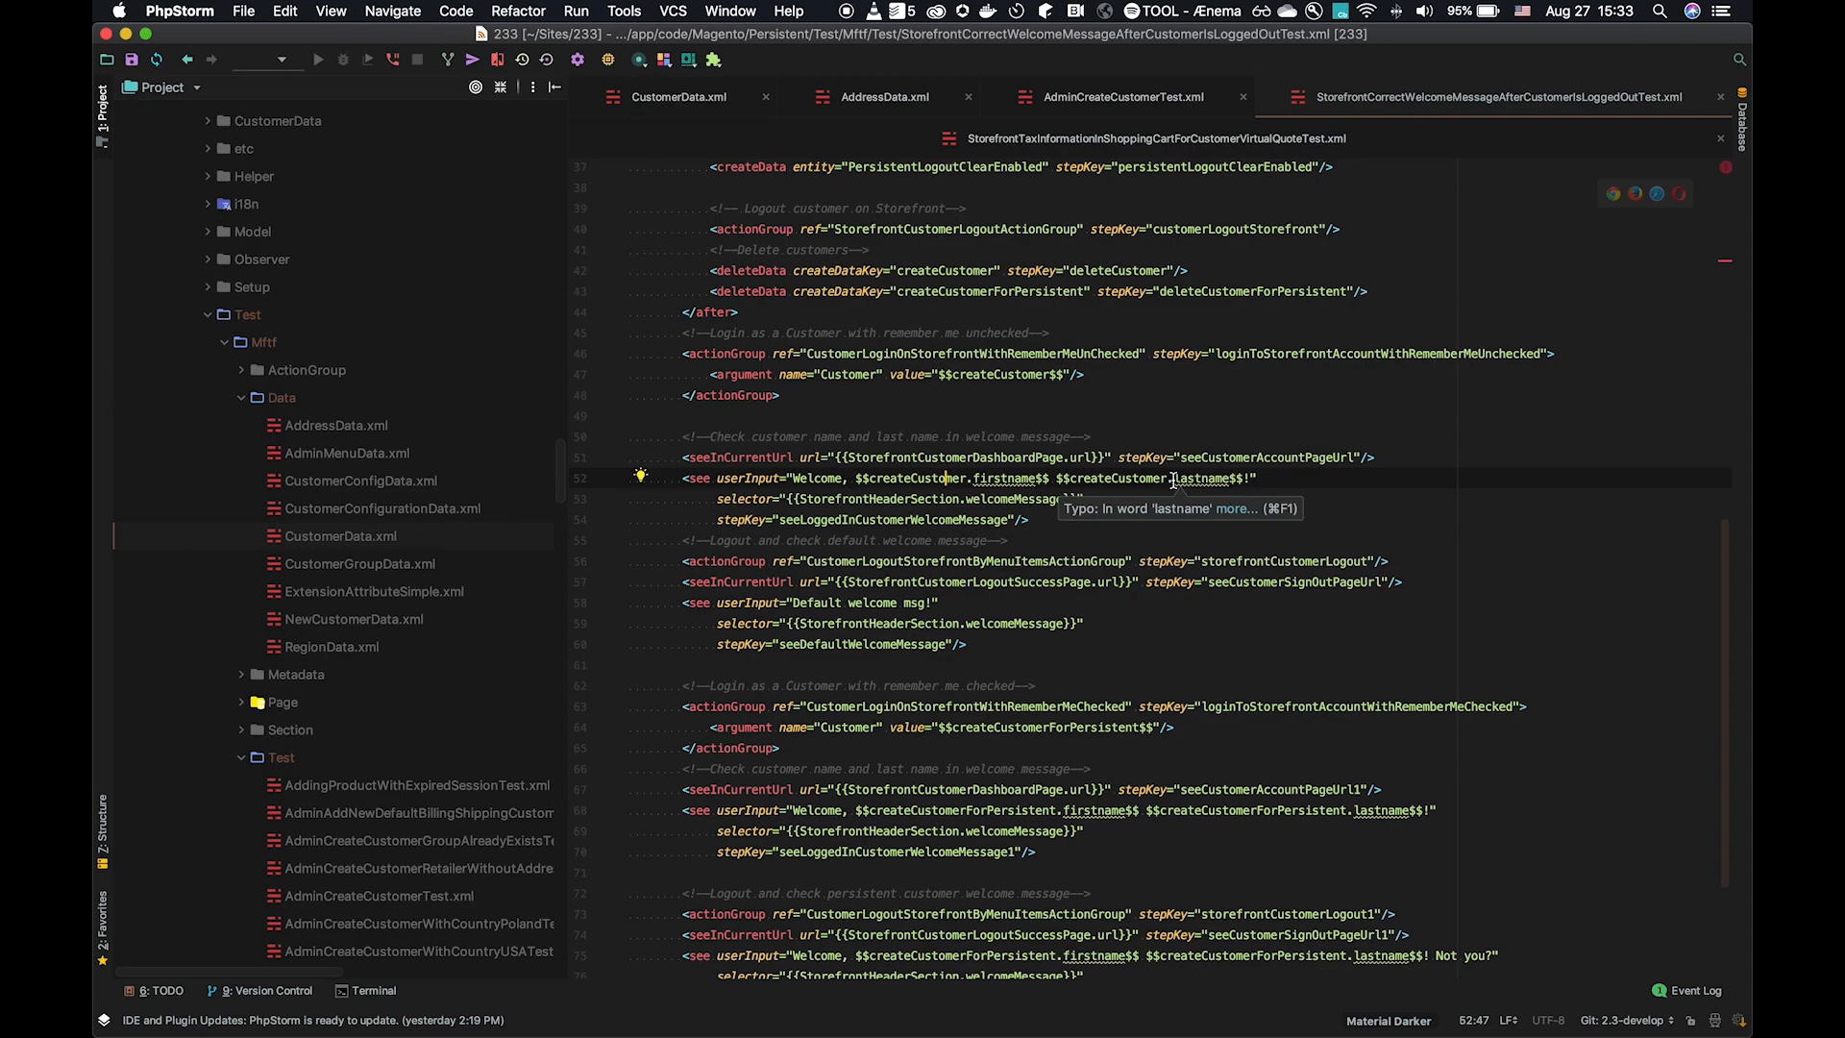
pyautogui.moveTo(1207, 369)
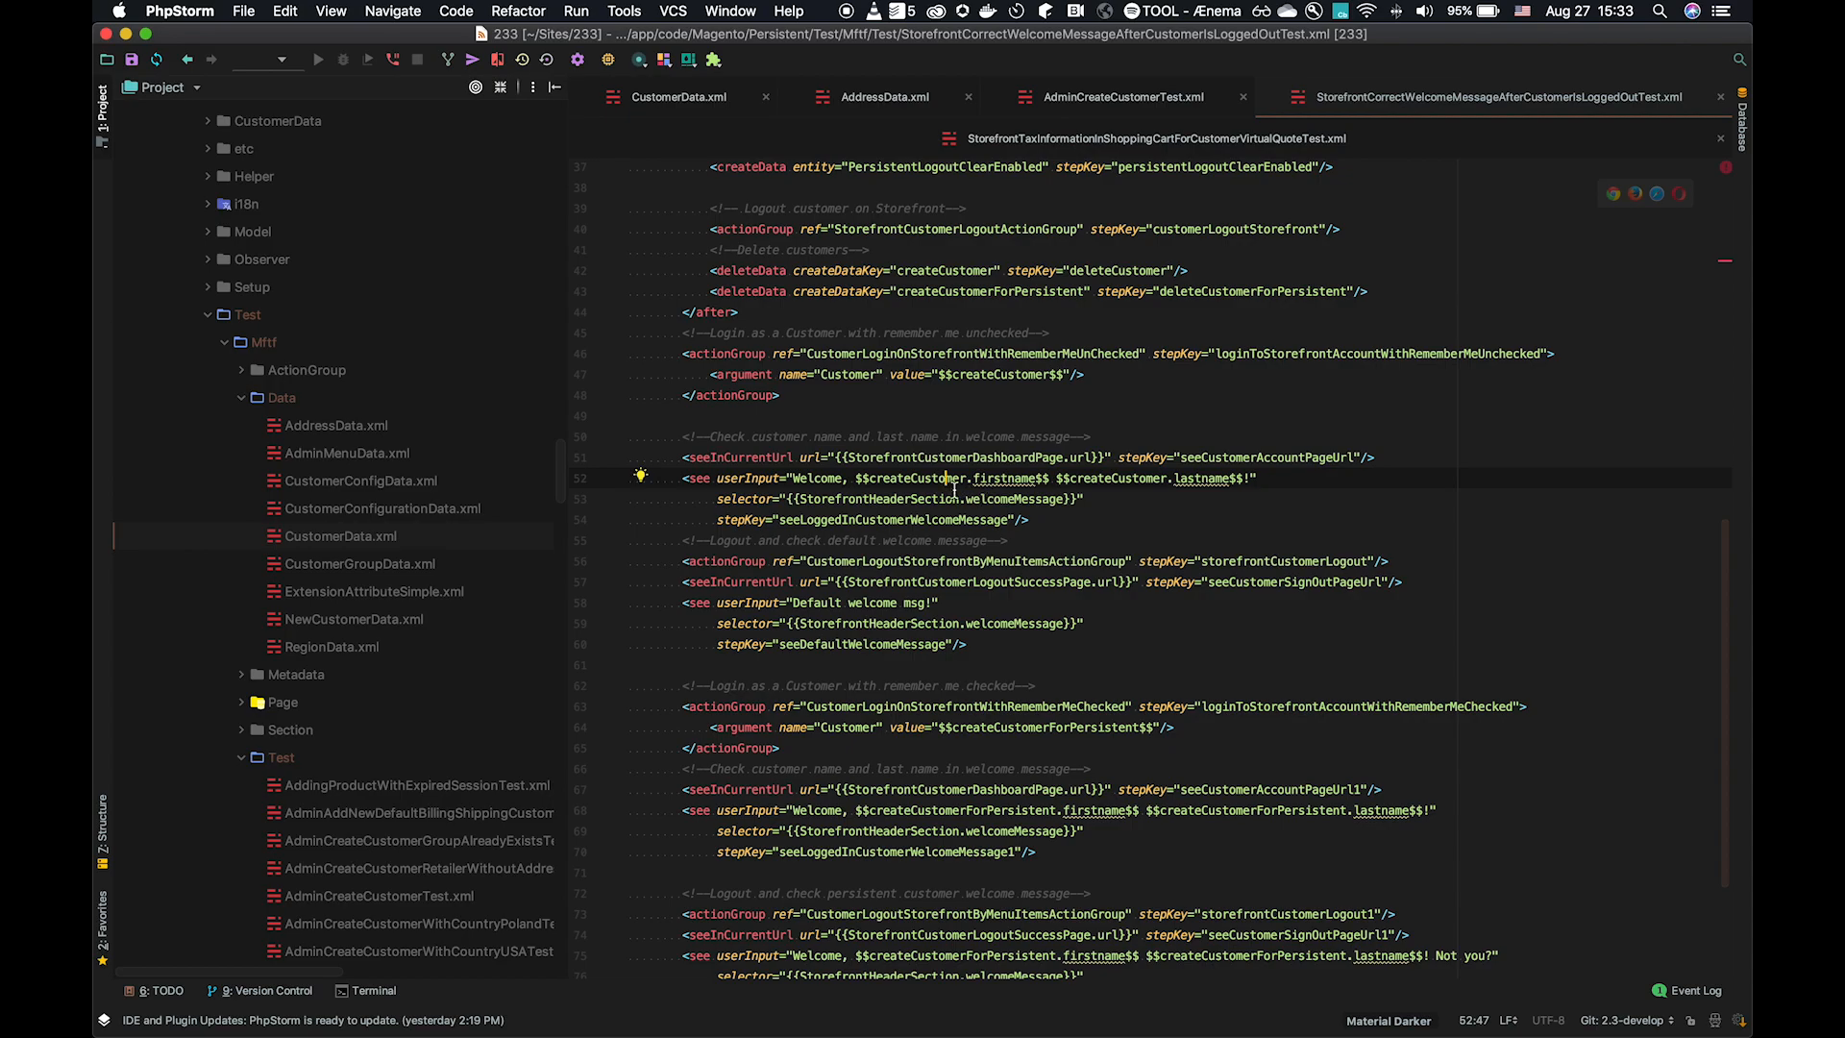
pyautogui.moveTo(1004, 479)
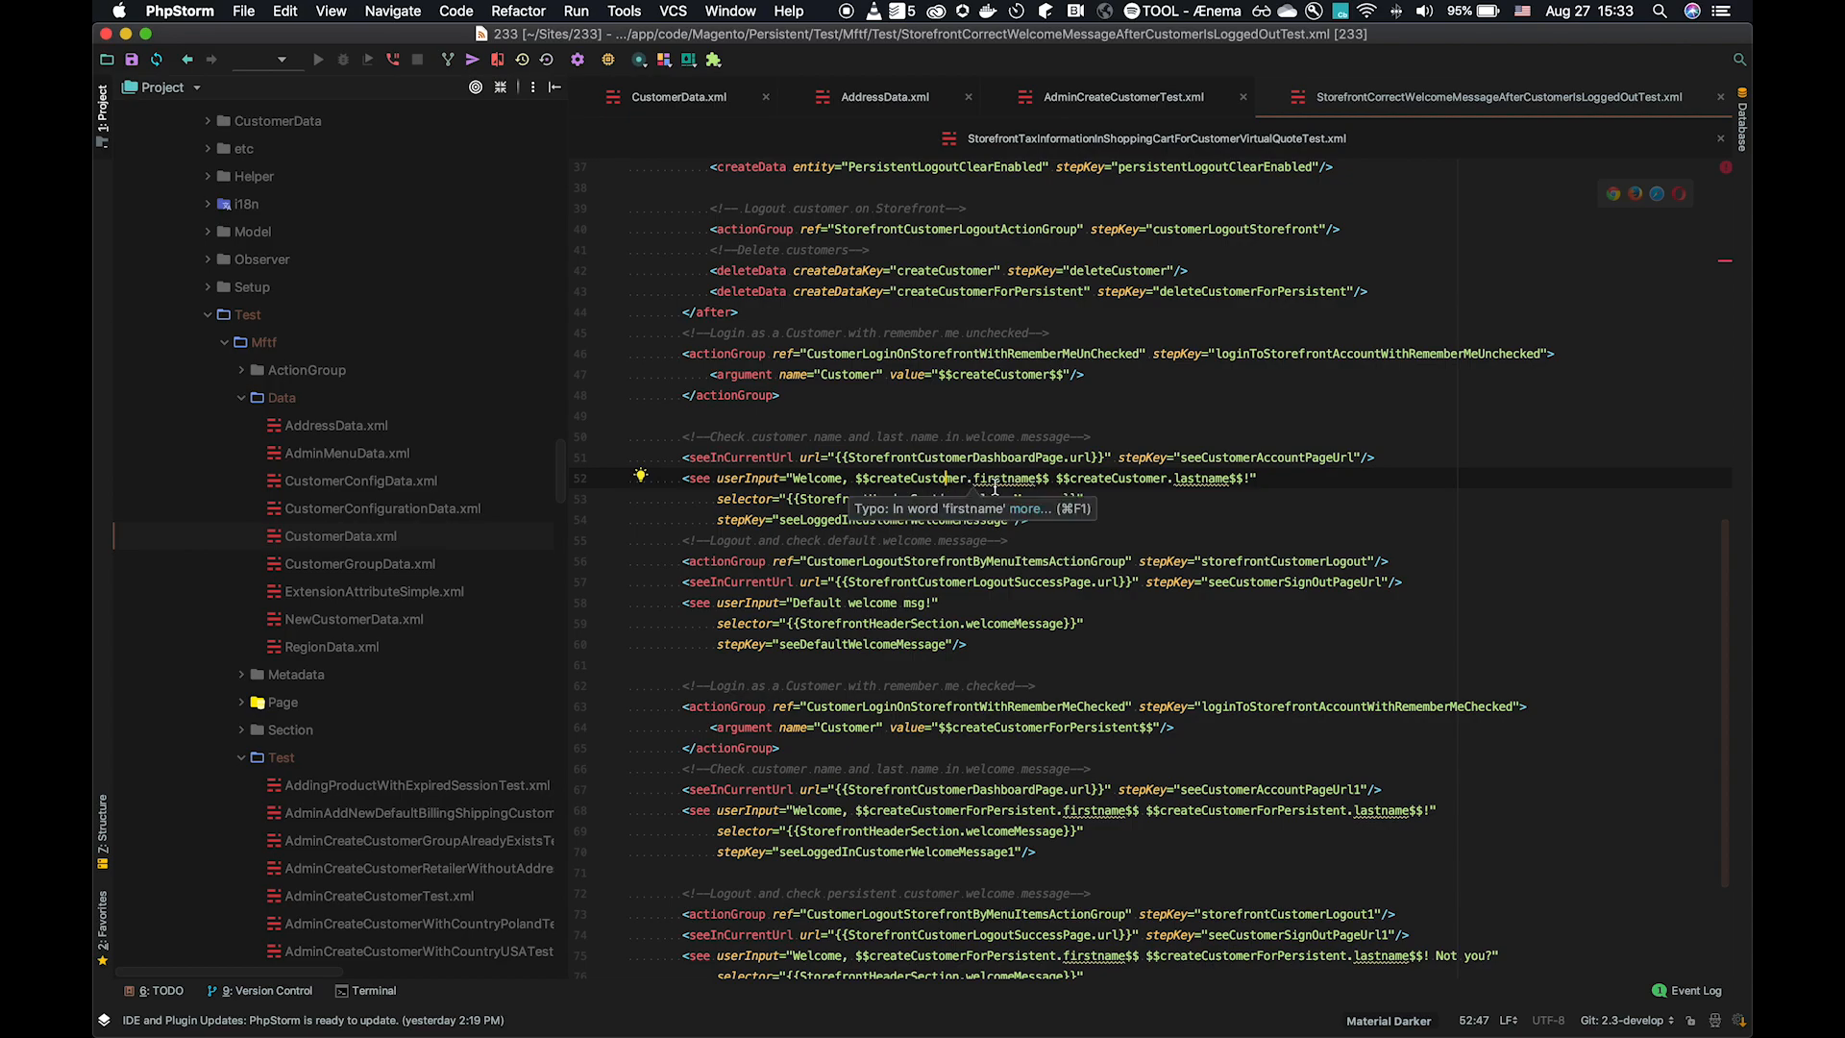
pyautogui.moveTo(1215, 417)
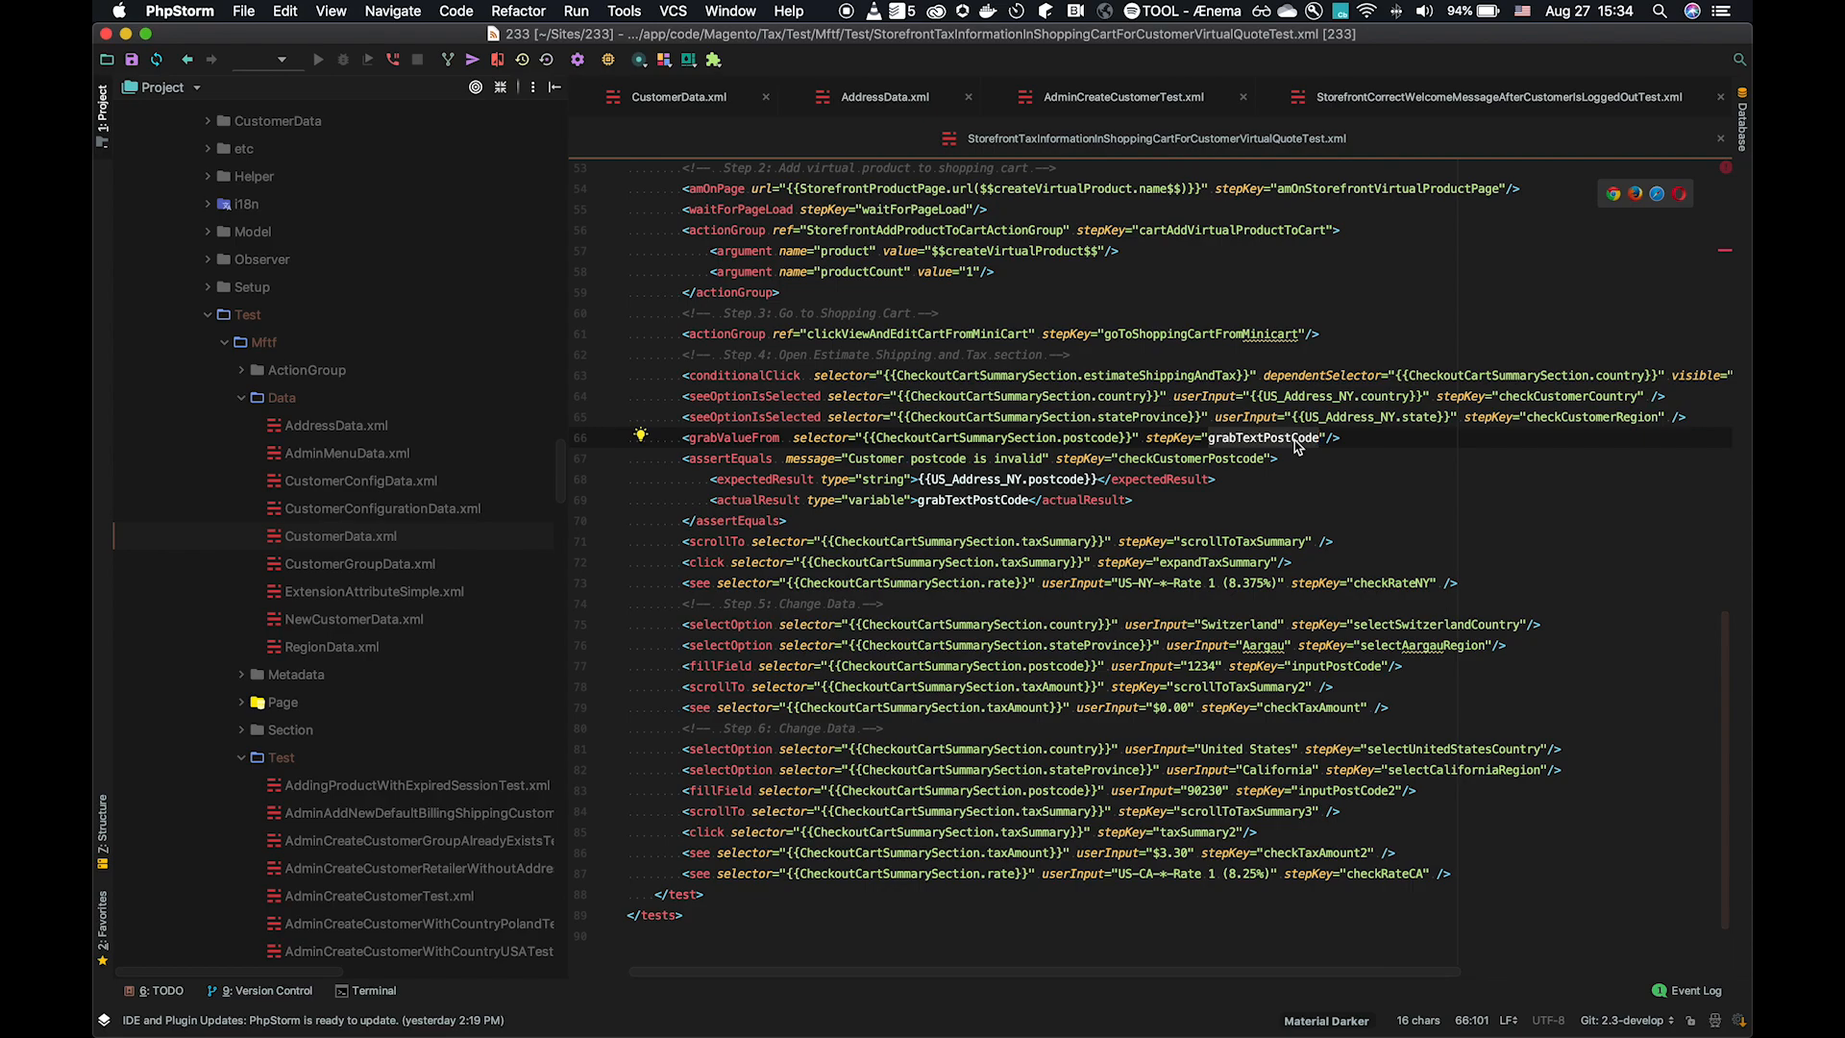
# Search the tax-information test for grabTextPostCode usages
pyautogui.press('cmd+f')
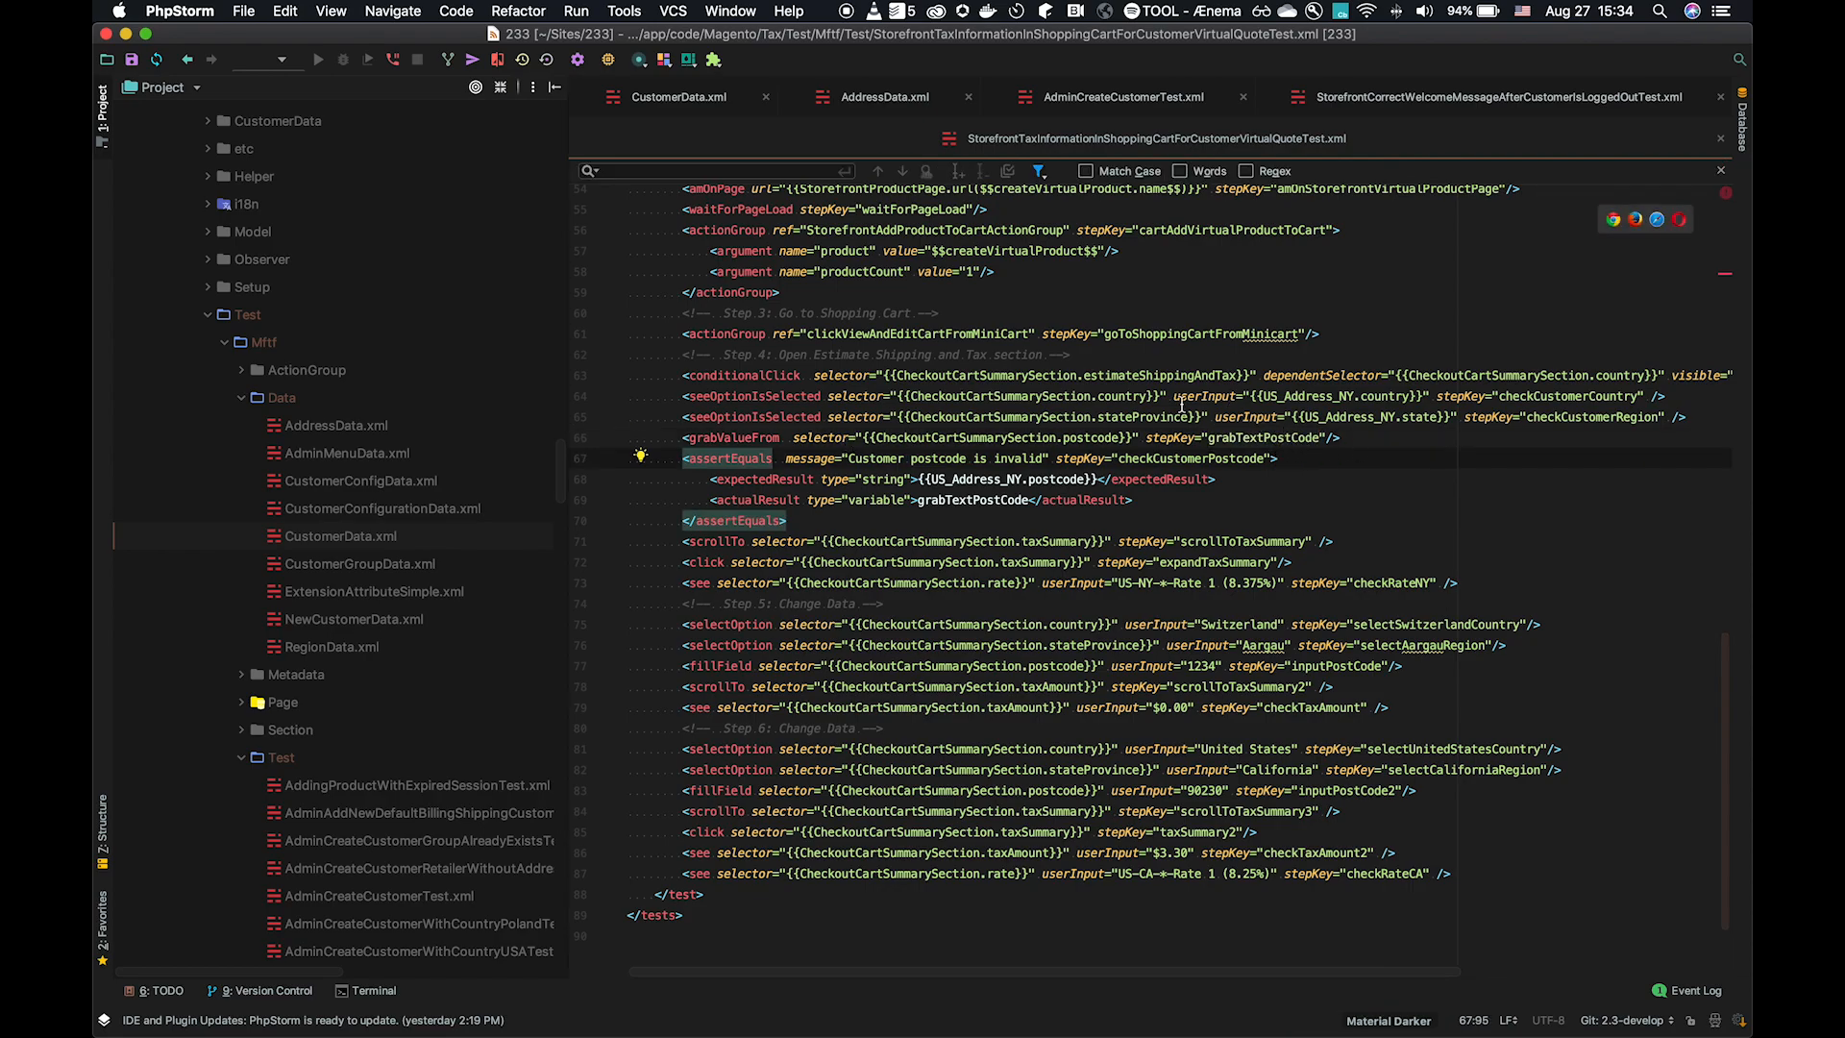
pyautogui.moveTo(1009, 474)
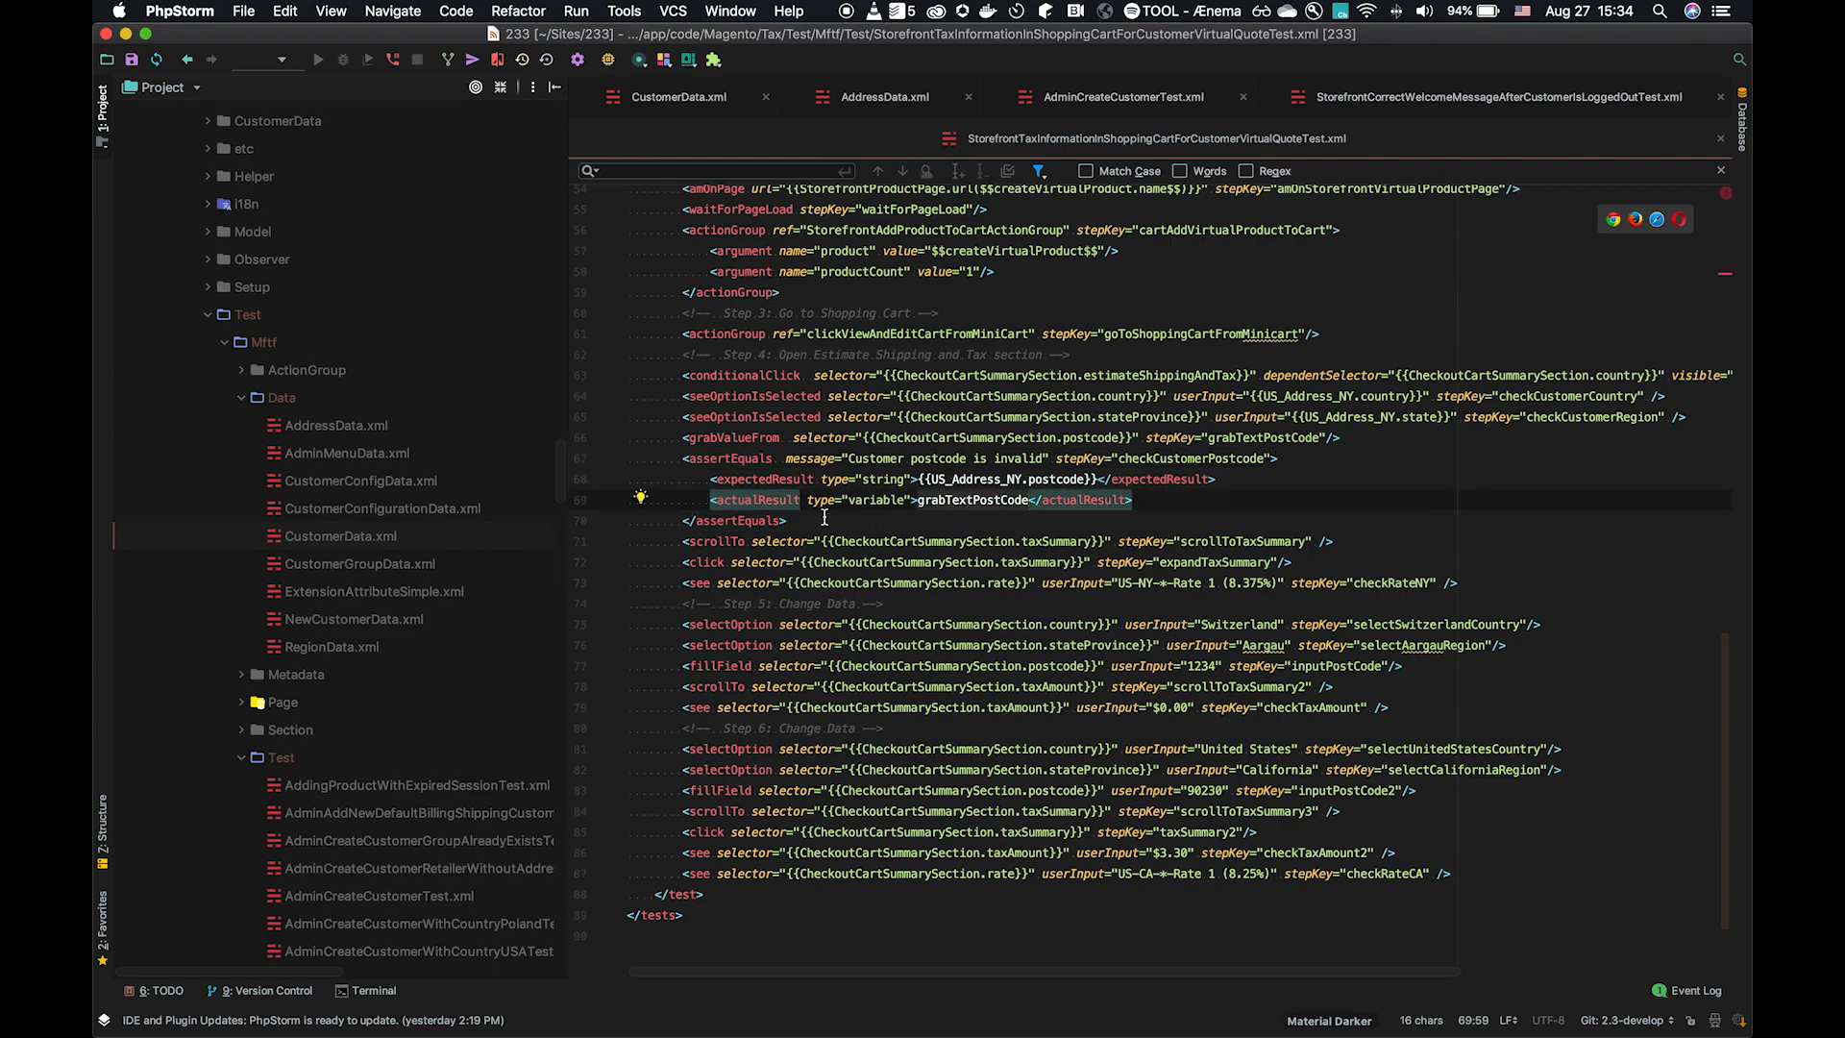
pyautogui.moveTo(886, 504)
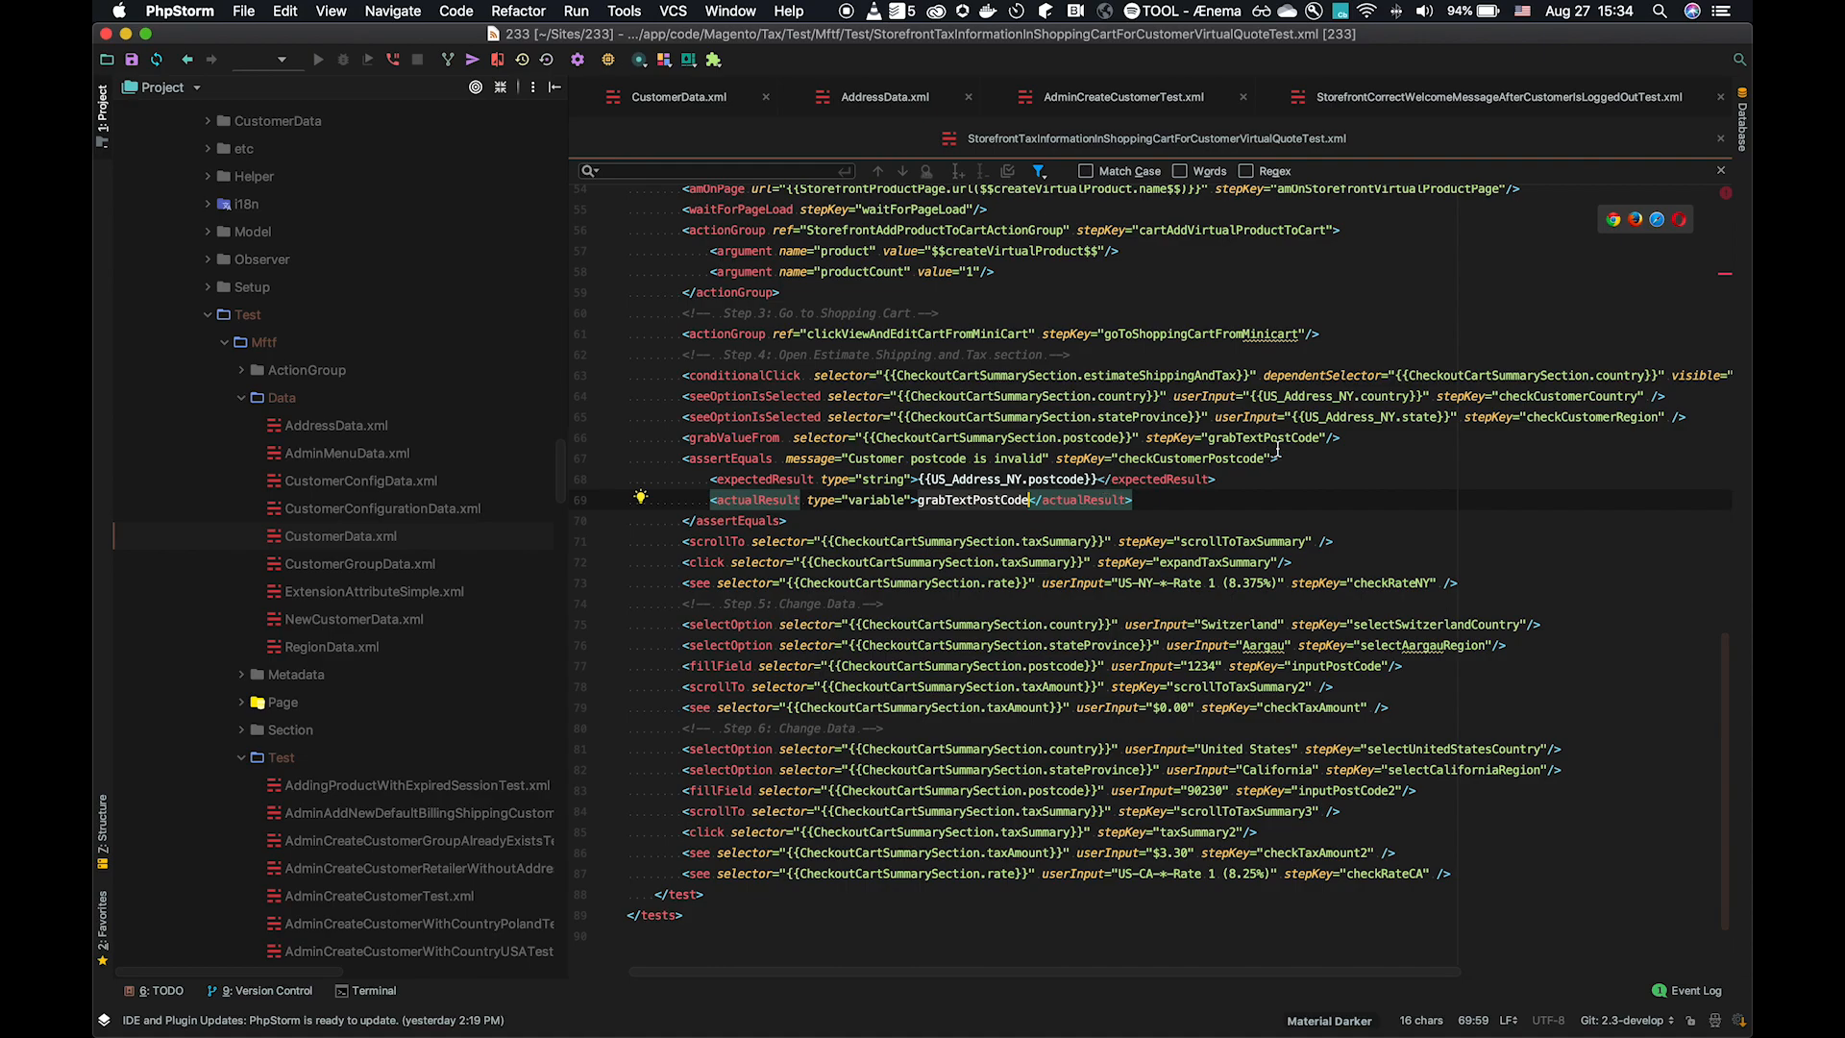
pyautogui.moveTo(1012, 506)
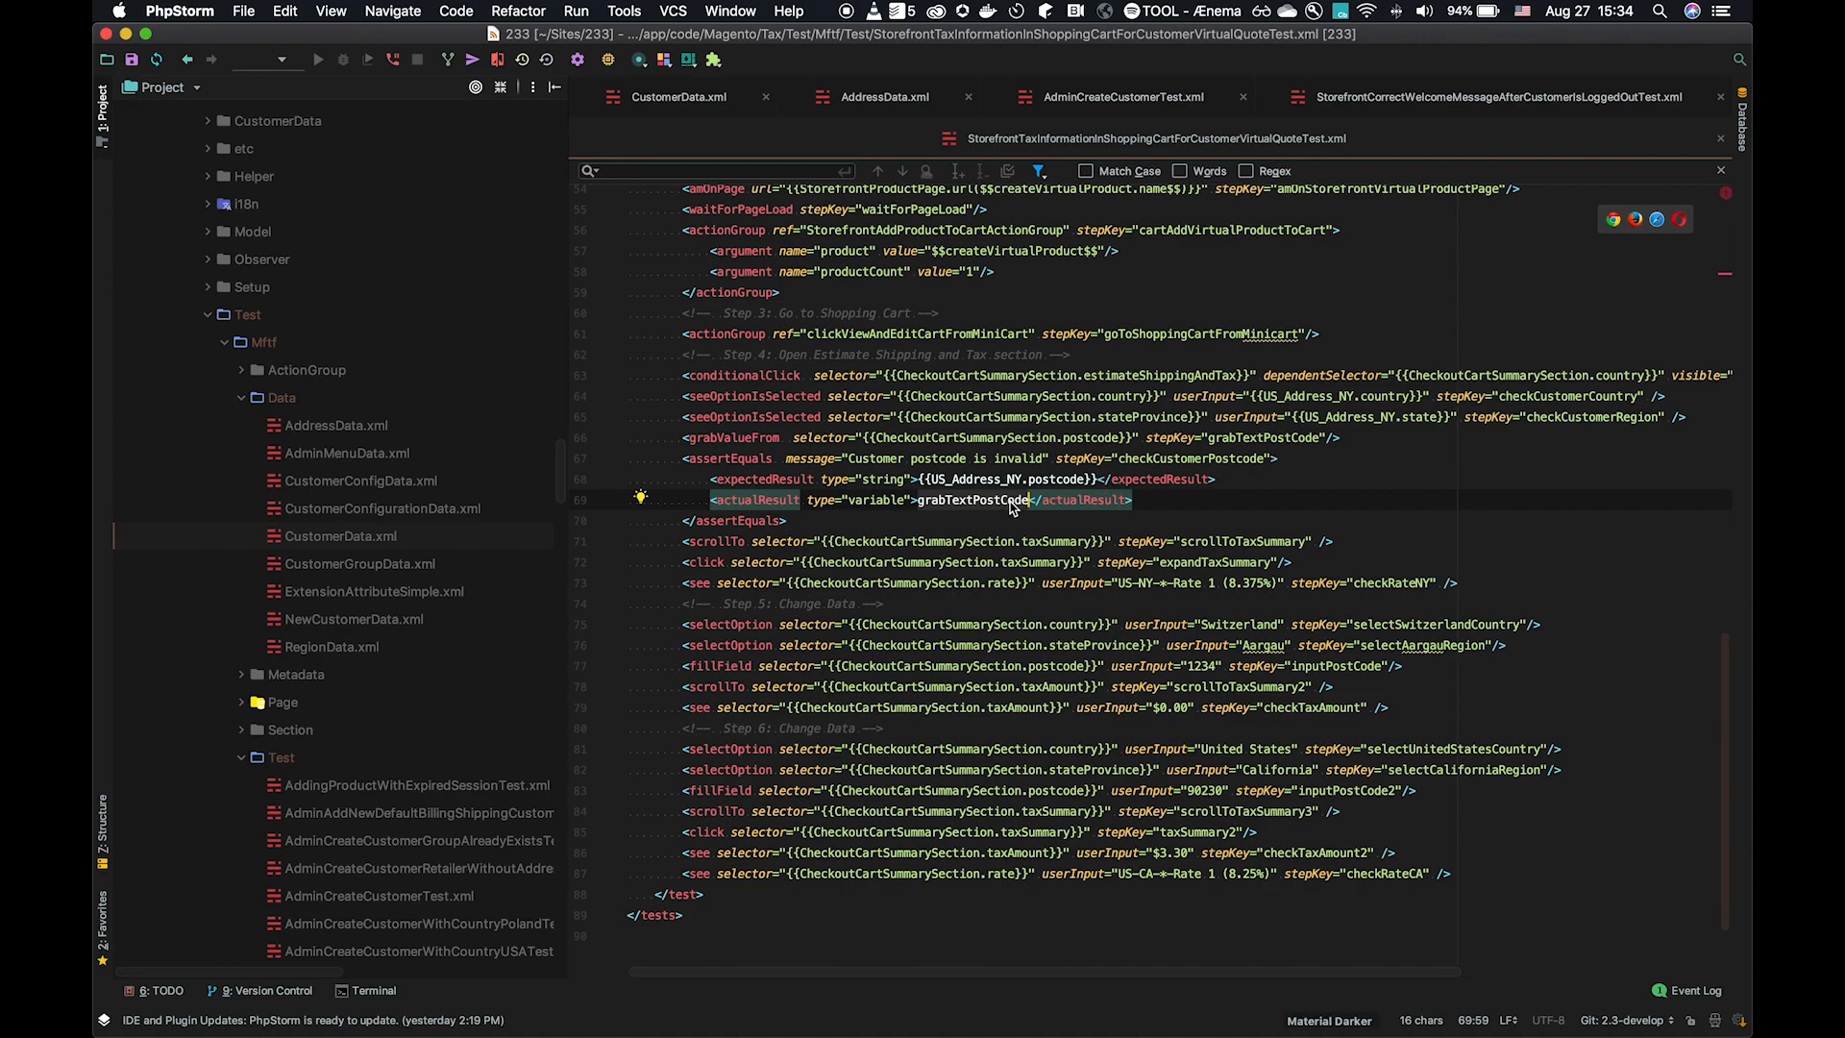